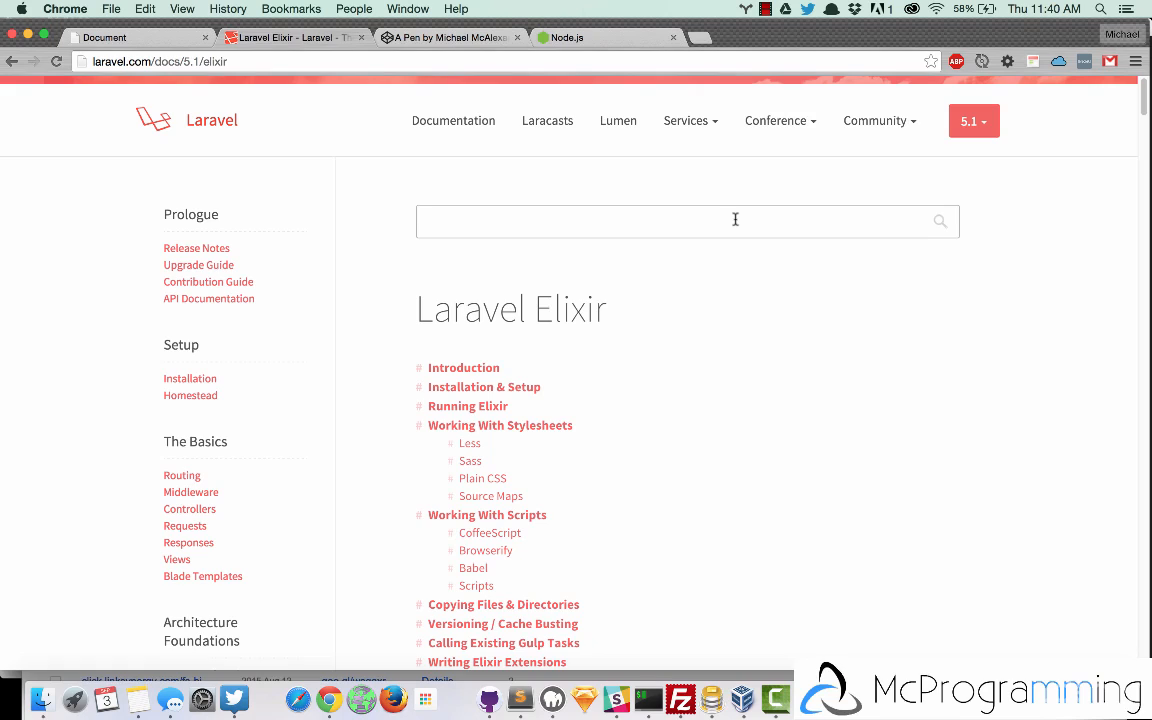
pyautogui.moveTo(268, 111)
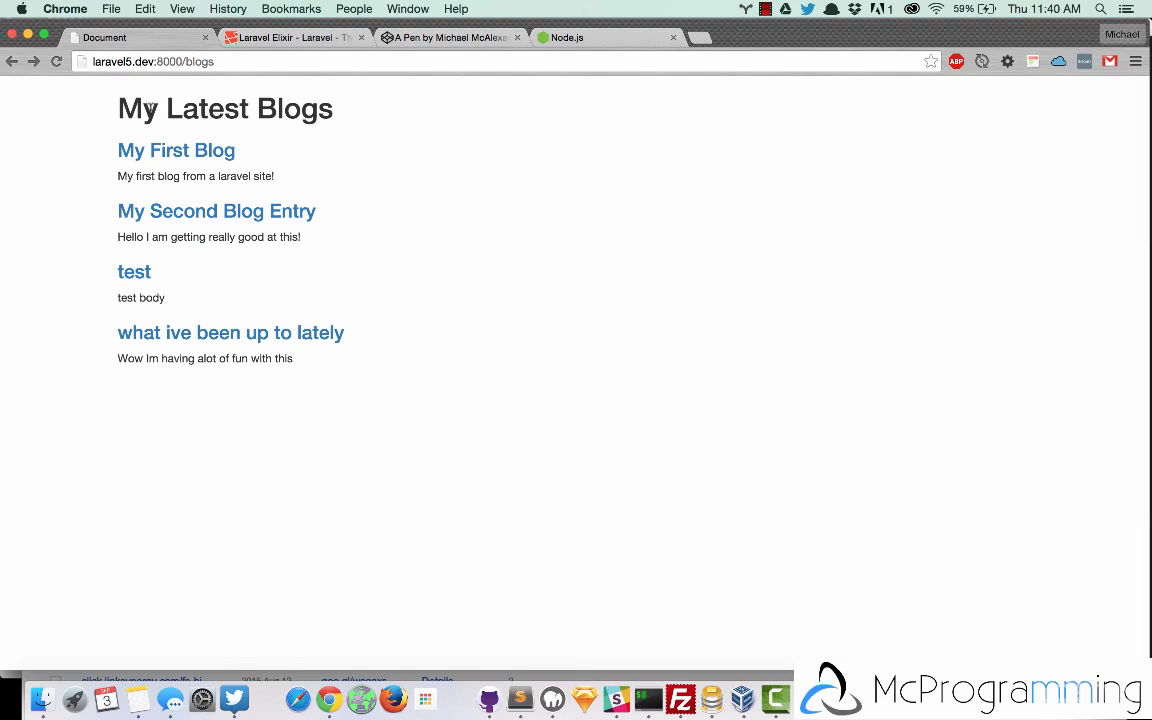
pyautogui.moveTo(333, 131)
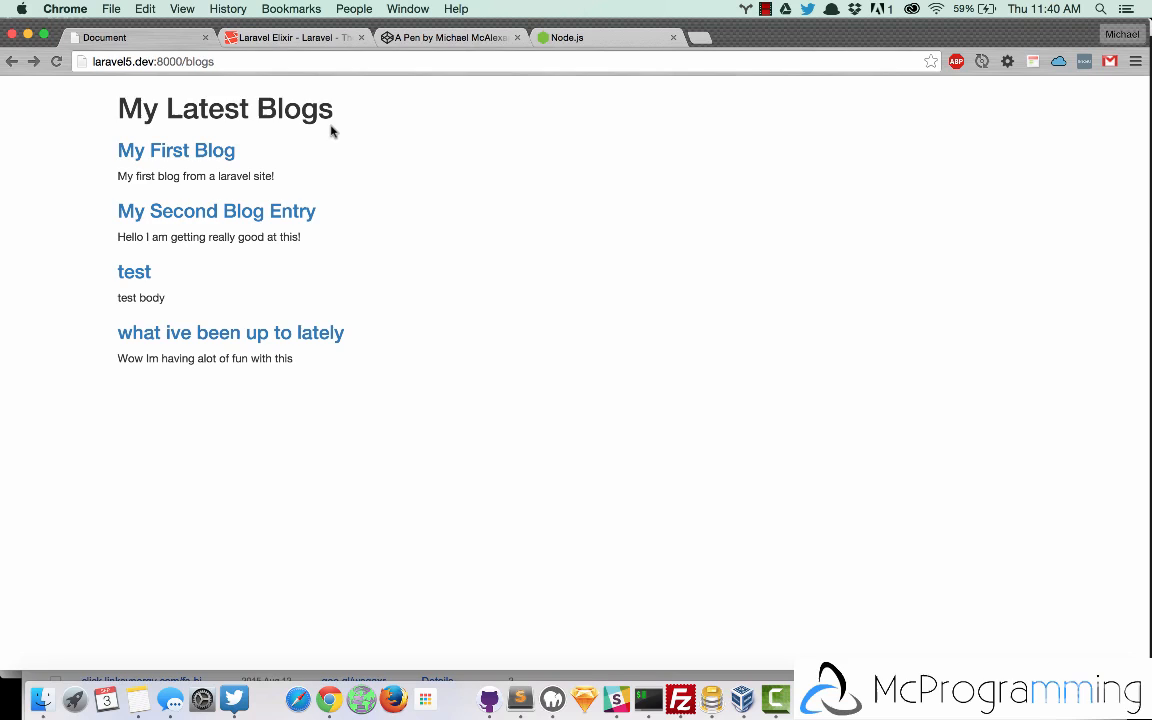
pyautogui.moveTo(259, 347)
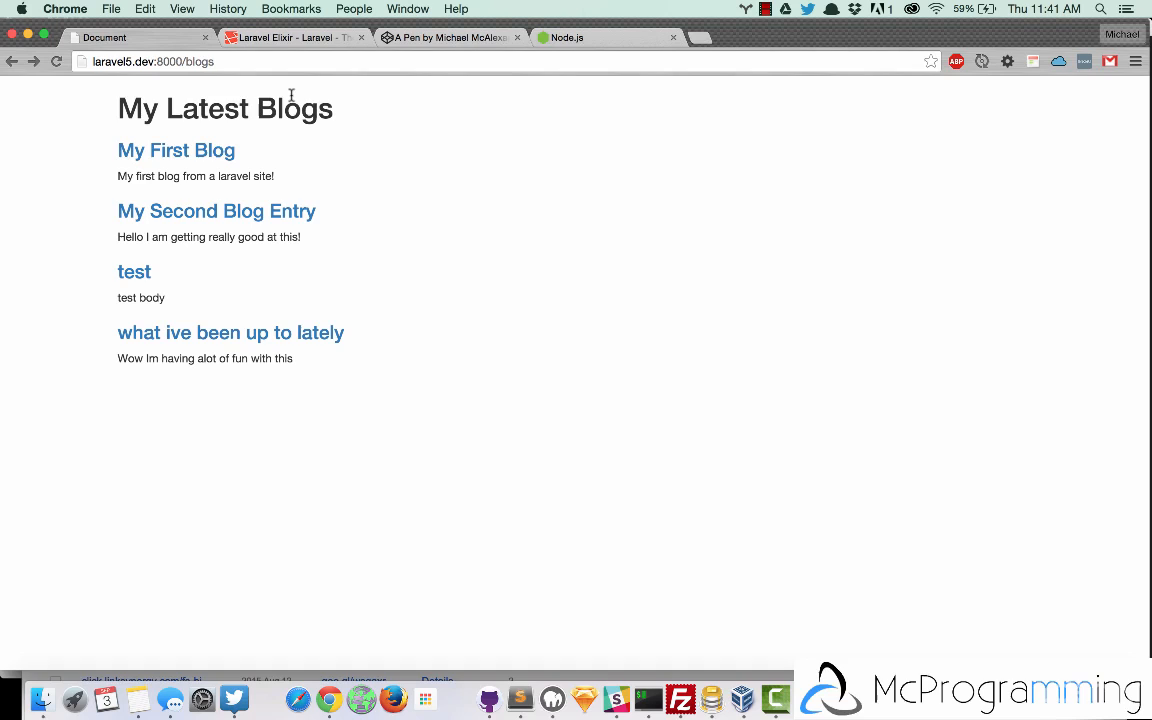
pyautogui.moveTo(423, 93)
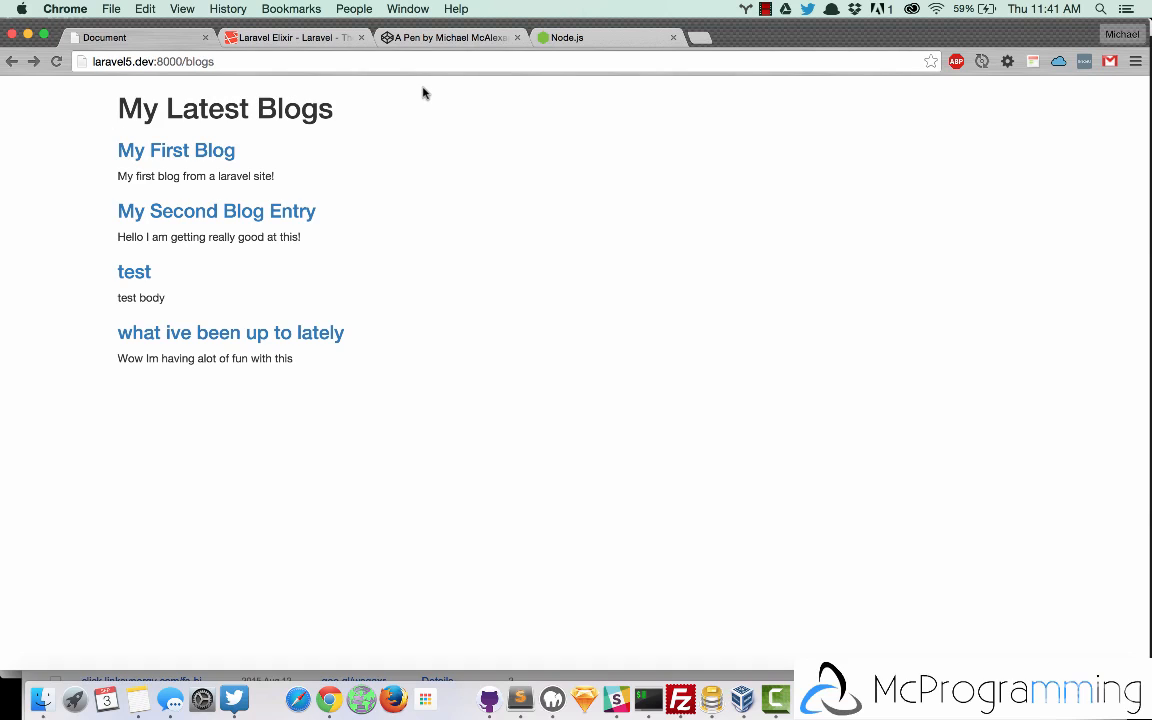
pyautogui.moveTo(389, 76)
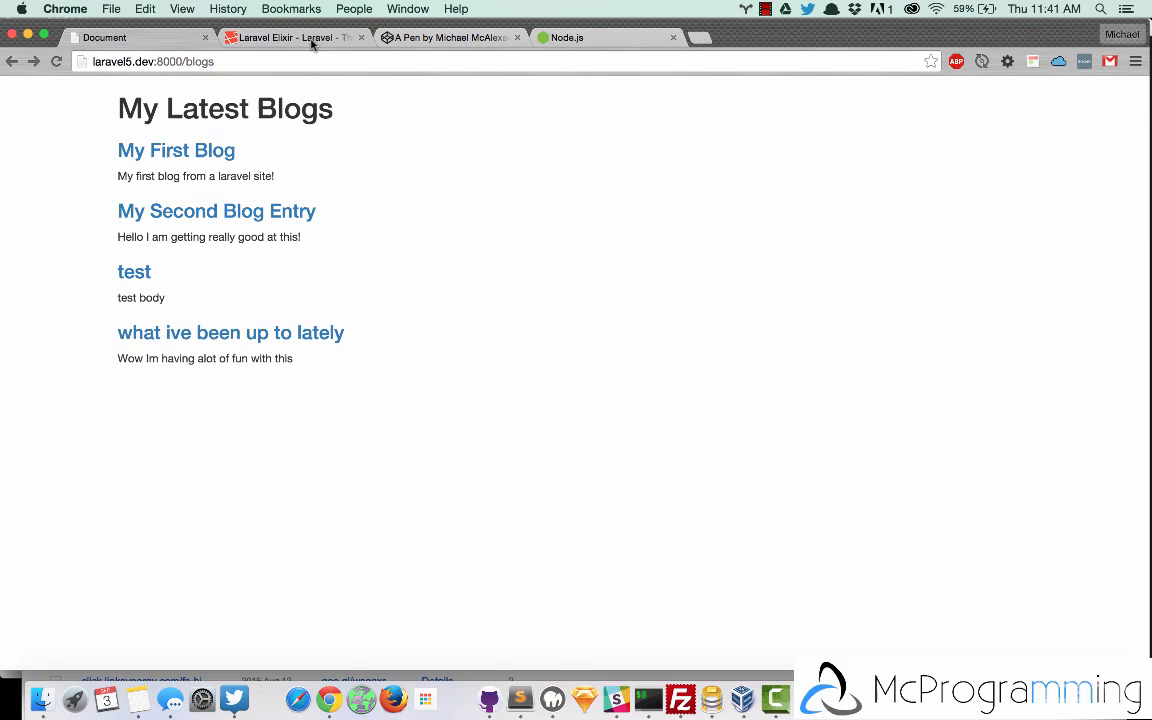
# Step: Open the Laravel Elixir guide and scroll to the Less section compiling public/css/app.css
pyautogui.click(290, 37)
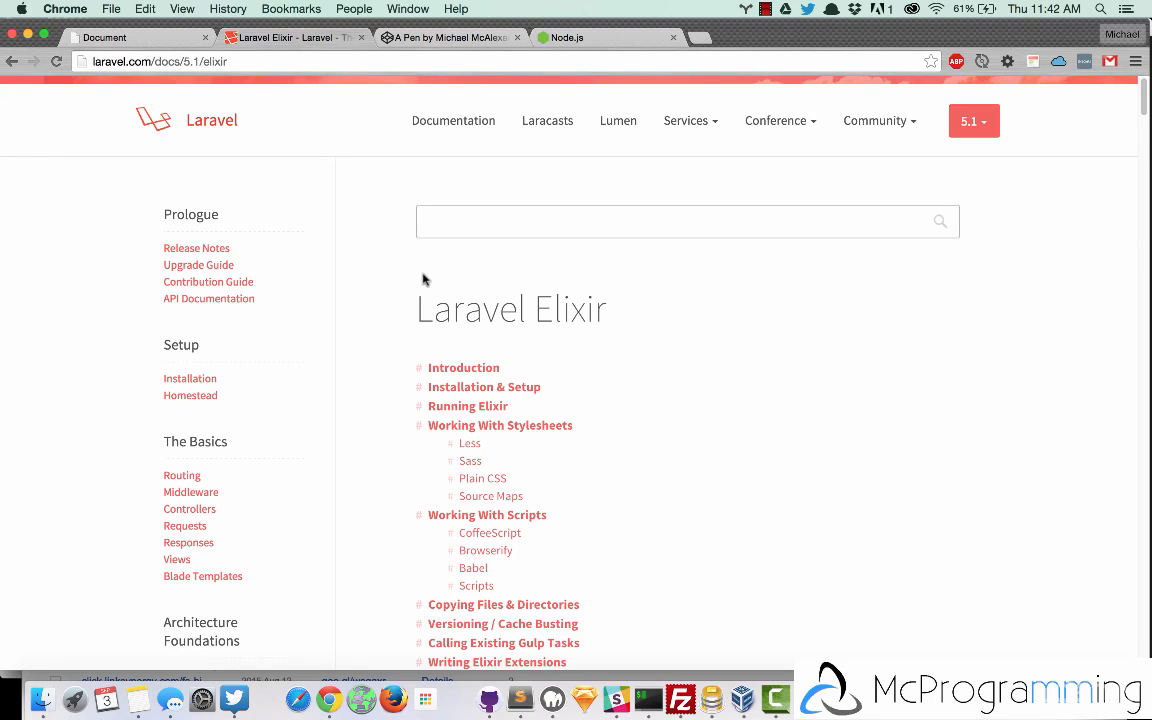
pyautogui.moveTo(453, 302)
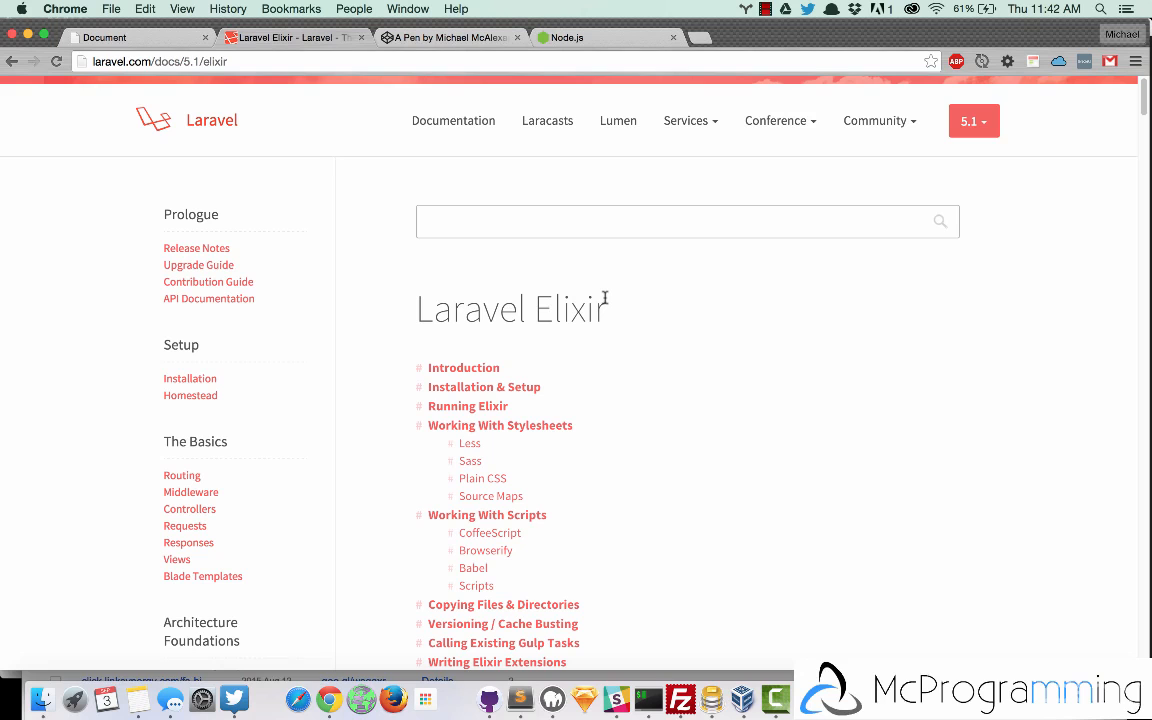
pyautogui.scroll(-3)
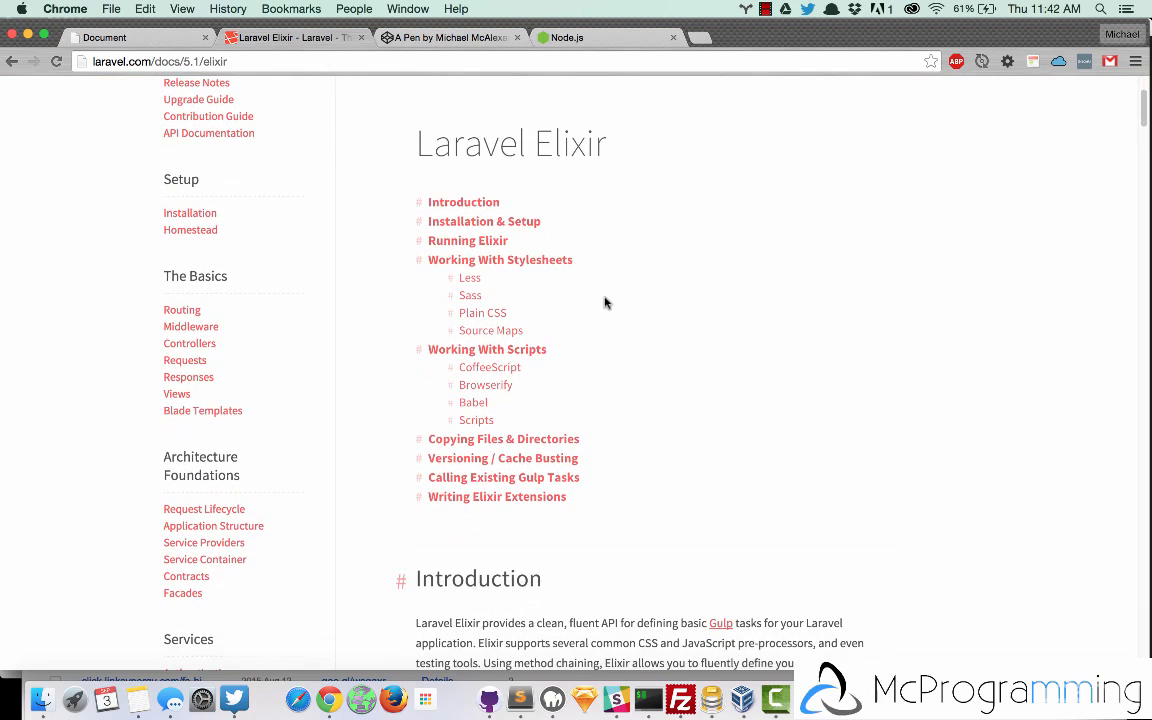
pyautogui.scroll(-3)
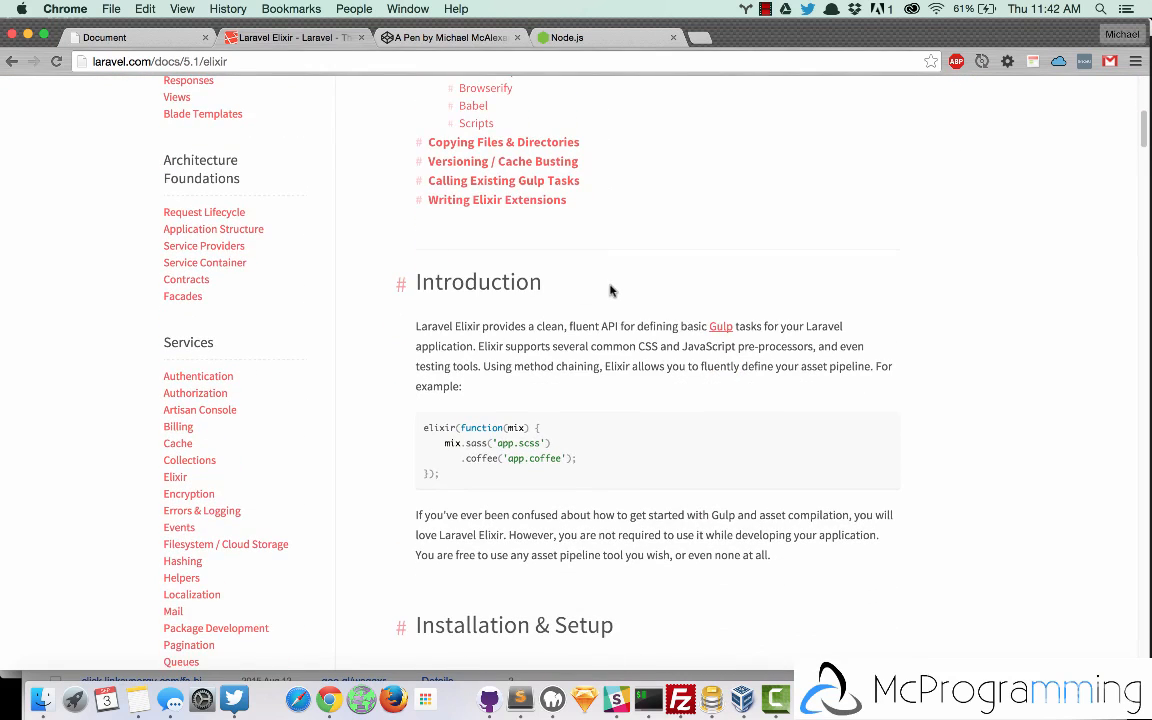
pyautogui.moveTo(755, 327)
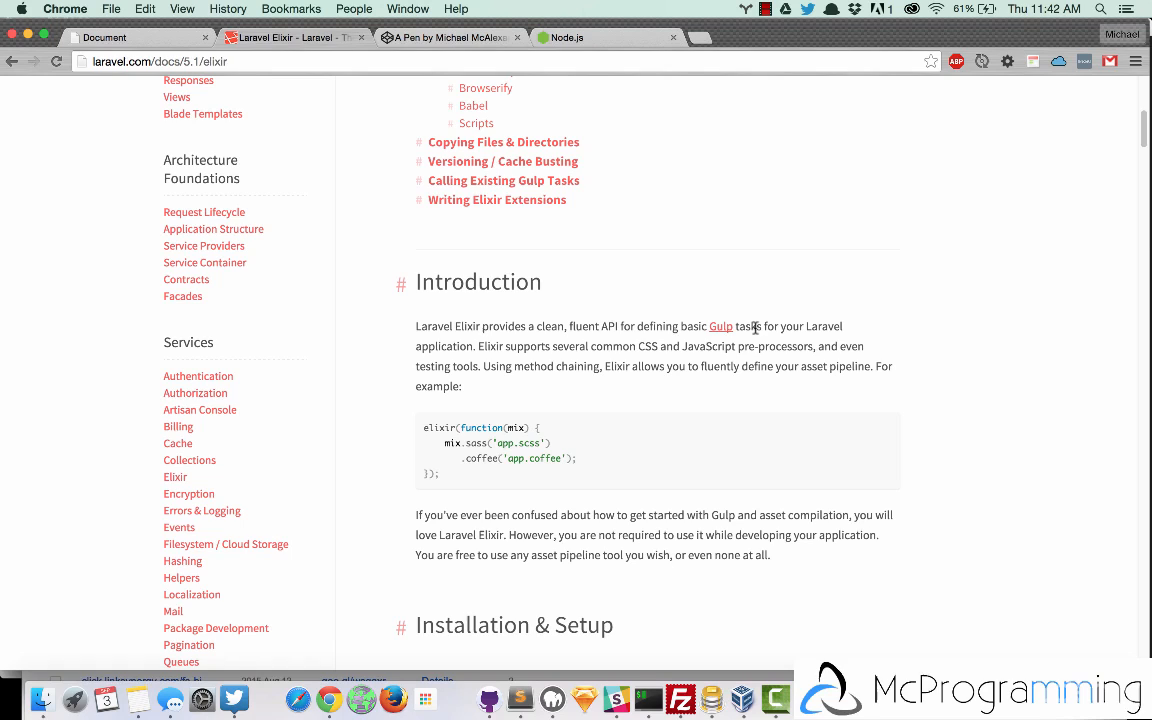
pyautogui.moveTo(733, 343)
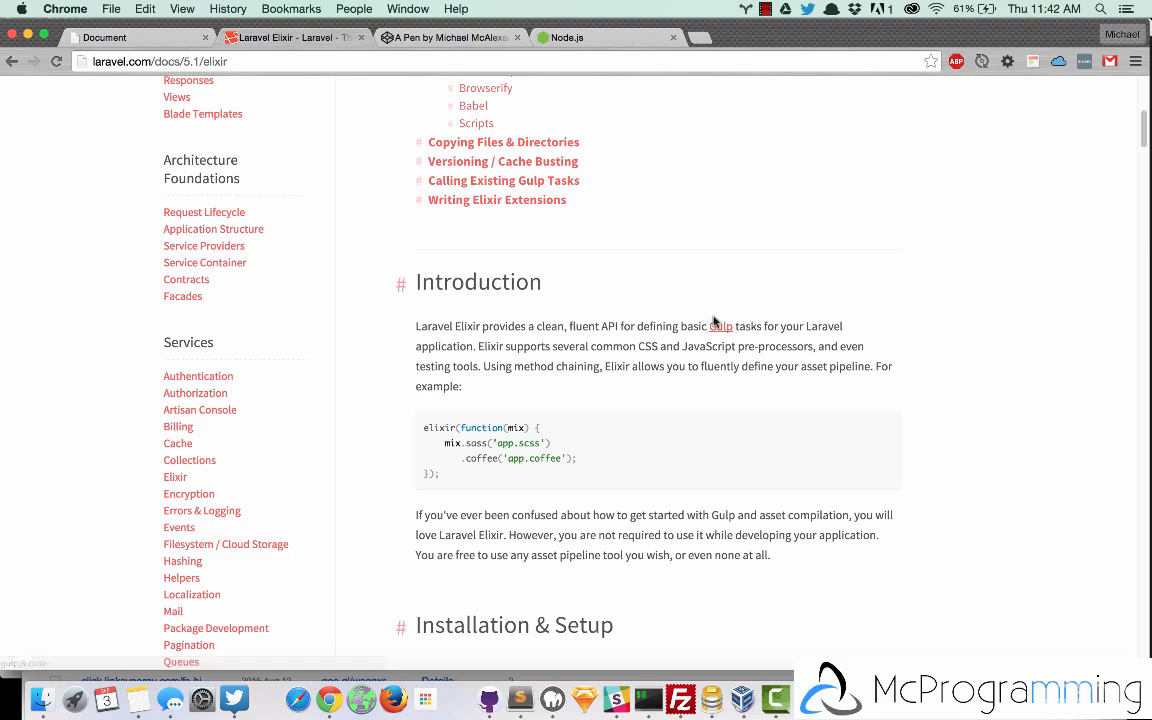
pyautogui.moveTo(725, 388)
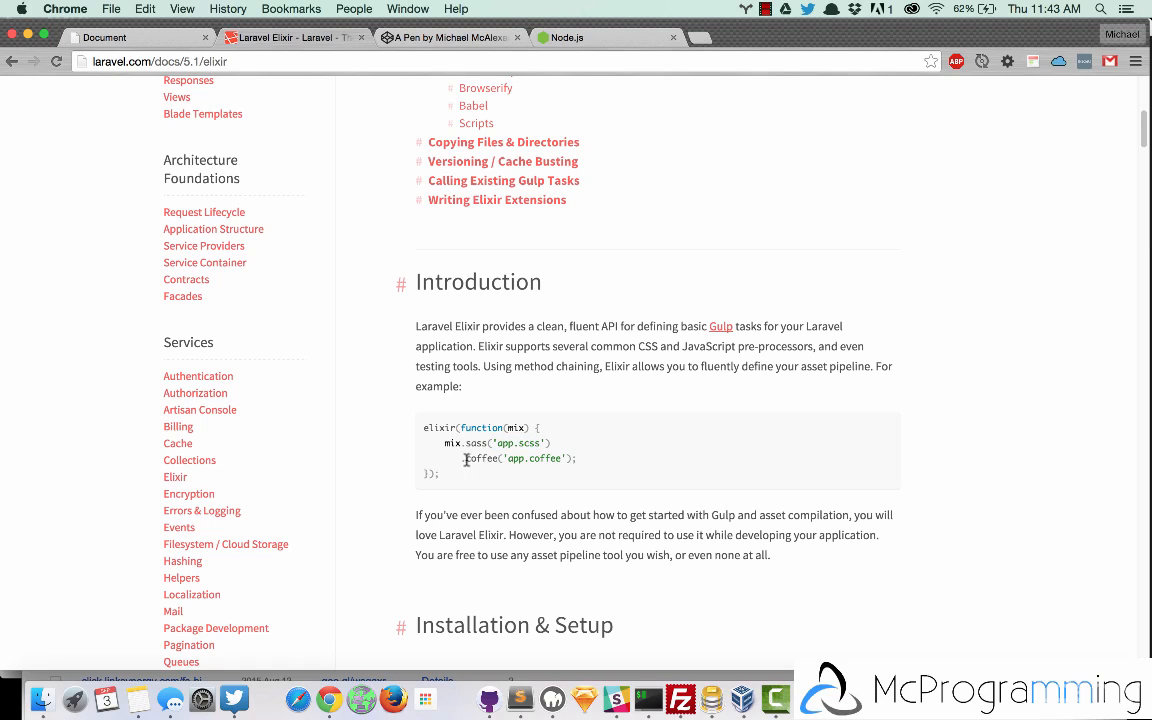
pyautogui.moveTo(685, 519)
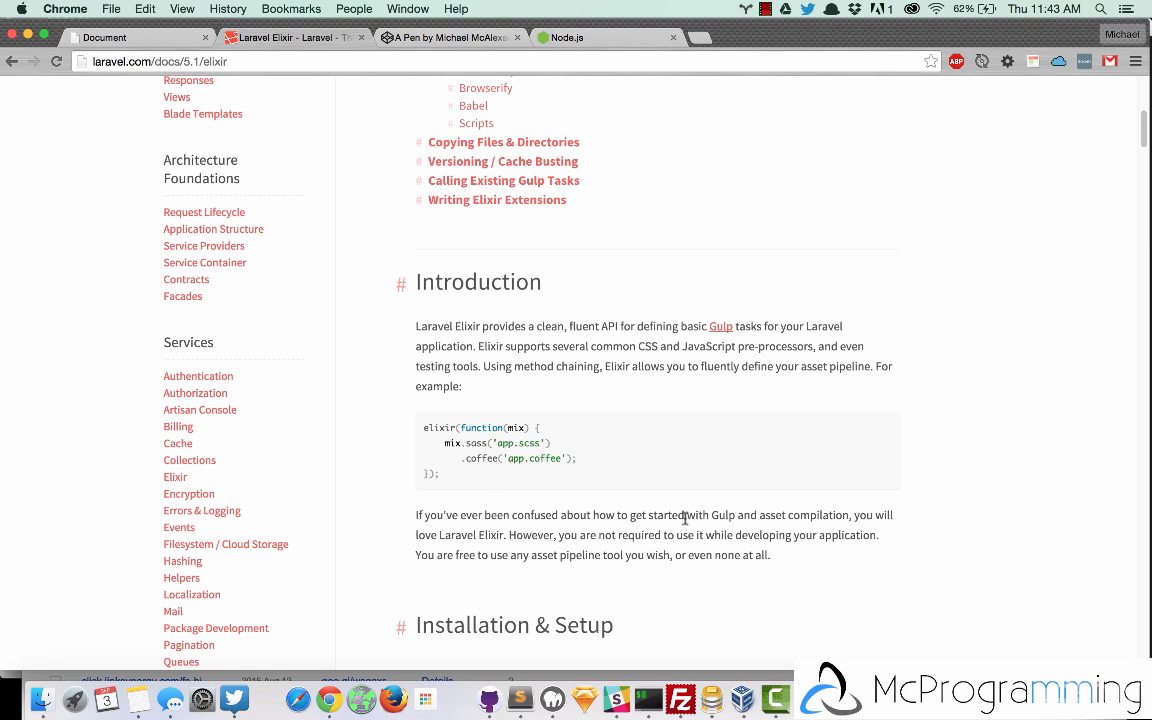
pyautogui.scroll(-3)
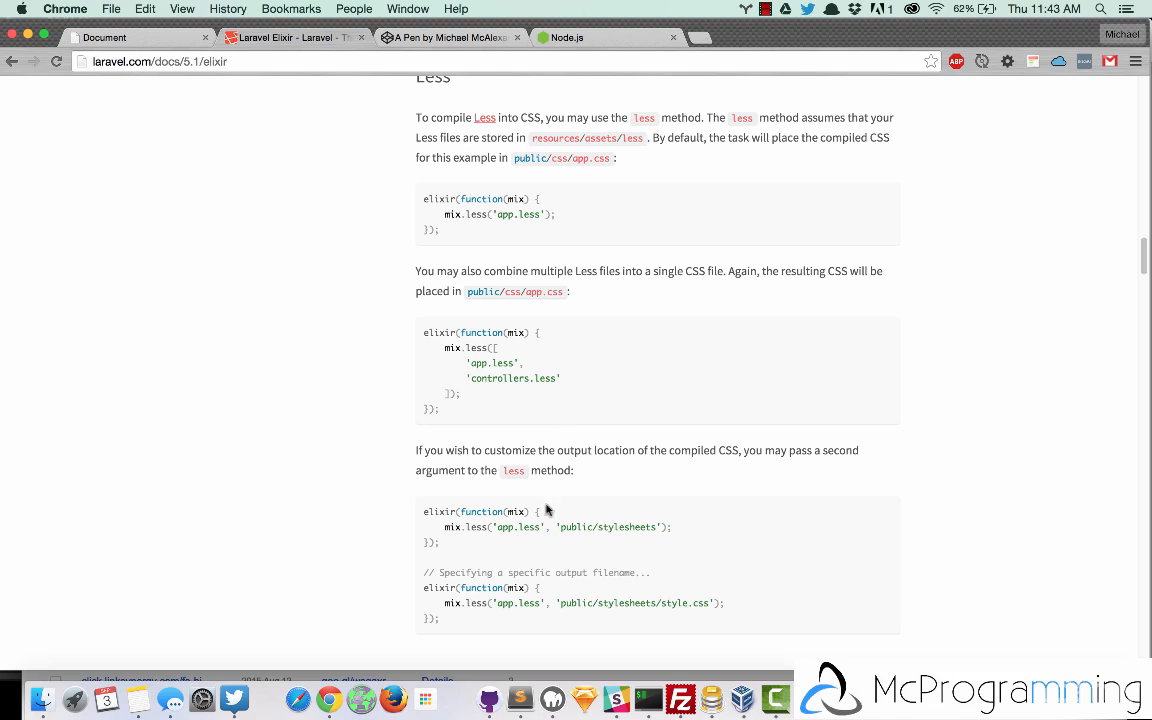
pyautogui.moveTo(522, 556)
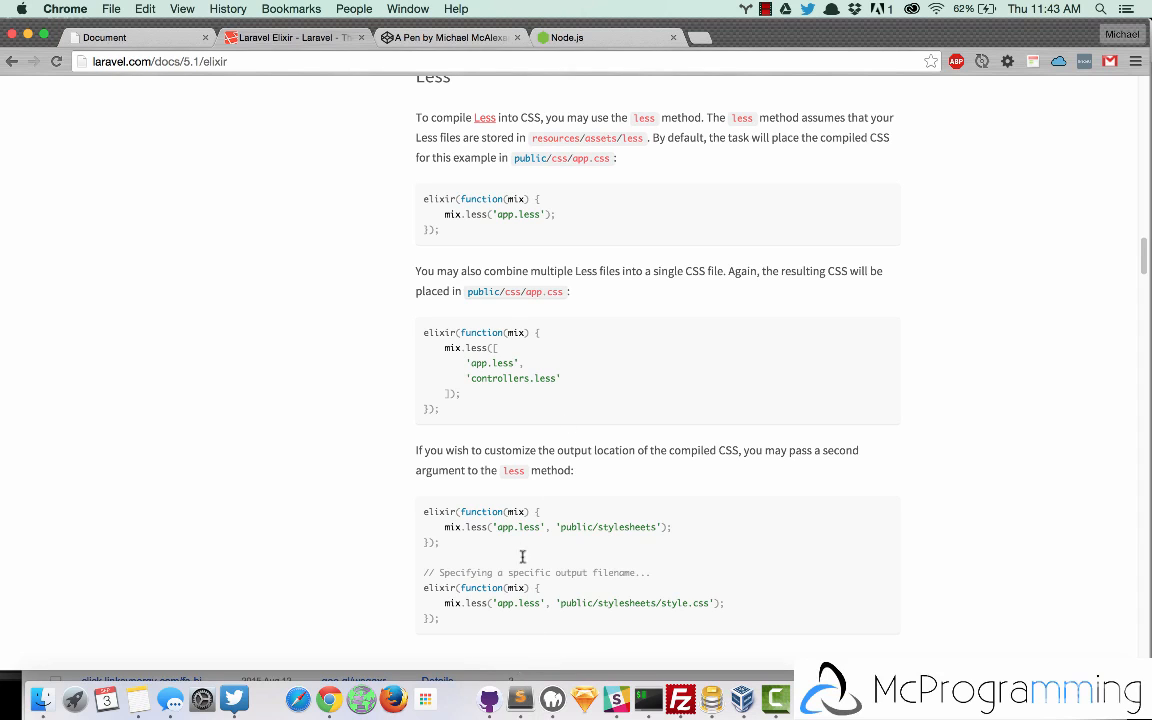
pyautogui.click(489, 698)
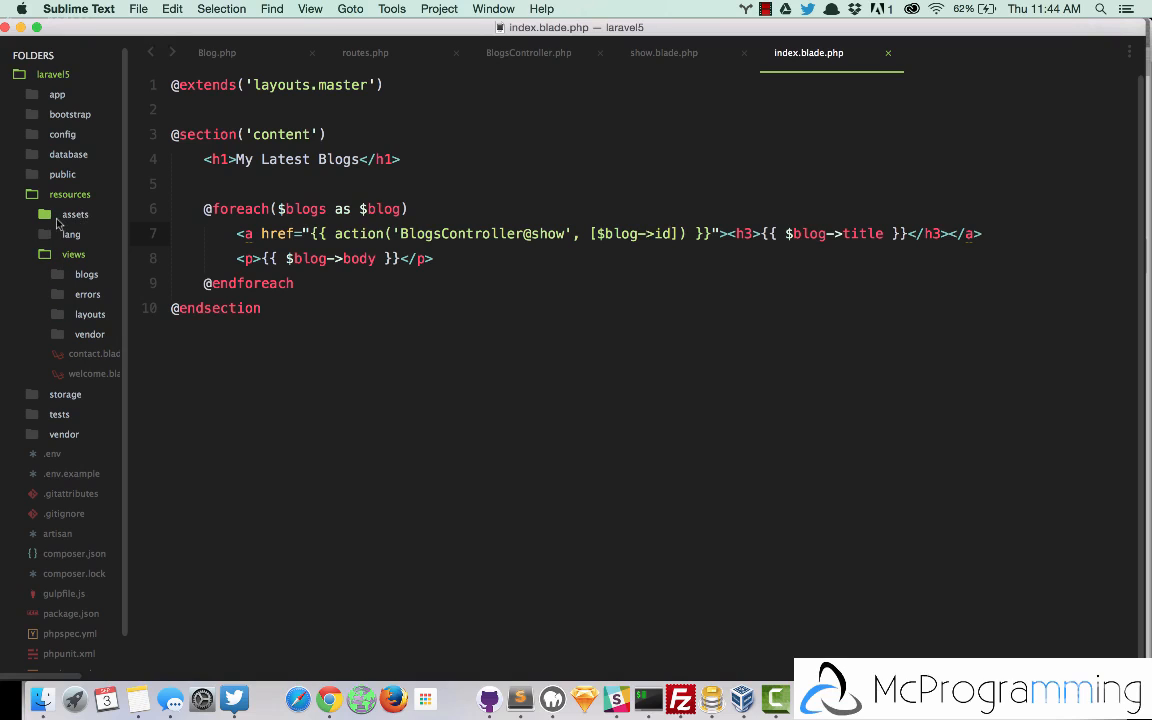
pyautogui.click(74, 214)
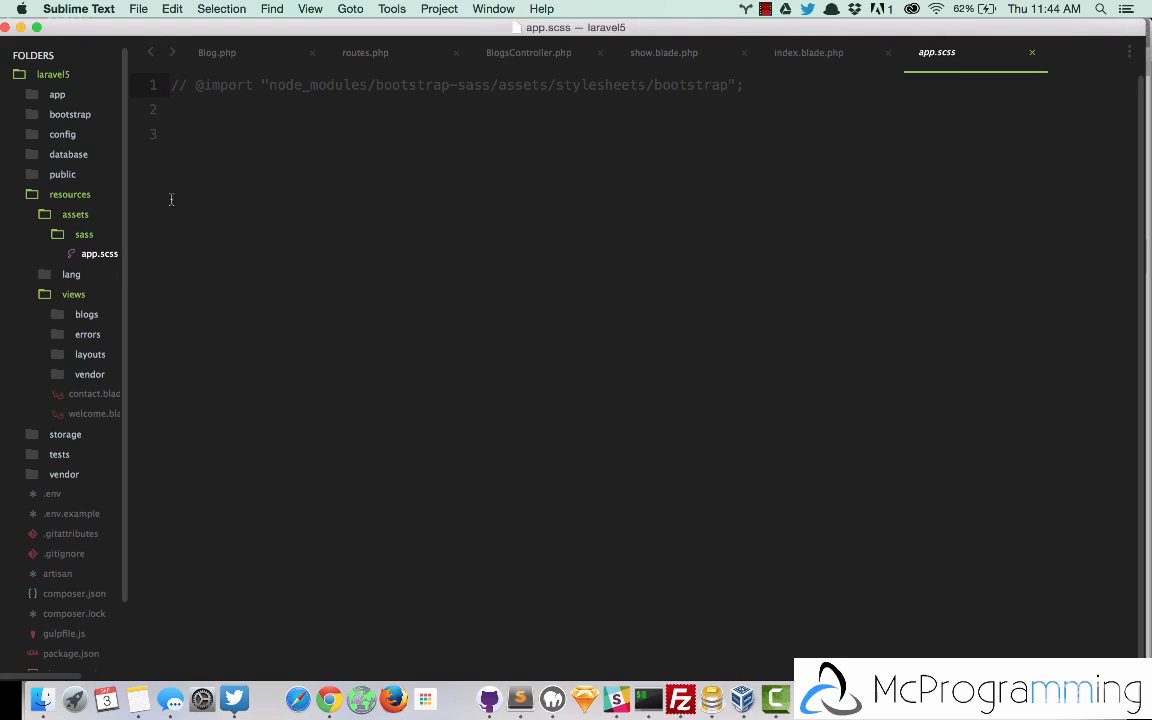
pyautogui.click(178, 85)
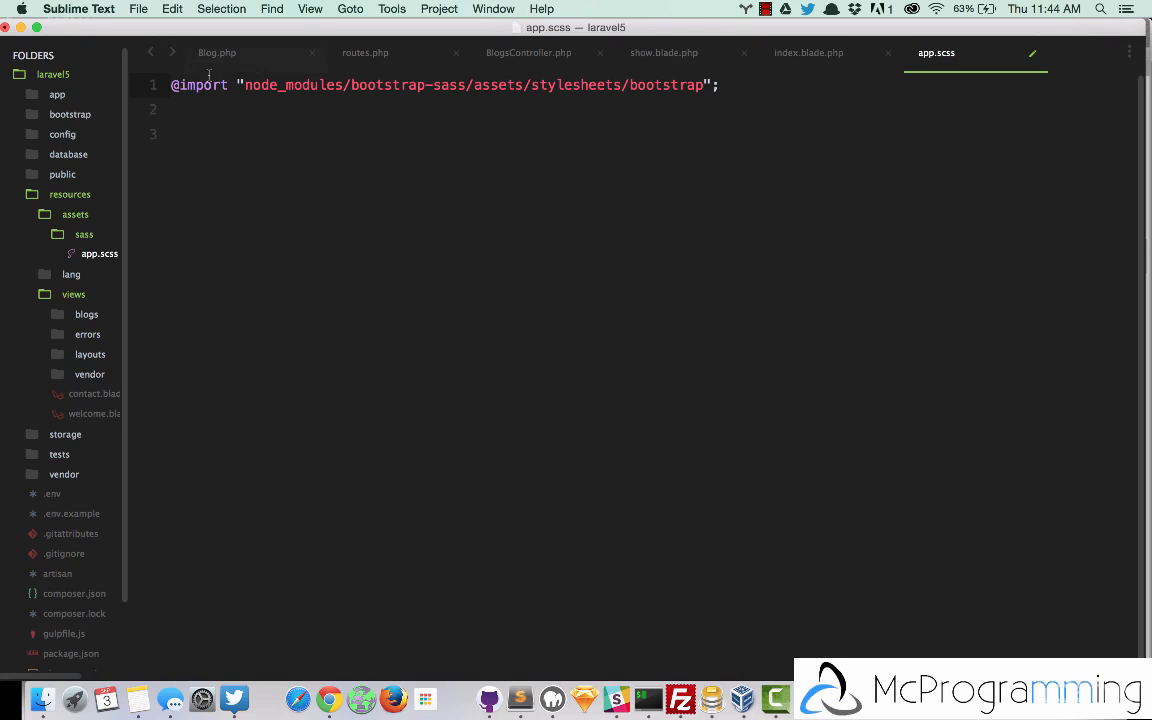
pyautogui.moveTo(511, 84)
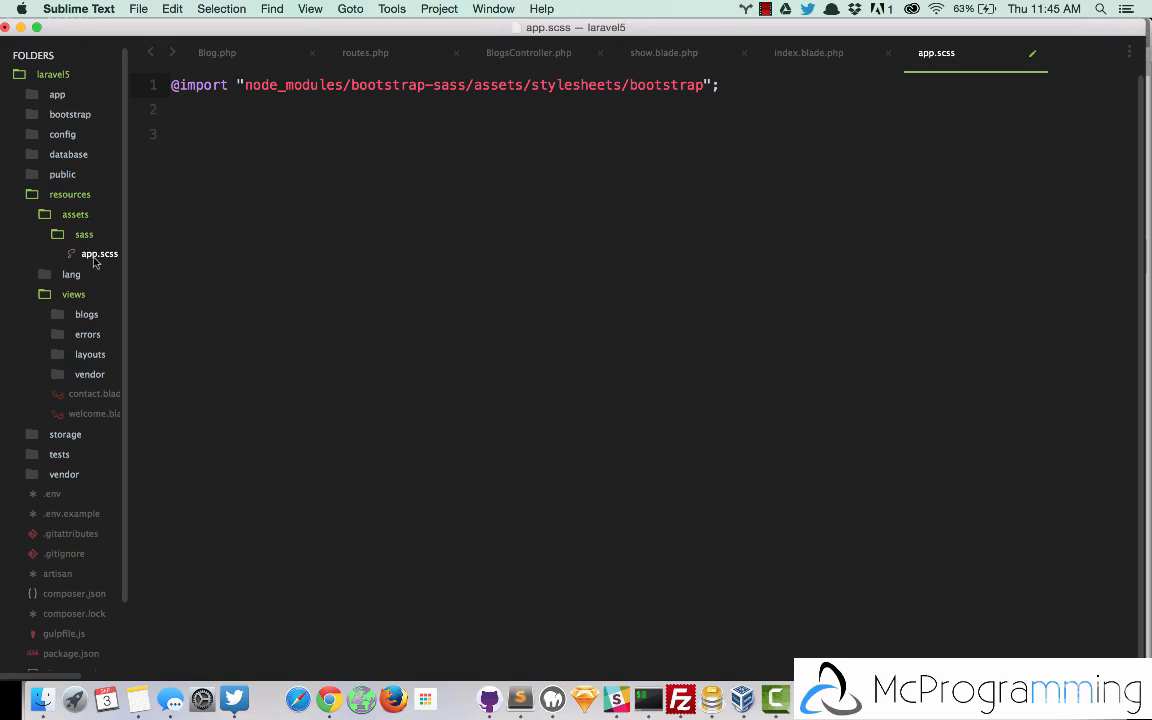
pyautogui.click(75, 214)
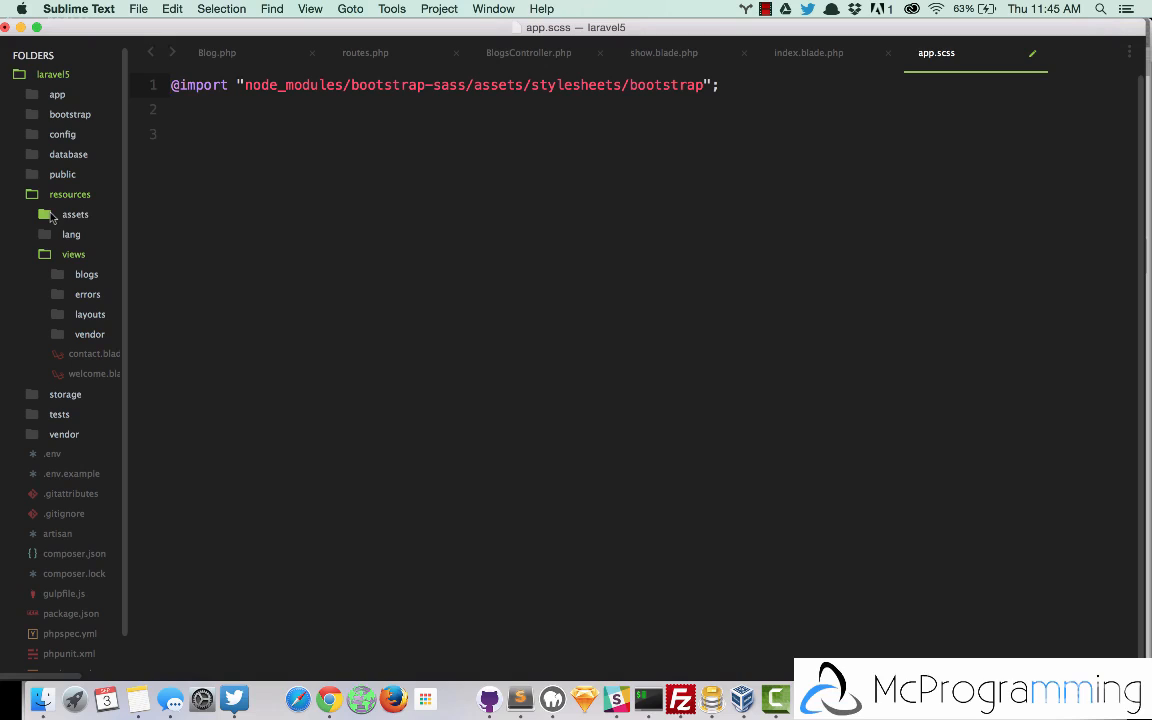
pyautogui.moveTo(88, 217)
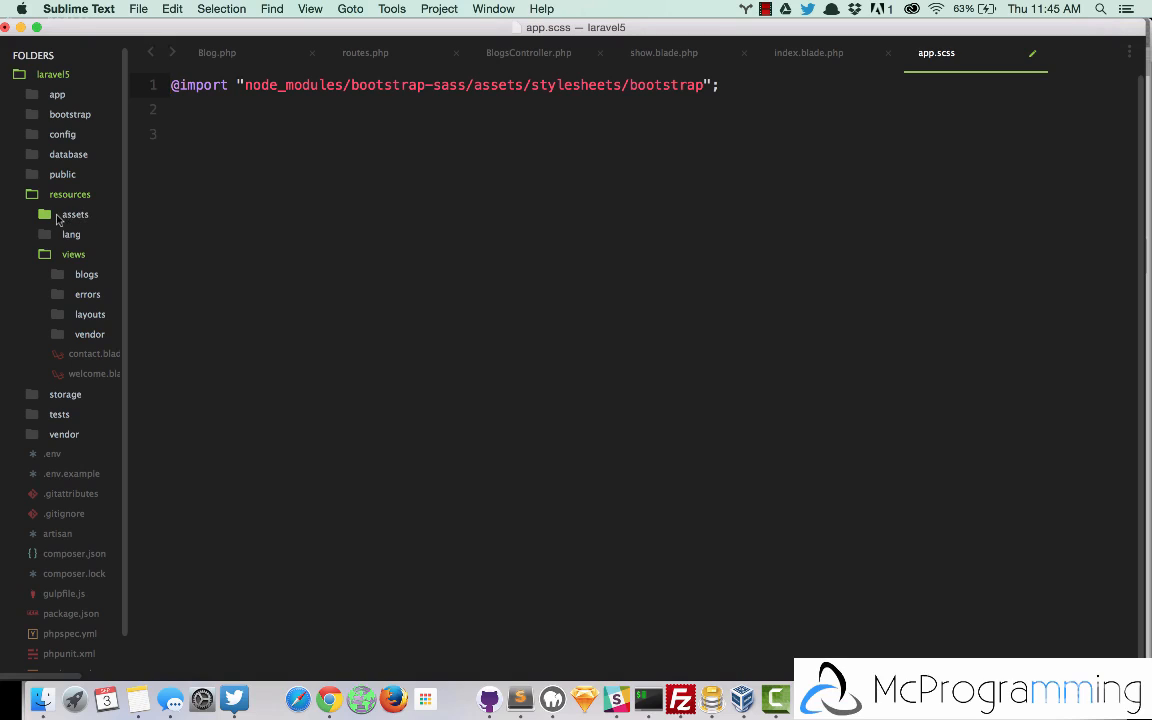
pyautogui.moveTo(85, 218)
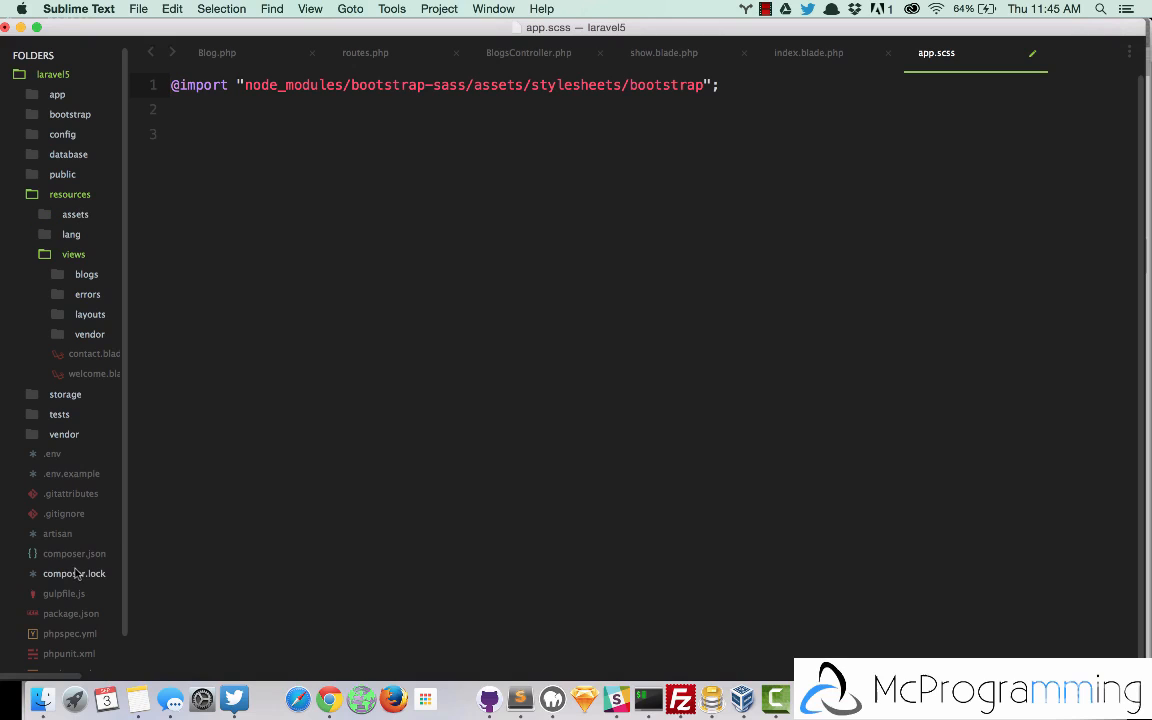
# Step: Open gulpfile.js, select app.scss in the mix.sass task, and expand the public folder
pyautogui.click(64, 593)
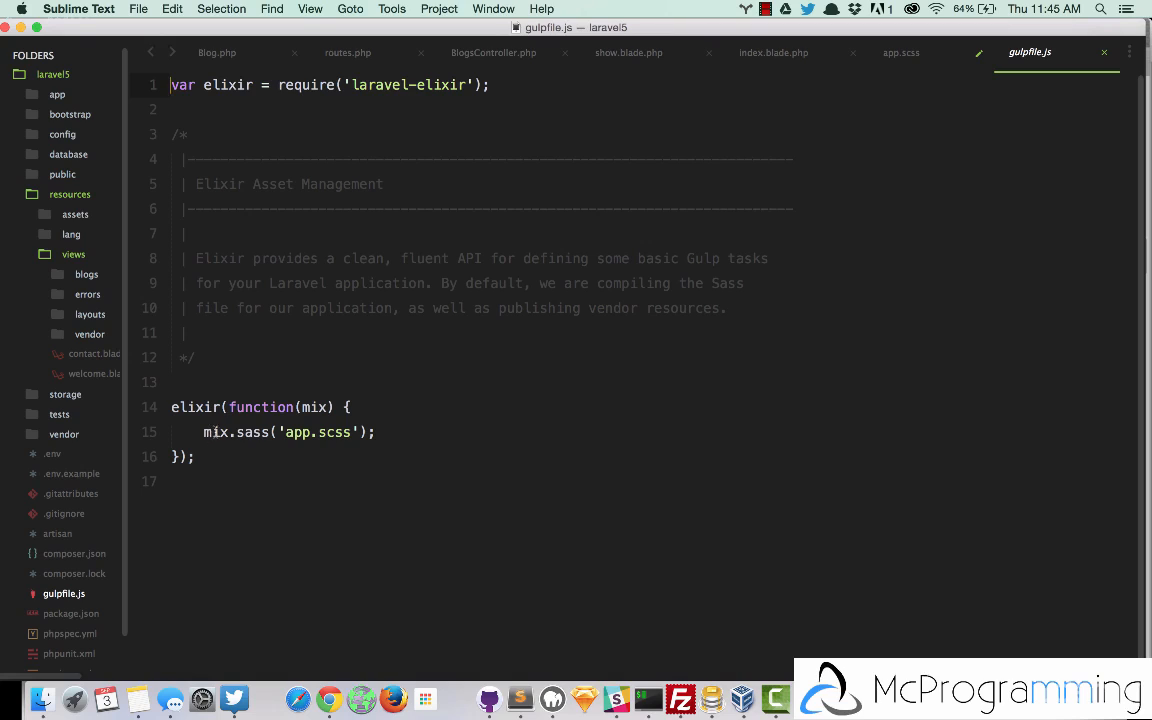
pyautogui.doubleClick(318, 432)
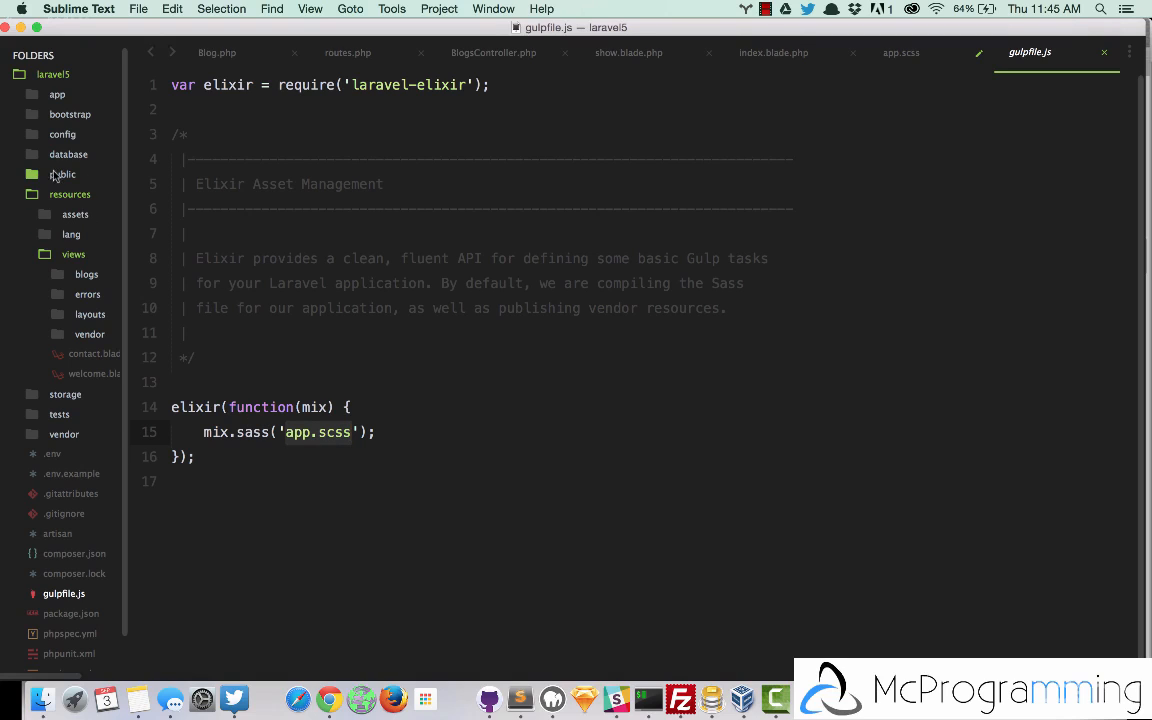
pyautogui.click(62, 174)
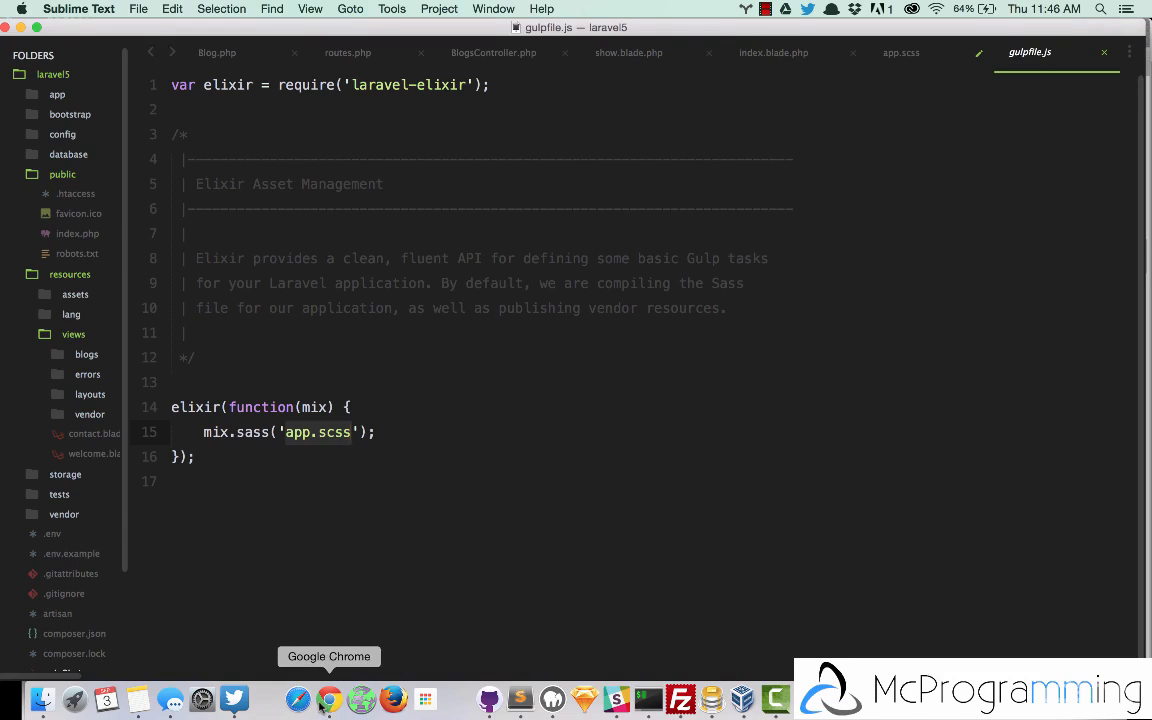
pyautogui.click(329, 699)
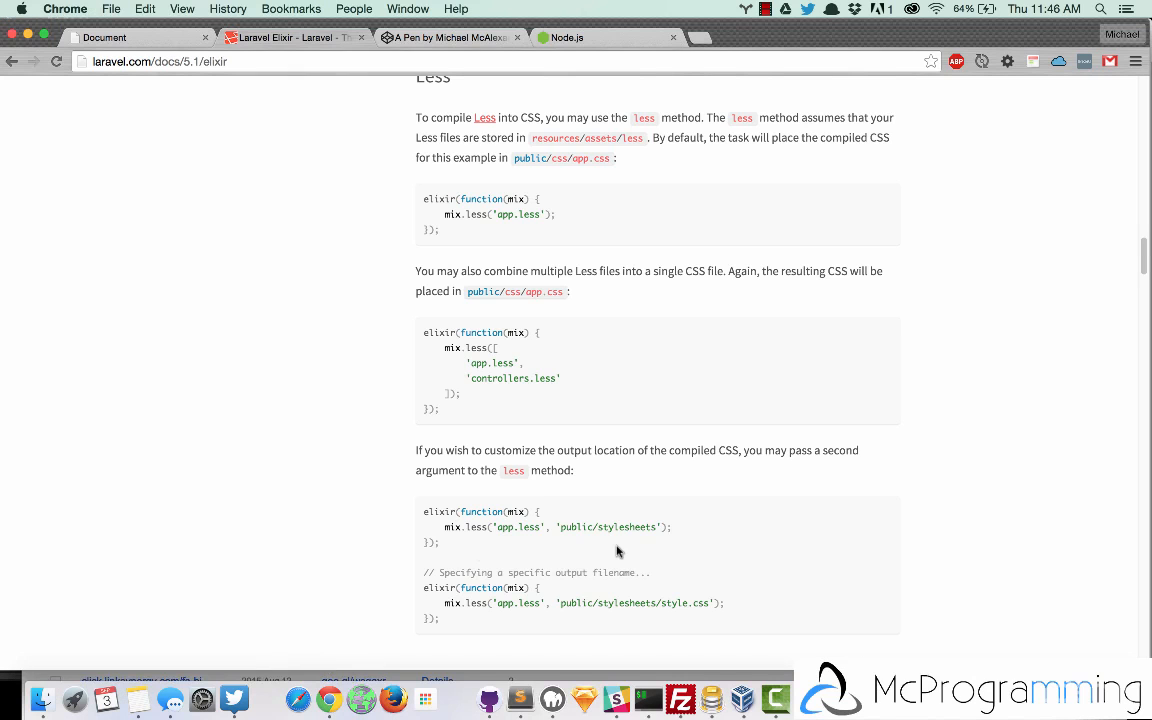
pyautogui.scroll(-3)
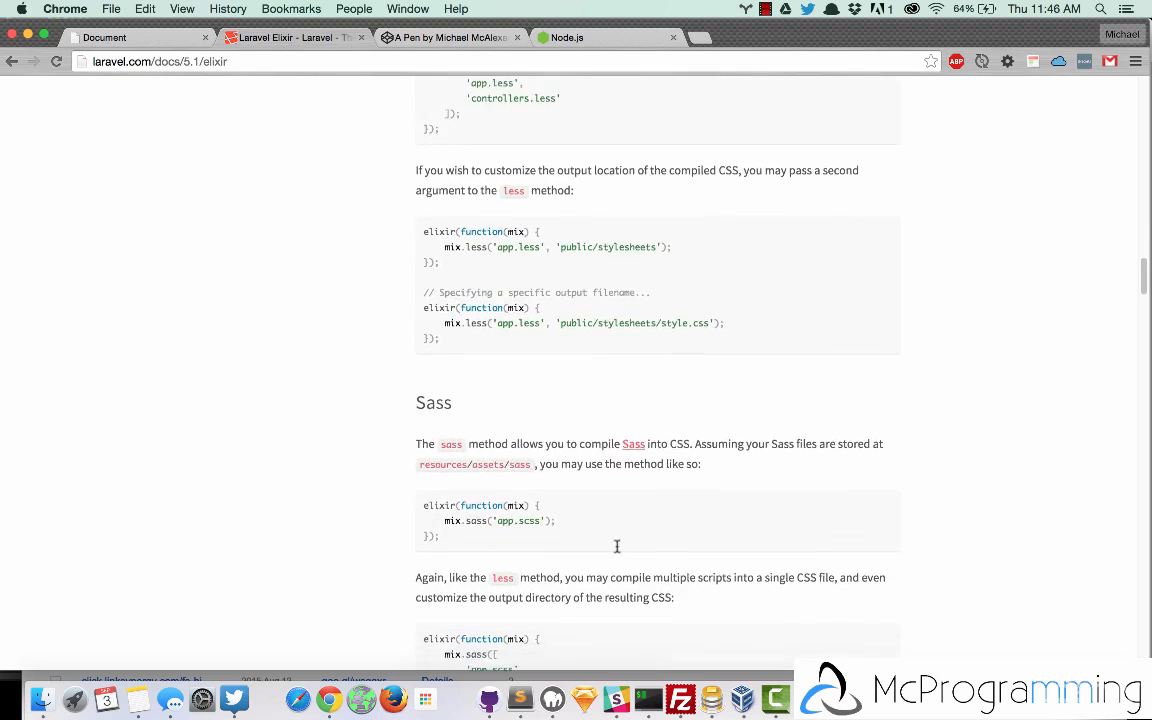
pyautogui.scroll(-3)
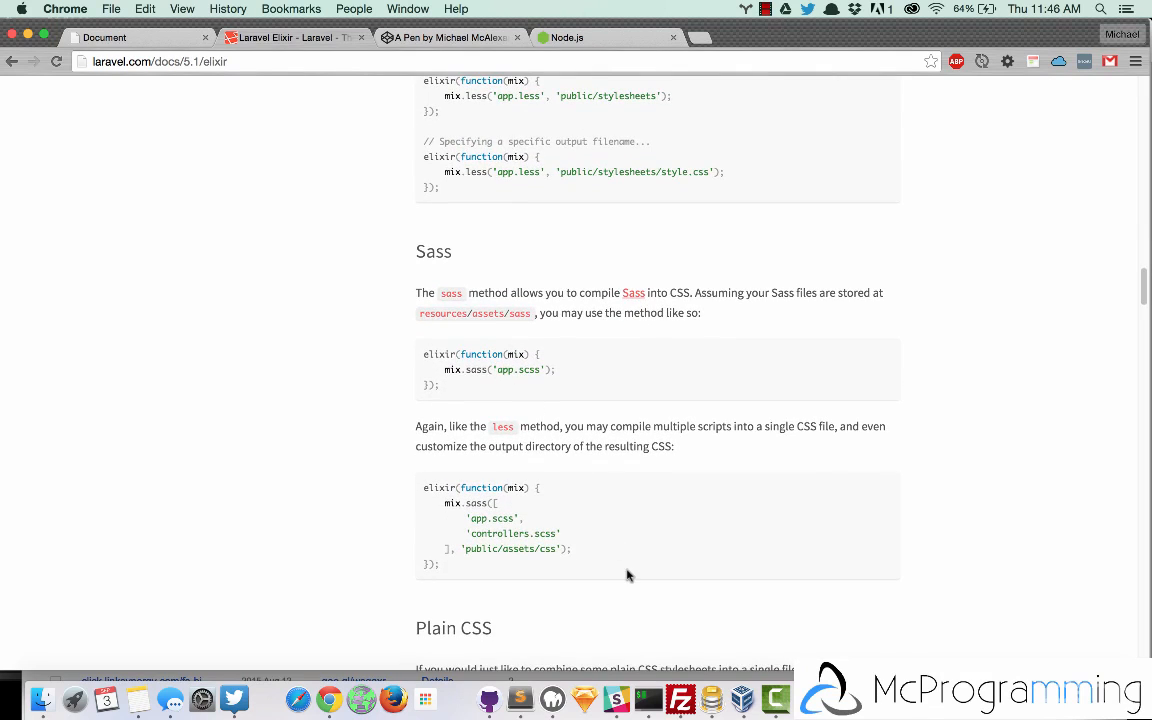
pyautogui.scroll(-3)
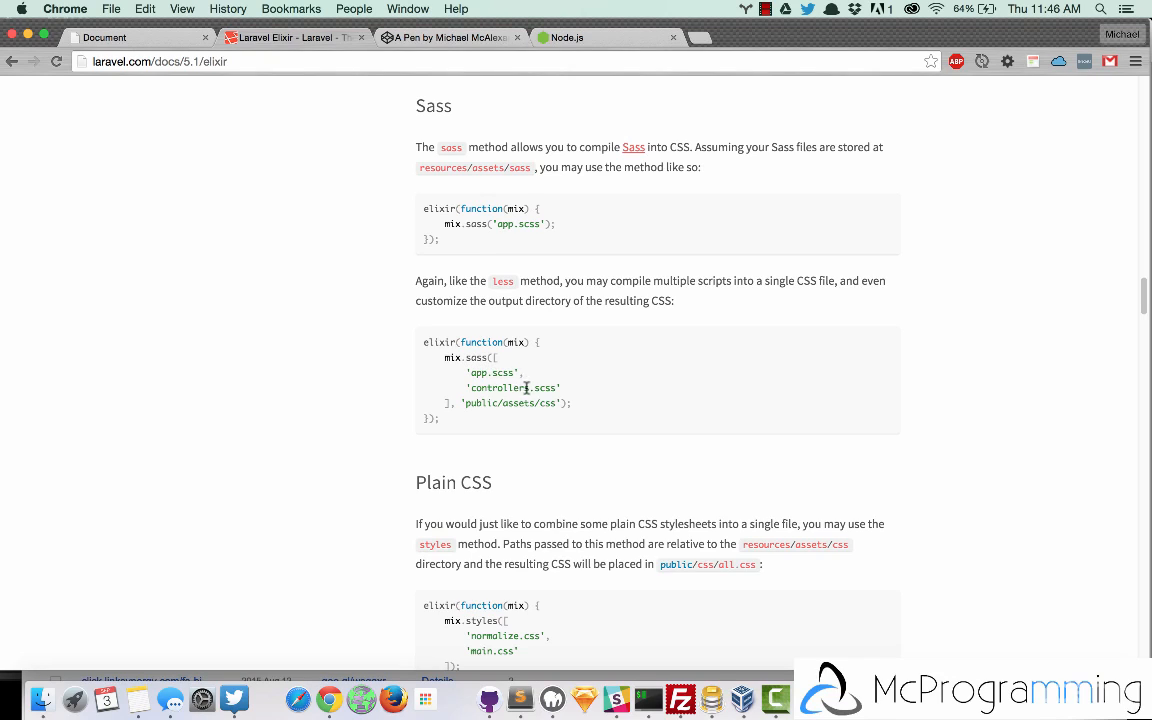
pyautogui.moveTo(465, 403)
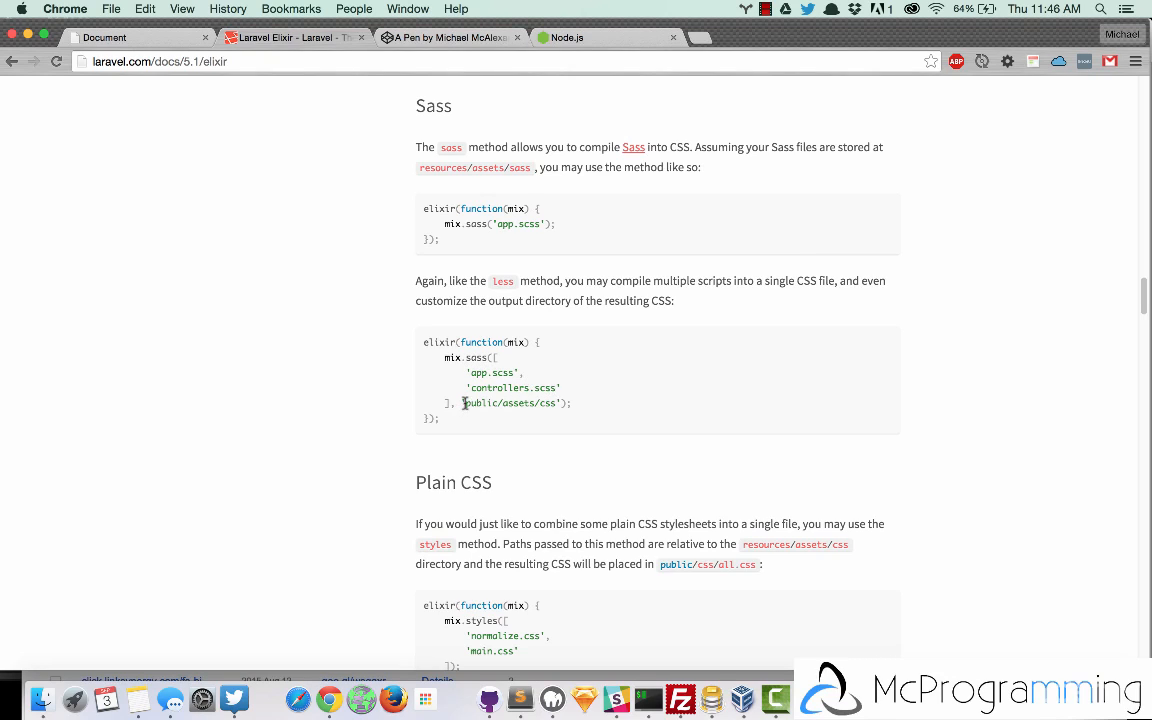
pyautogui.doubleClick(509, 402)
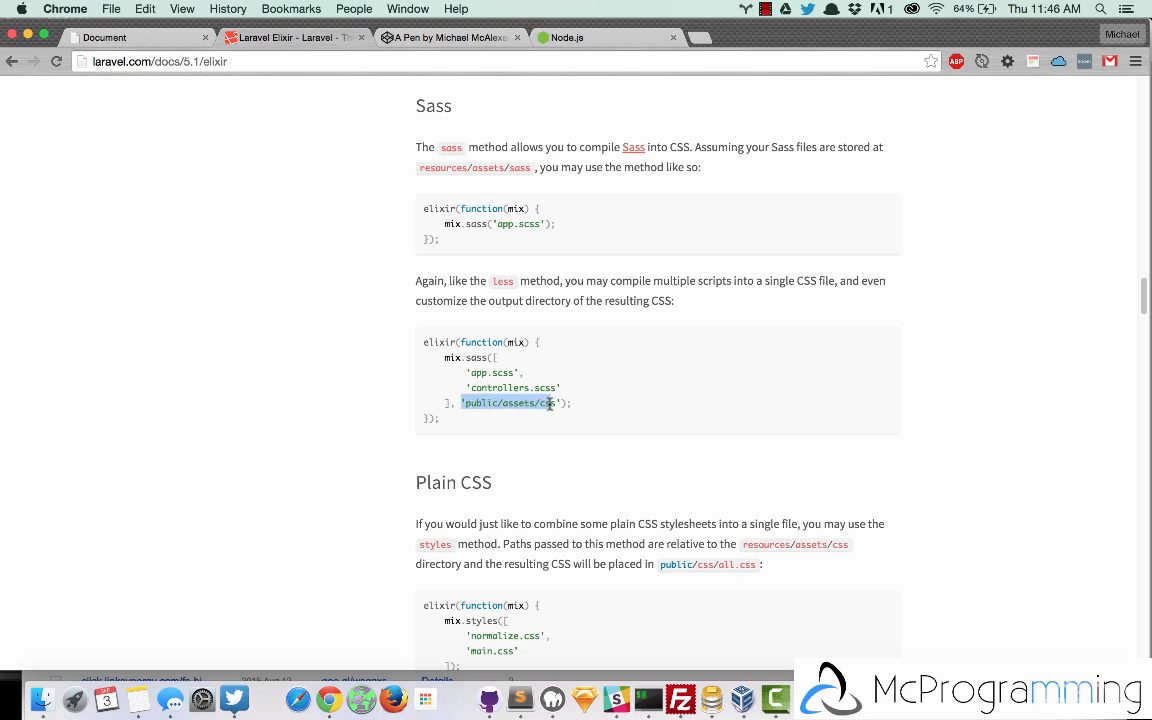
pyautogui.scroll(-3)
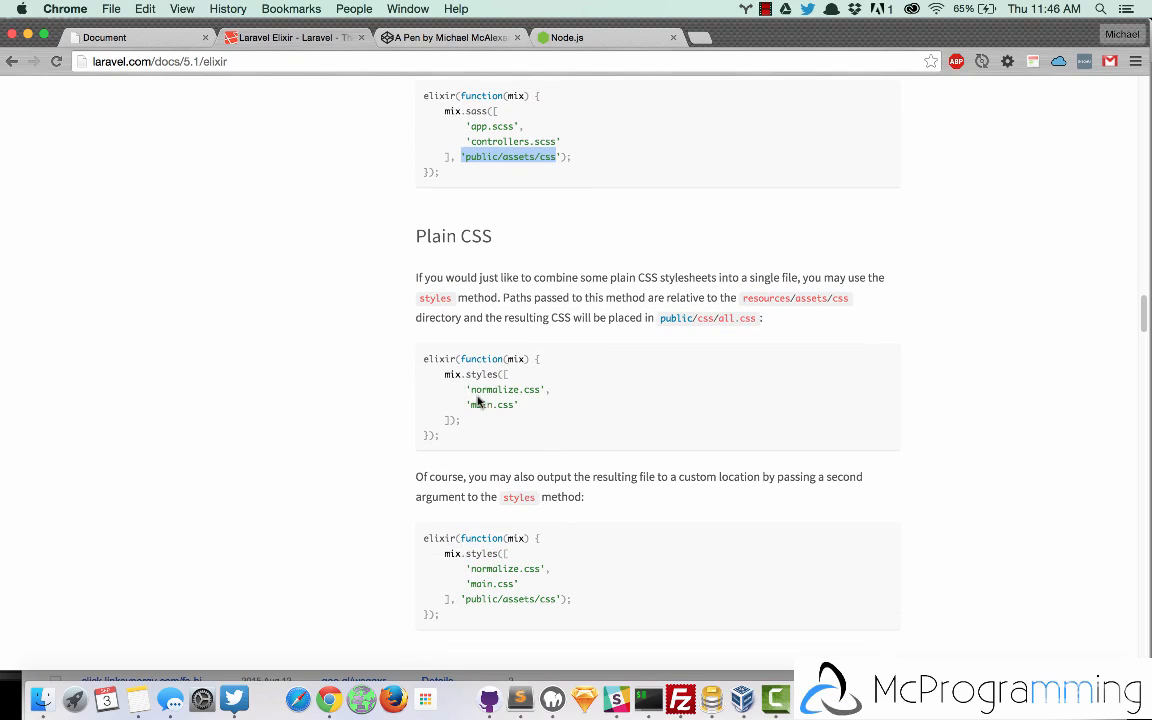
pyautogui.moveTo(513, 418)
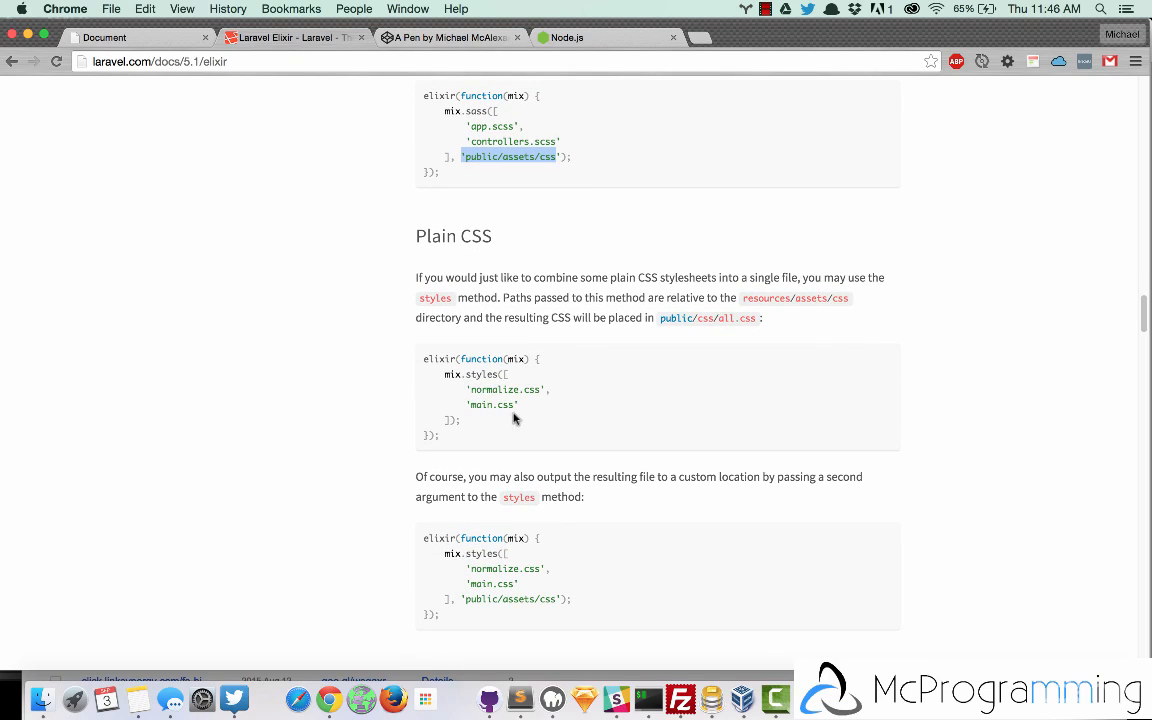
pyautogui.moveTo(468, 374)
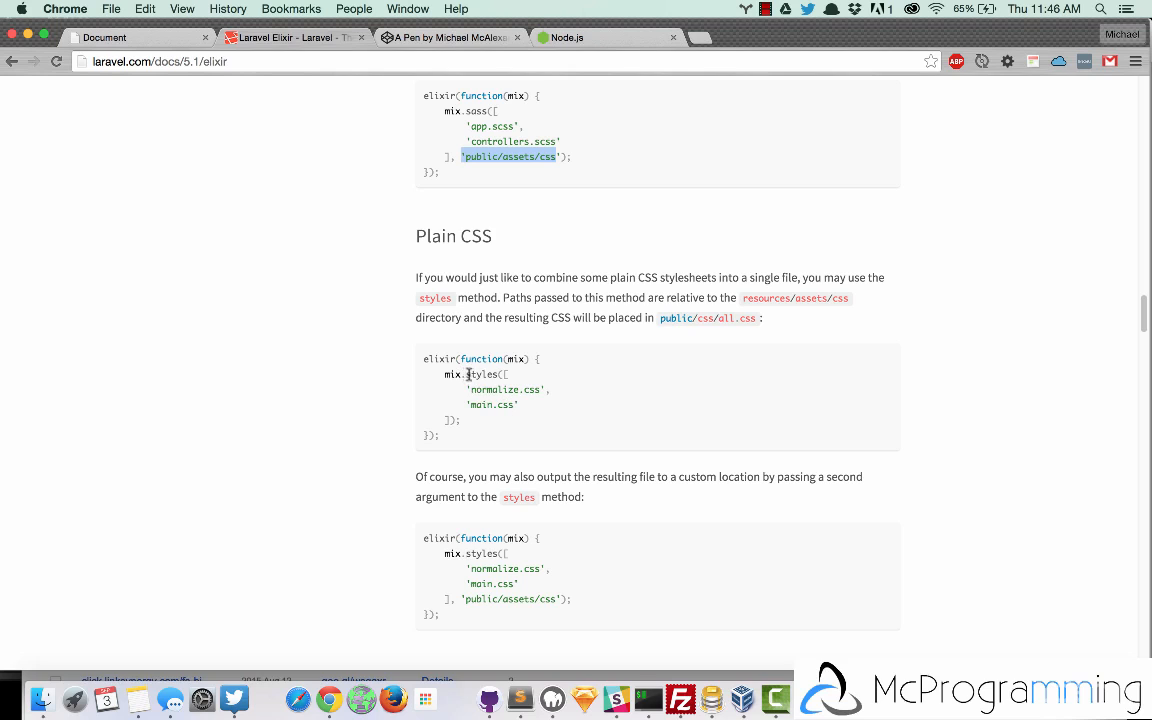
pyautogui.scroll(-3)
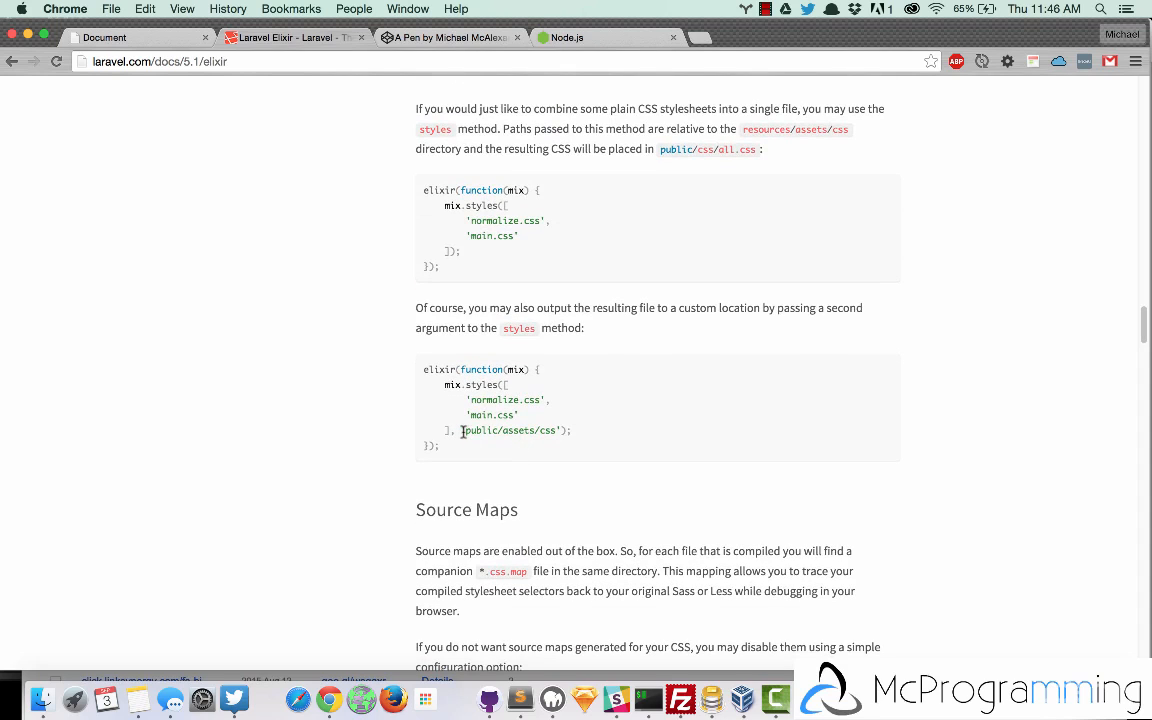
pyautogui.scroll(-3)
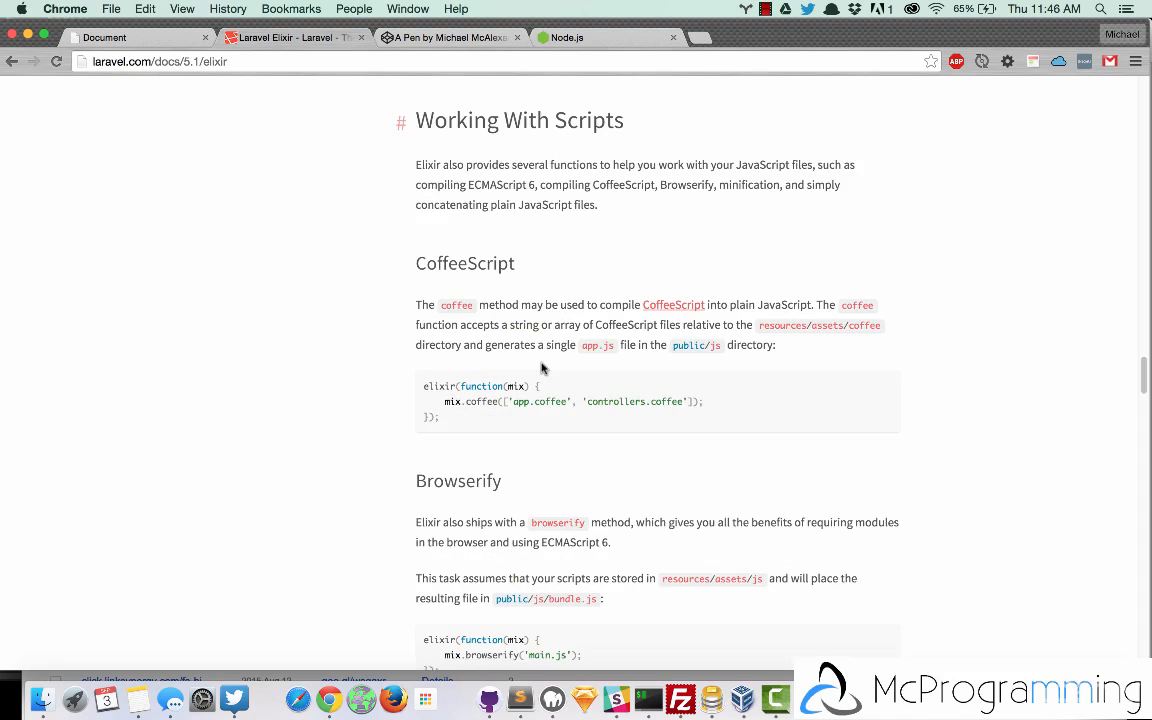
pyautogui.moveTo(553, 400)
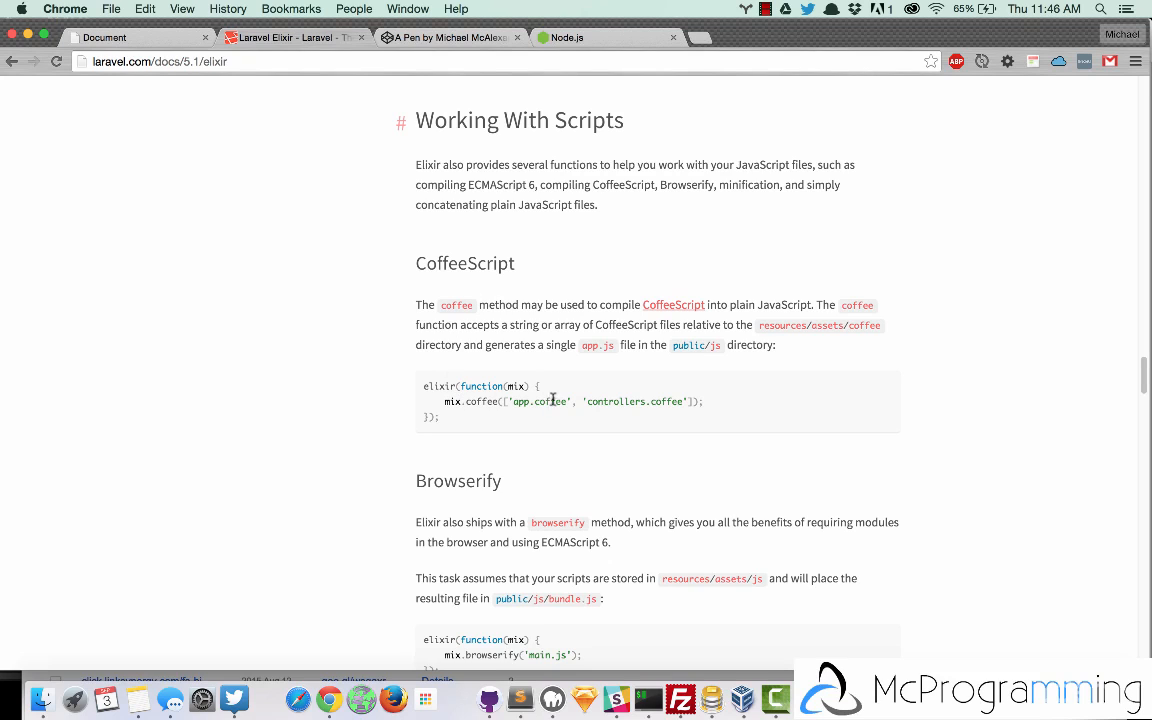
pyautogui.scroll(-3)
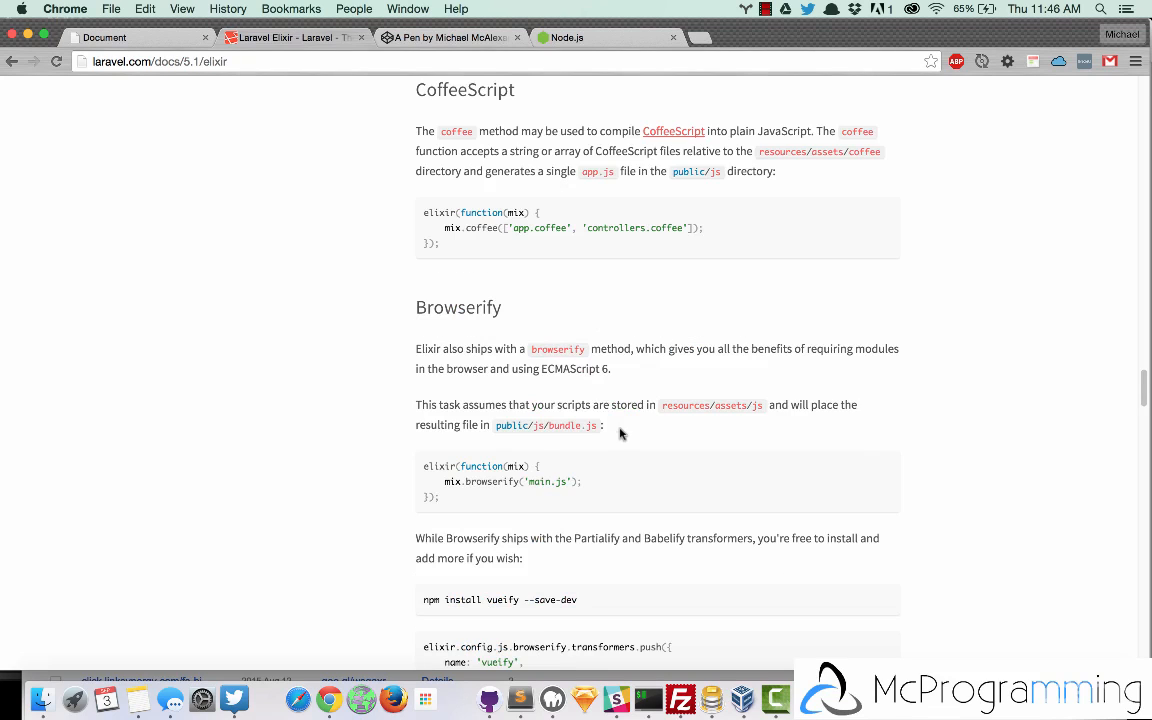
pyautogui.moveTo(583, 398)
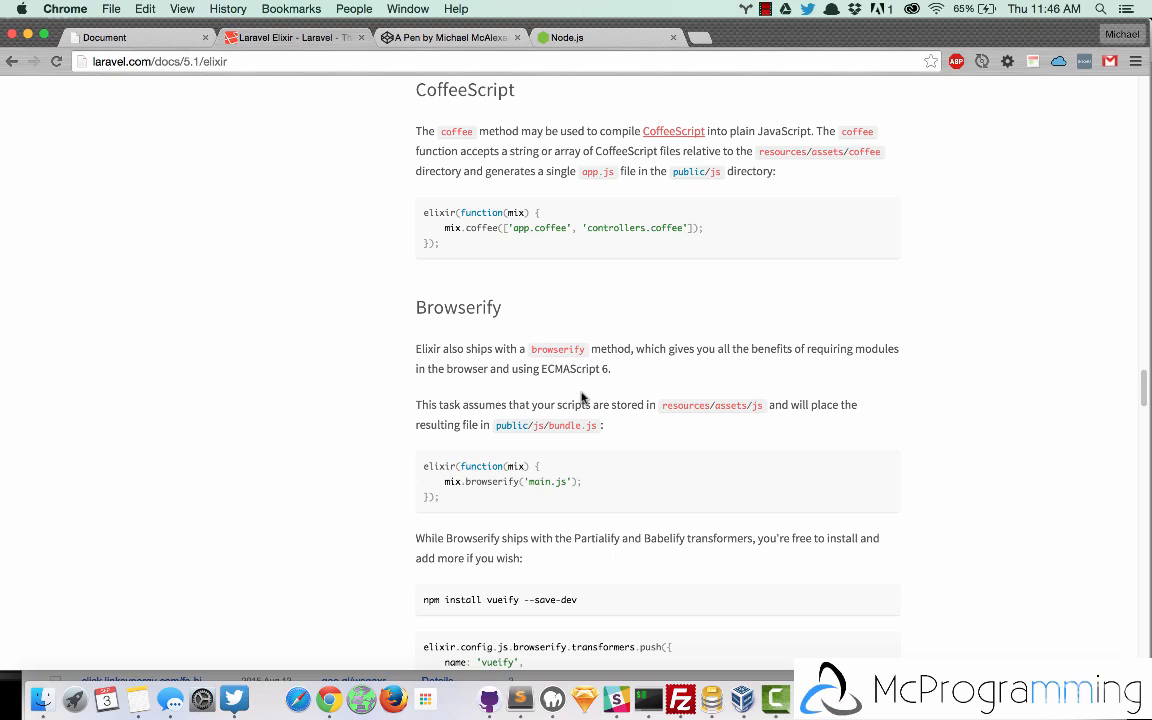
pyautogui.scroll(-3)
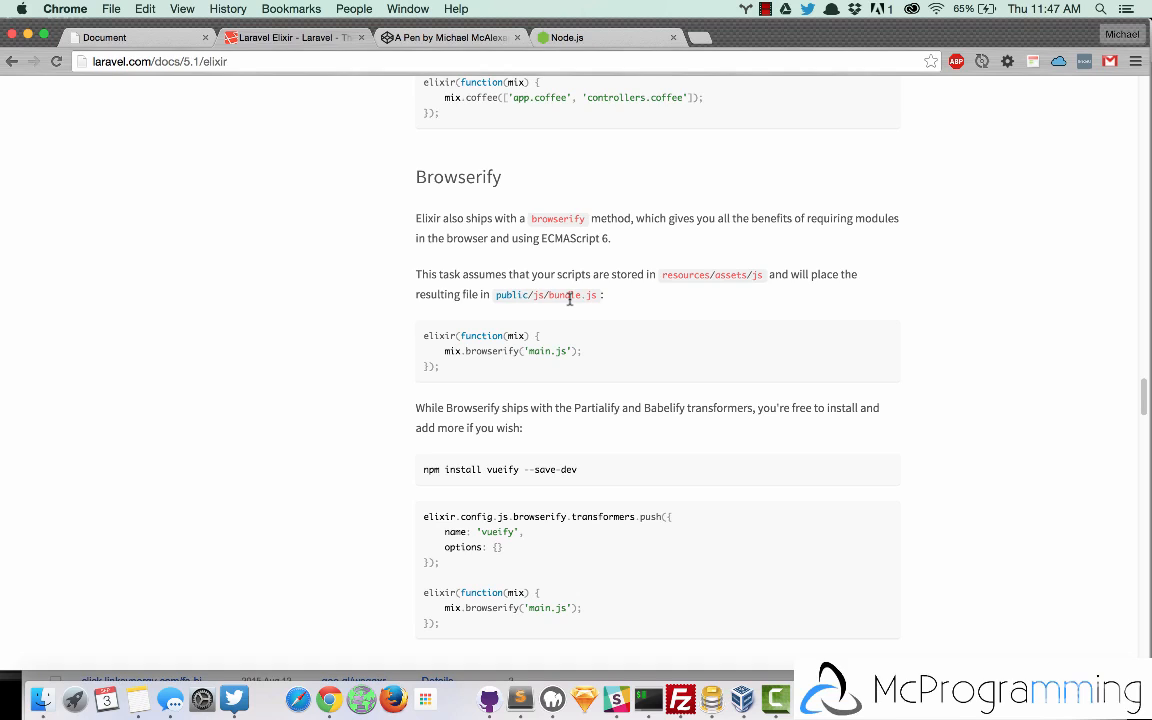
pyautogui.moveTo(483, 353)
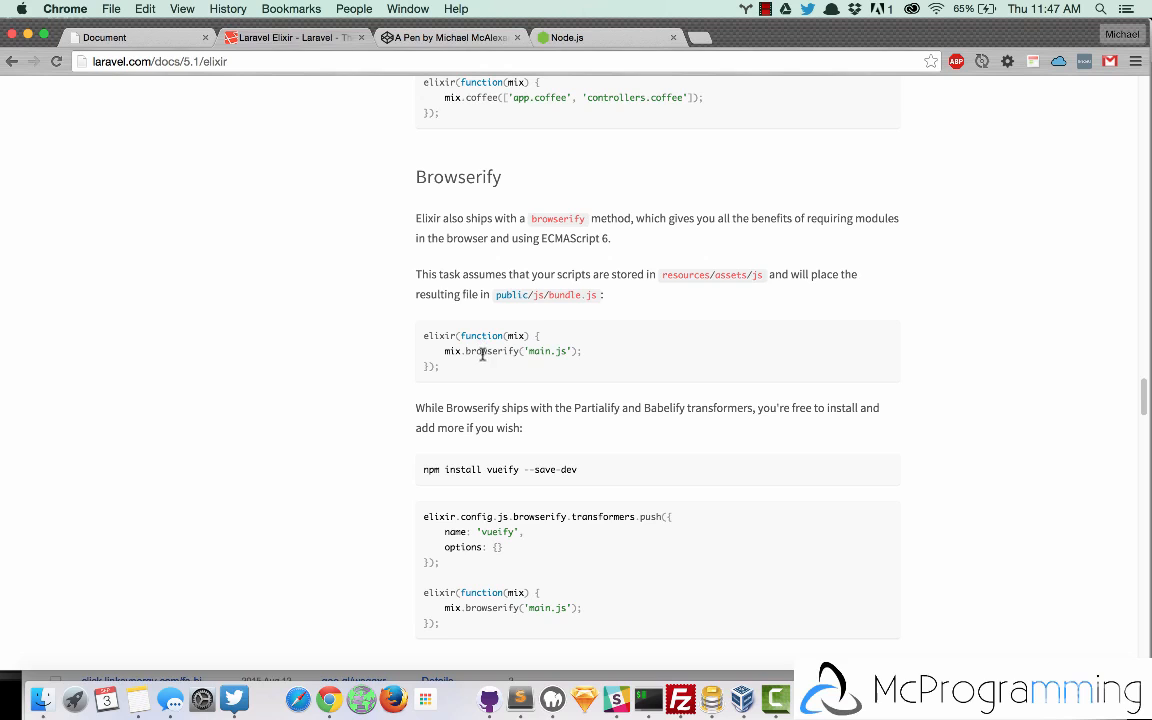
pyautogui.moveTo(531, 365)
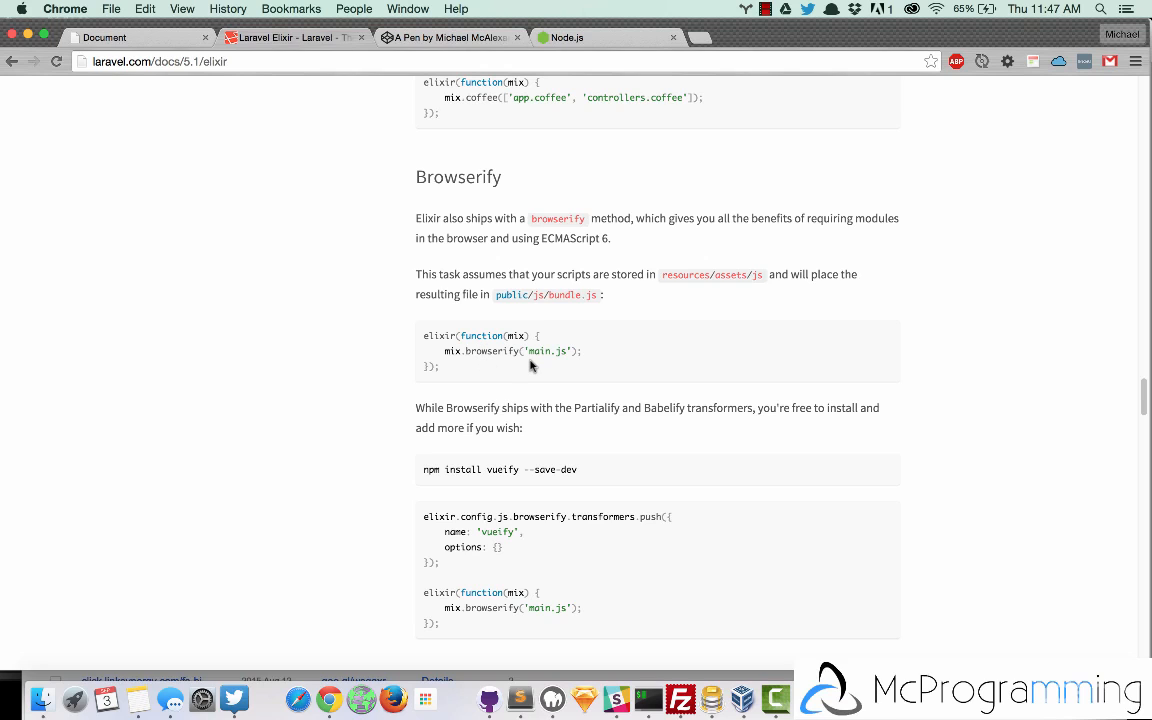
pyautogui.moveTo(575, 412)
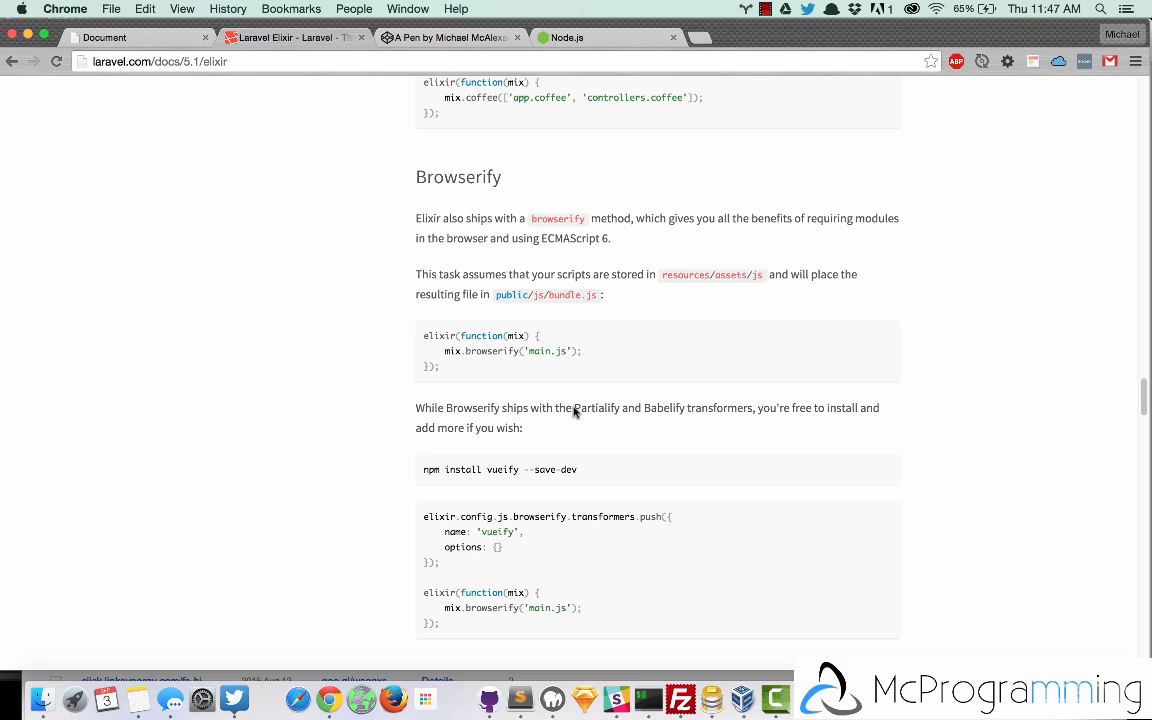
pyautogui.scroll(-3)
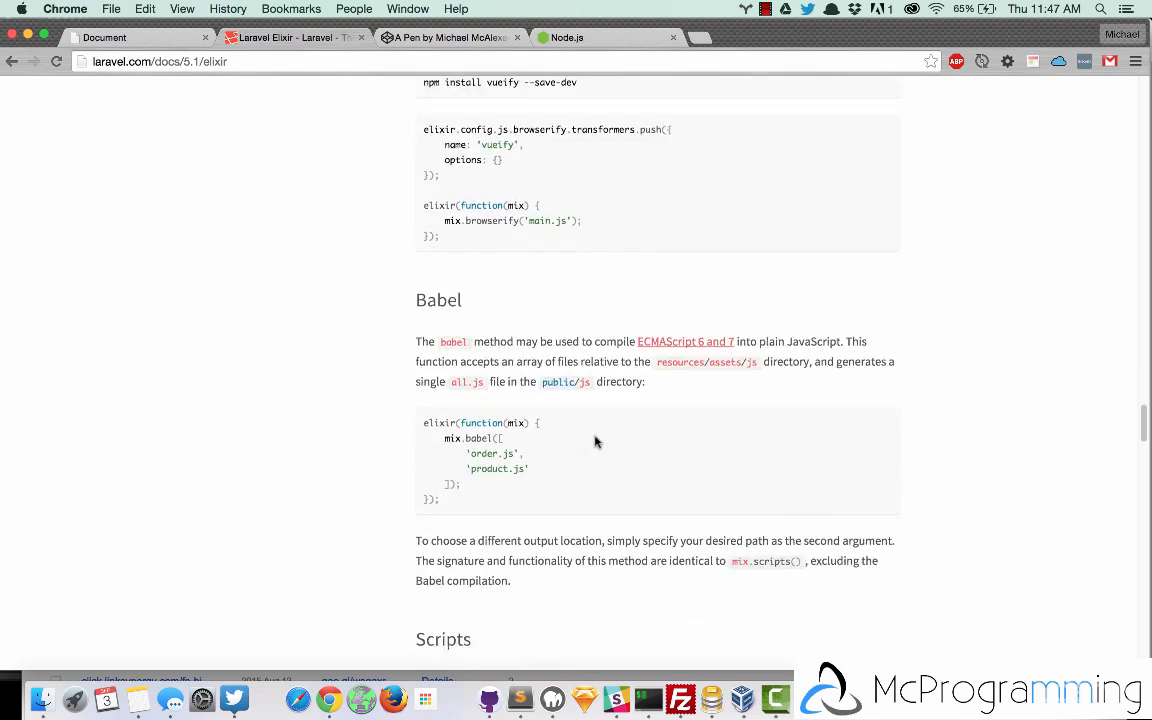
pyautogui.scroll(-3)
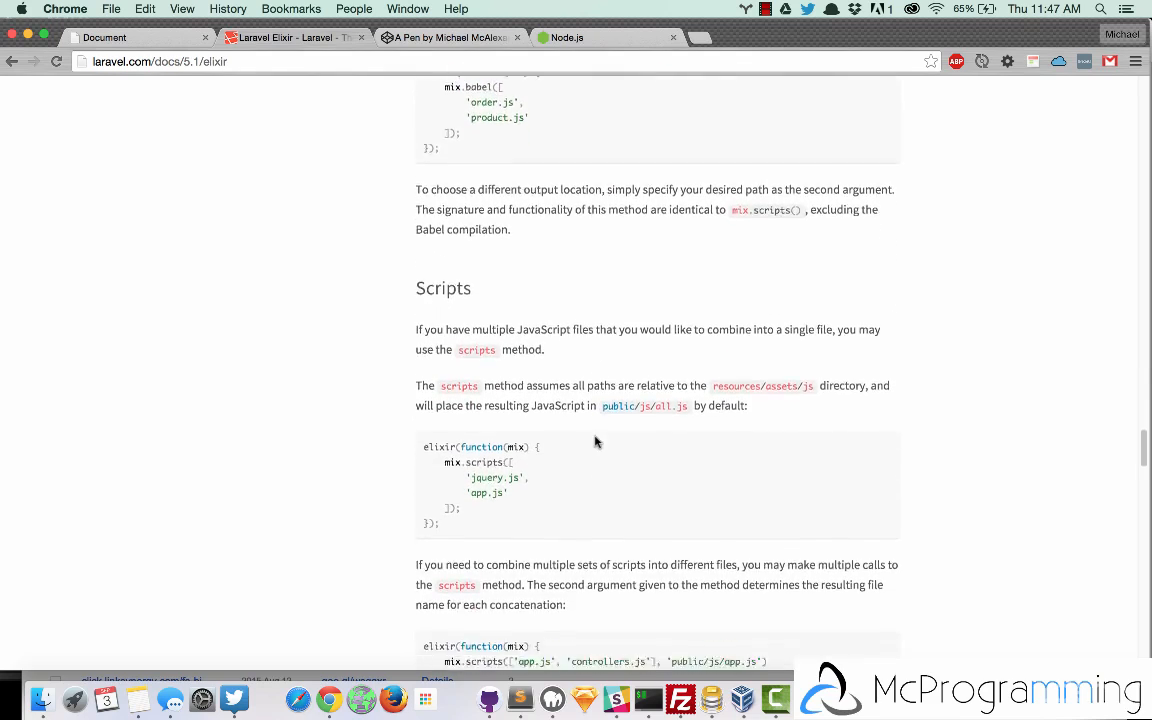
pyautogui.scroll(-3)
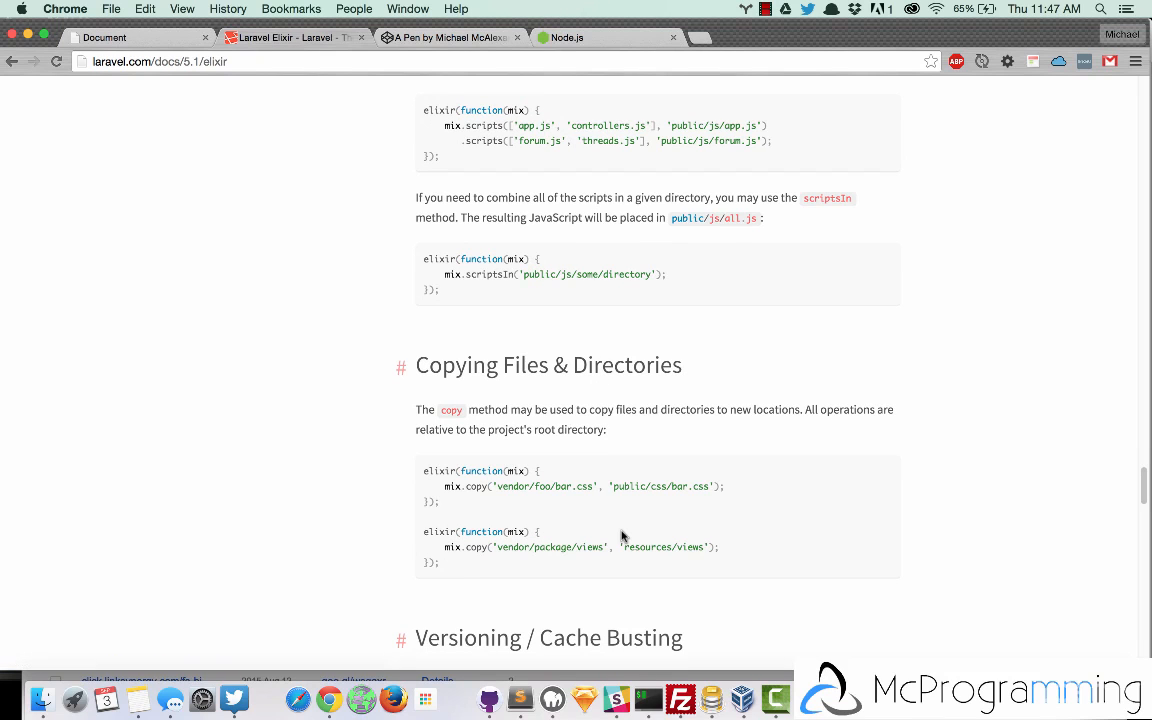
pyautogui.scroll(-3)
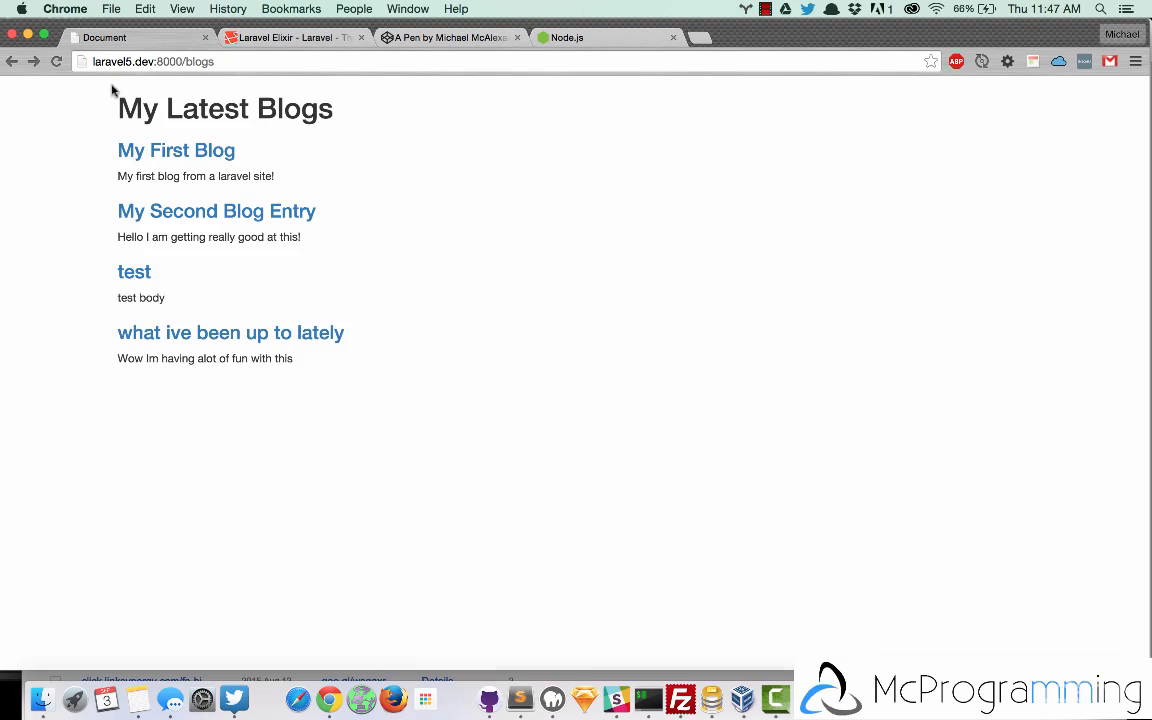
pyautogui.moveTo(420, 106)
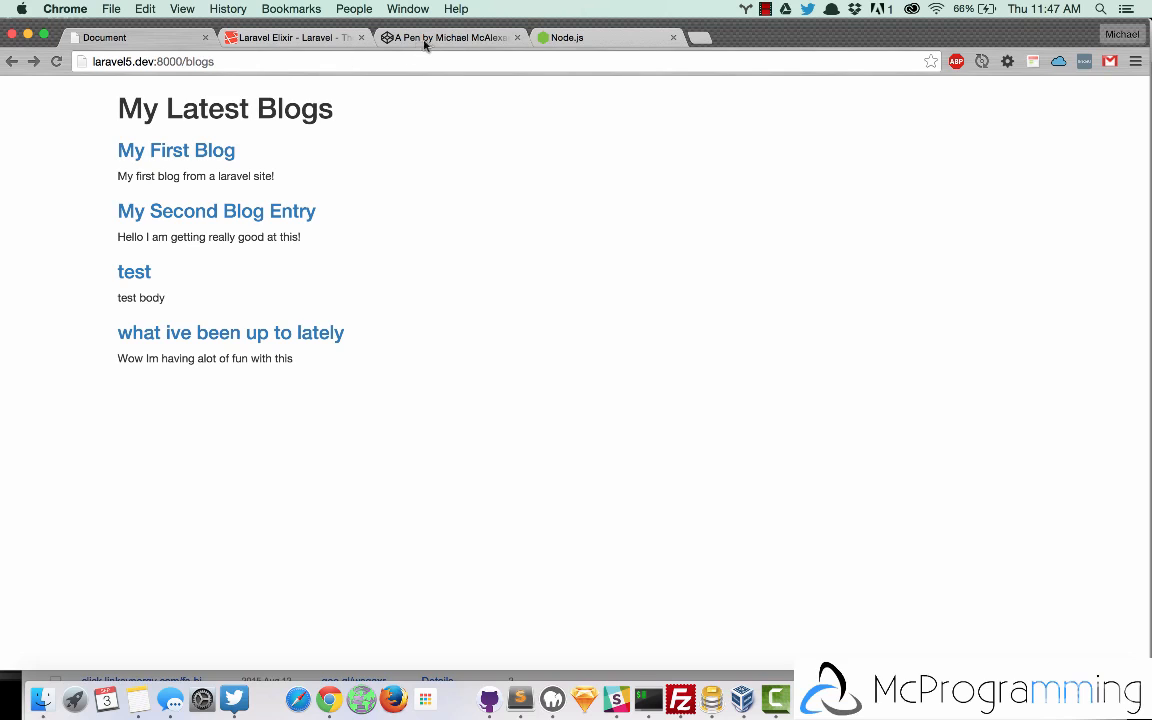
# Step: Switch to the My Blog Site navbar pen in CodePen
pyautogui.click(450, 37)
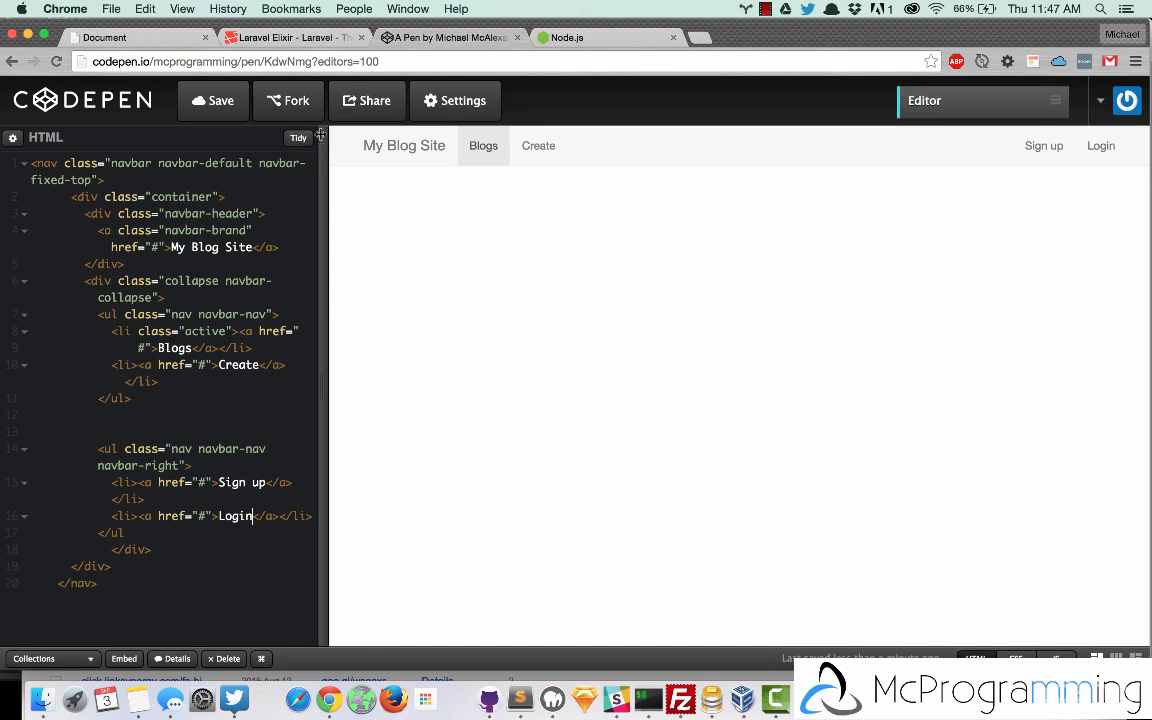
pyautogui.moveTo(1007, 150)
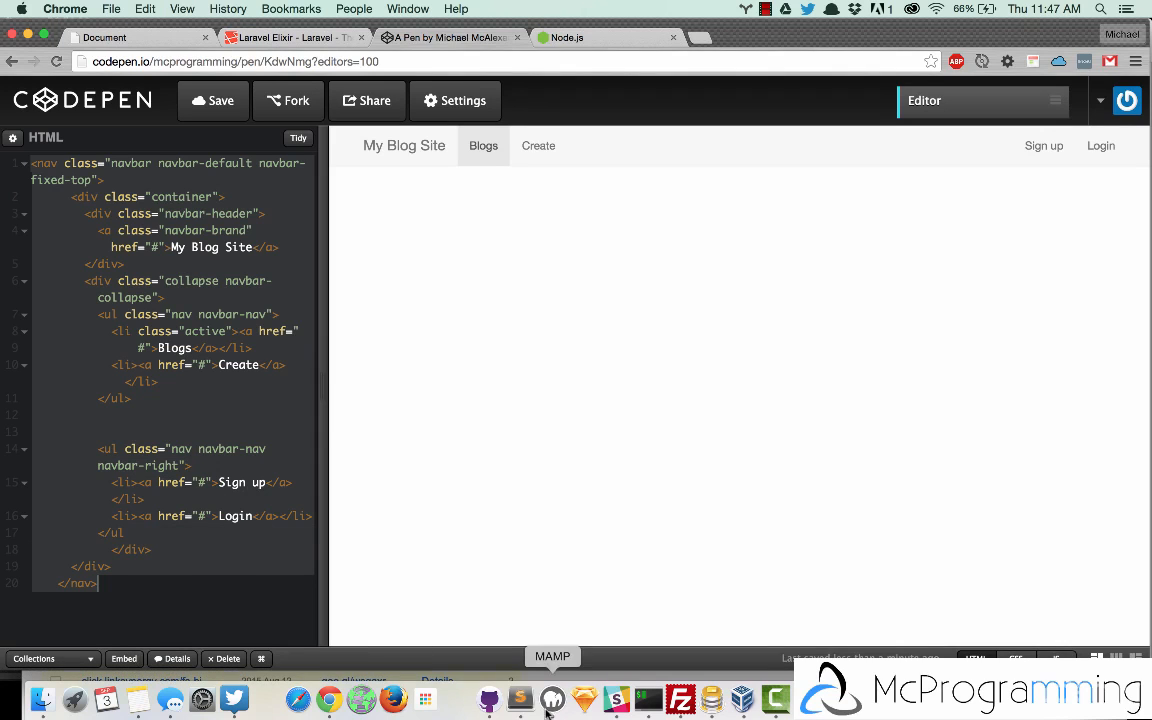
# Step: Create a views/partials folder containing a new nav.blade.php file for the navbar markup
pyautogui.click(520, 699)
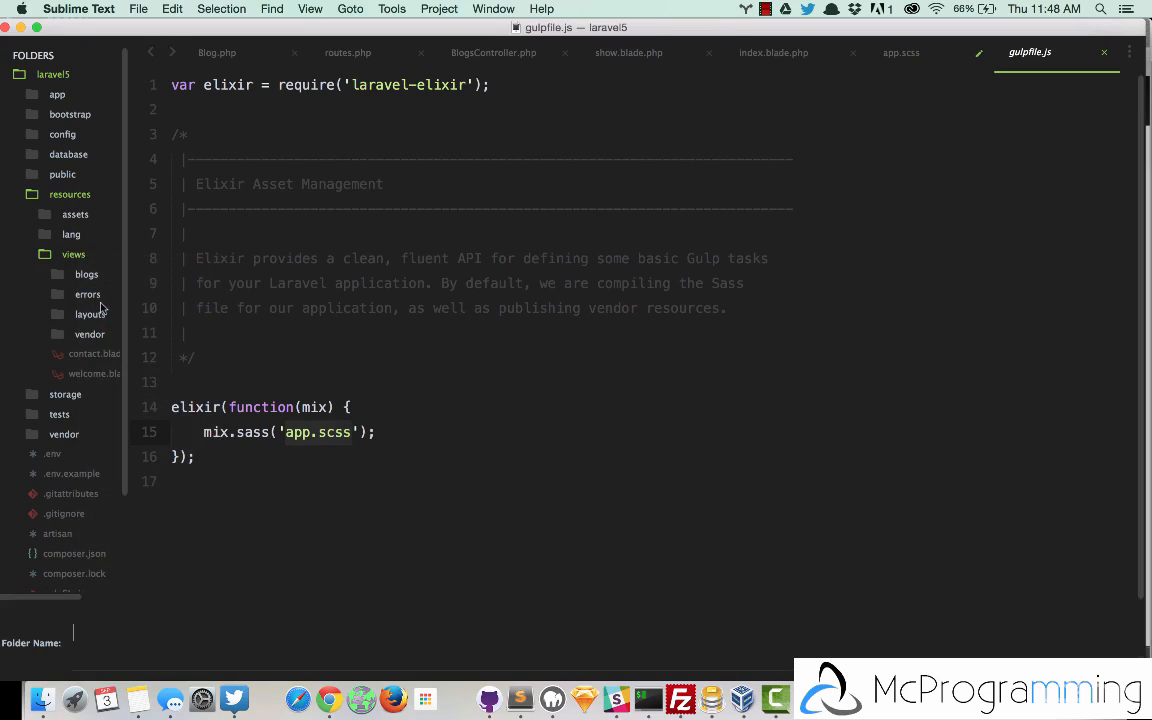
pyautogui.write('partia')
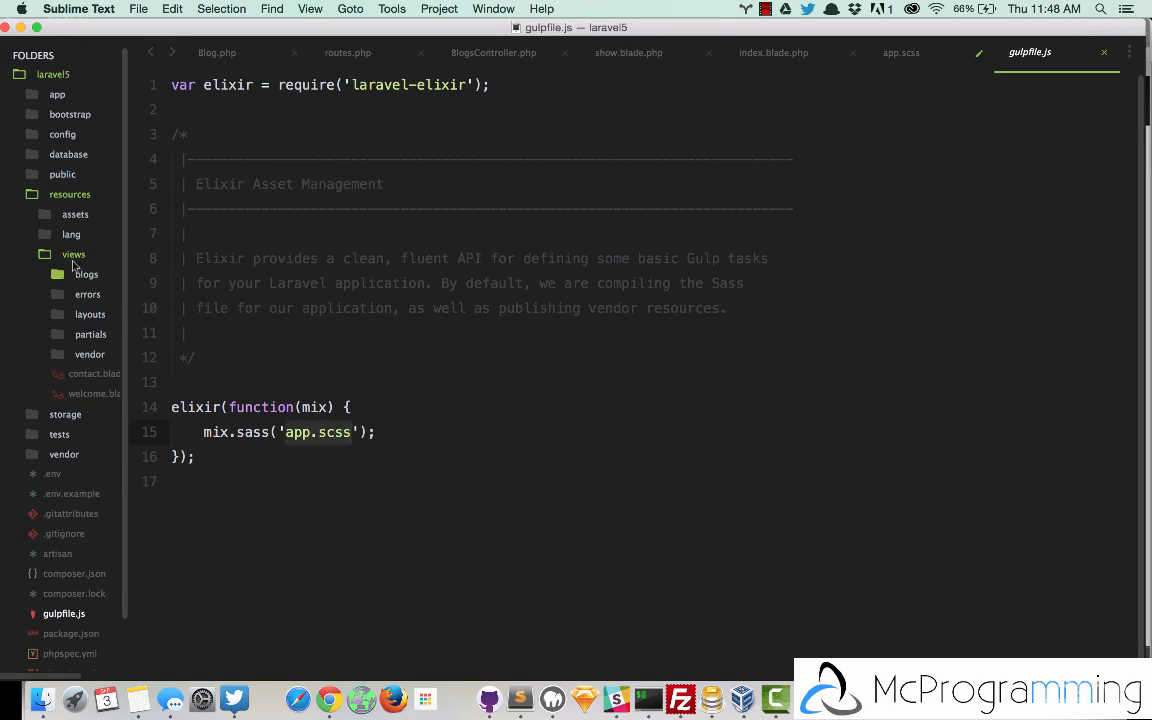
pyautogui.rightClick(90, 334)
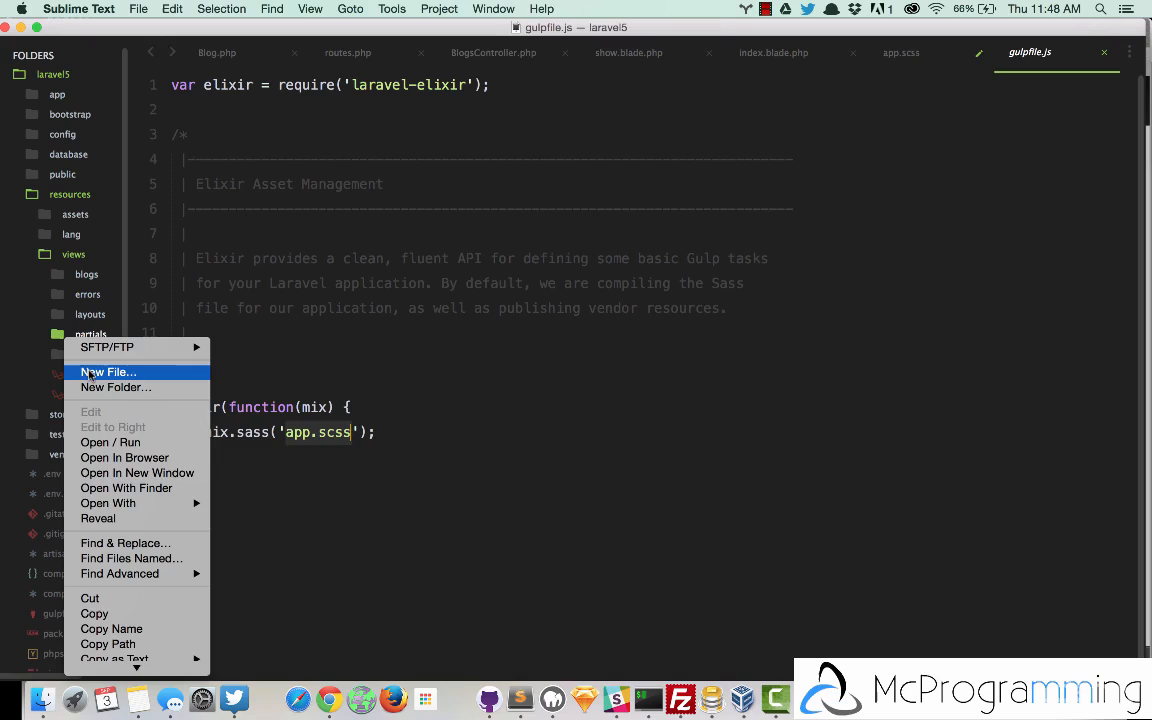
pyautogui.click(106, 372)
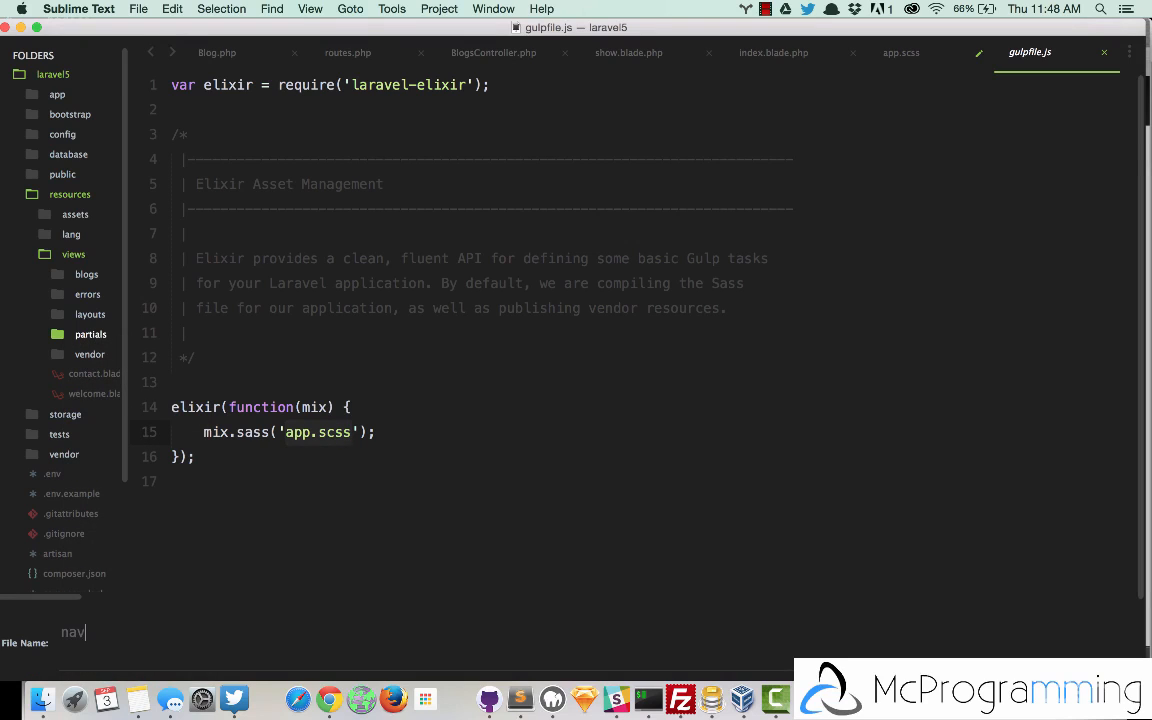
pyautogui.write('.blade.p')
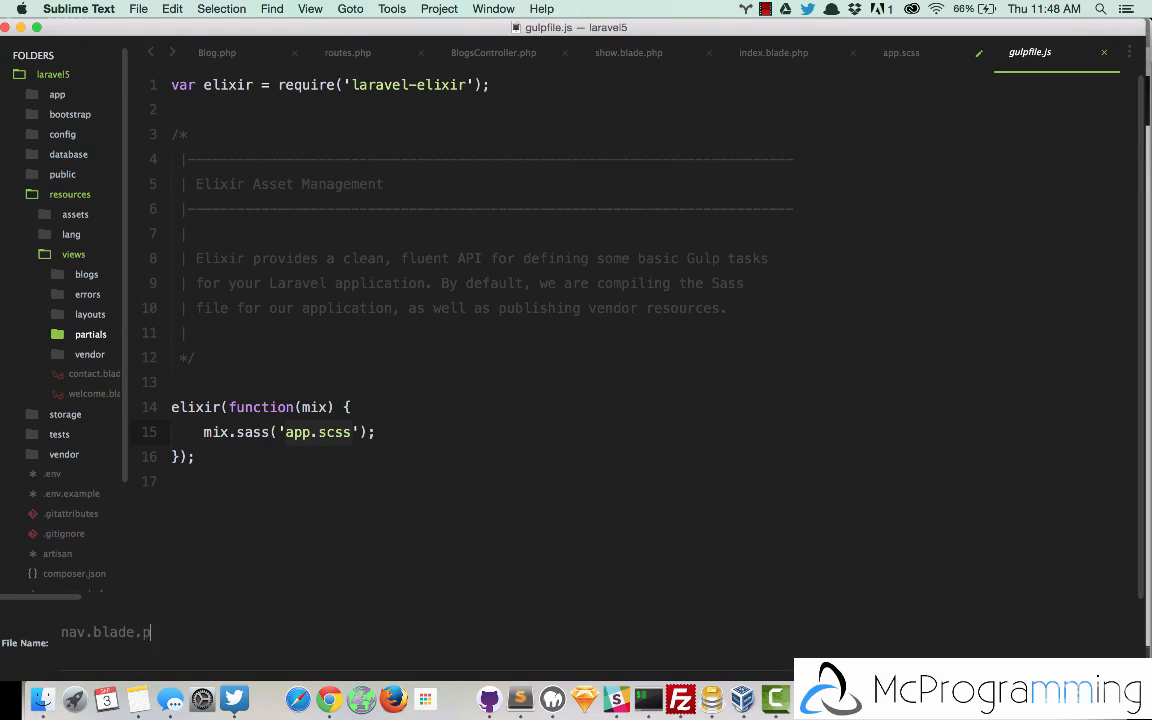
pyautogui.press('enter')
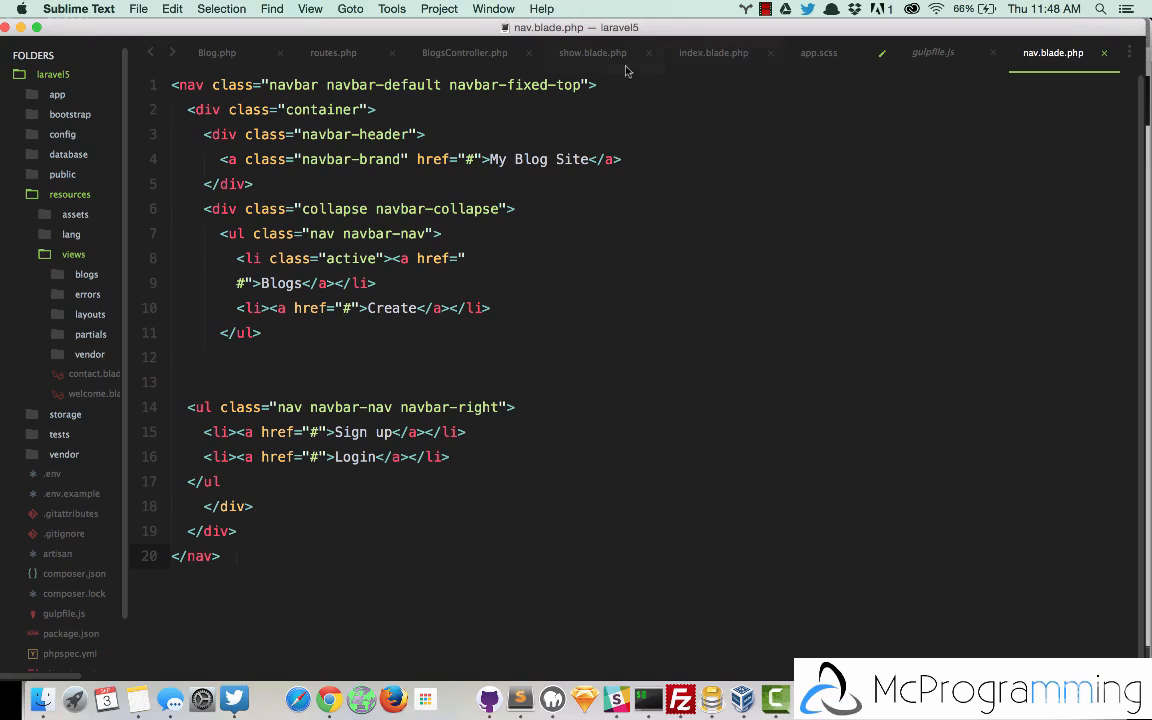
pyautogui.moveTo(592, 52)
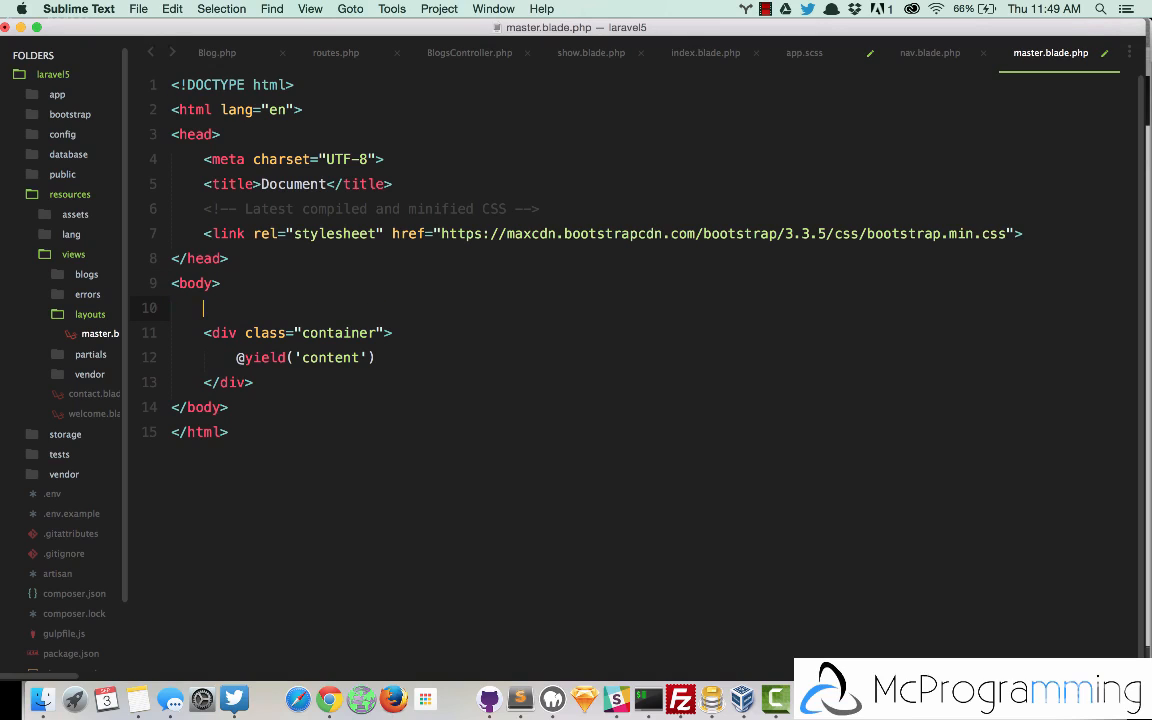
pyautogui.write('@i')
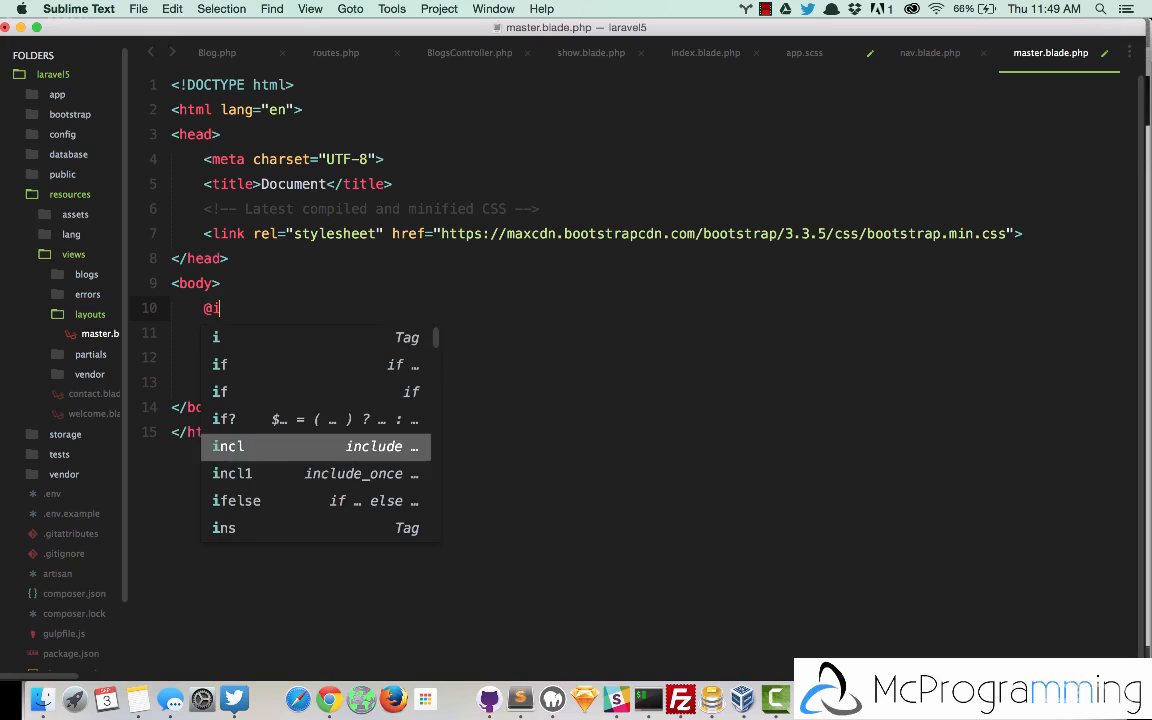
pyautogui.write('nclude')
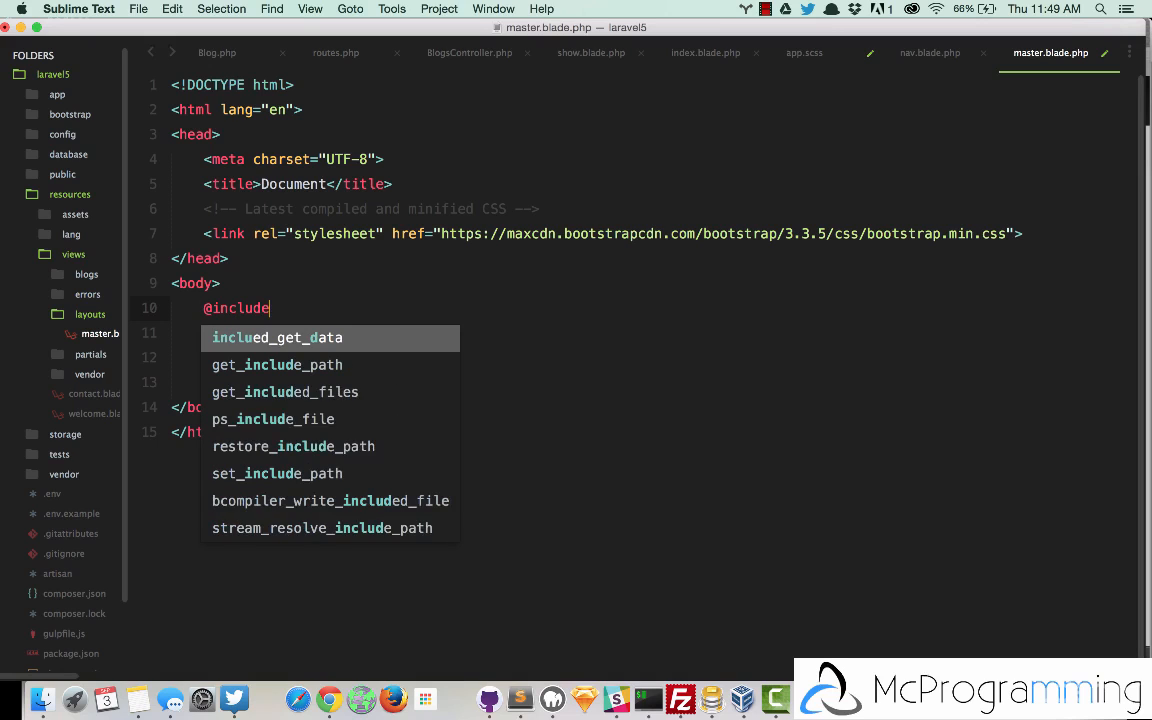
pyautogui.write("('par')")
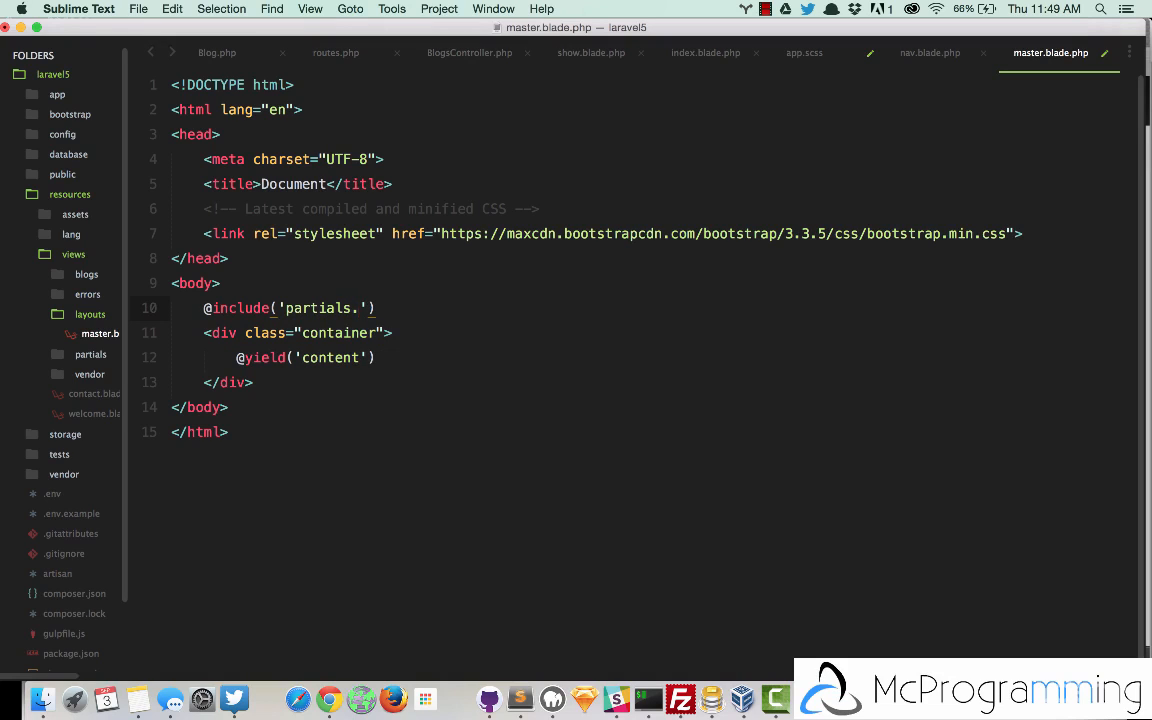
pyautogui.write('nav')
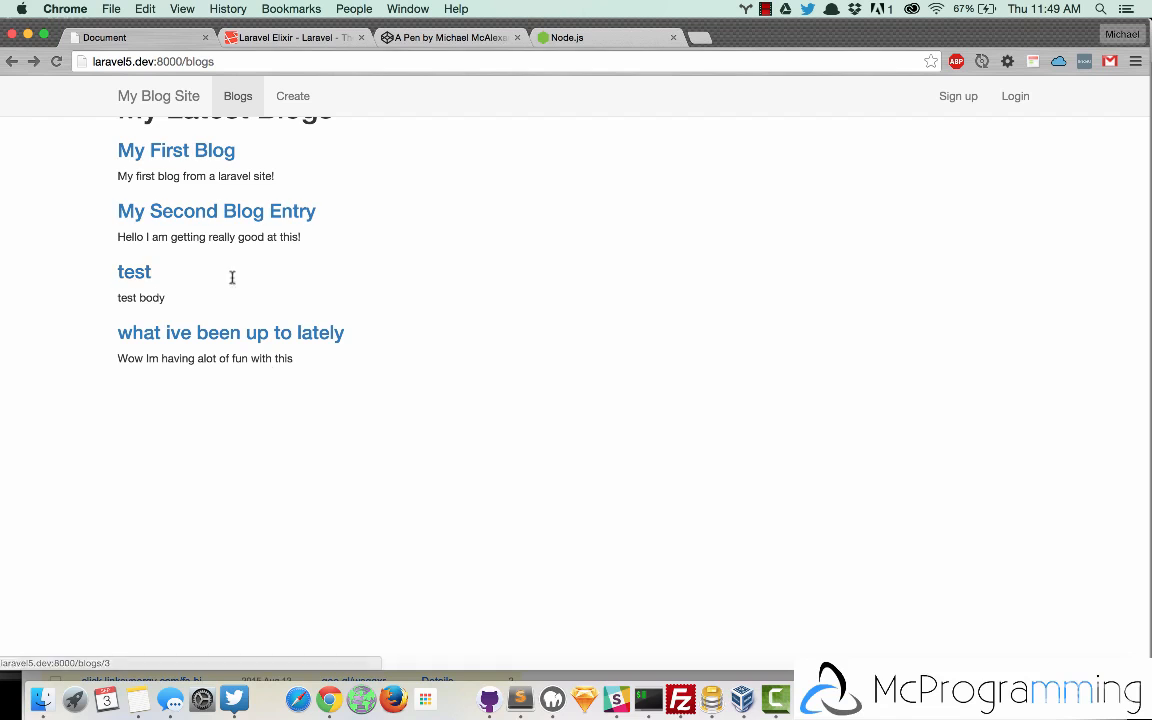
pyautogui.moveTo(520, 697)
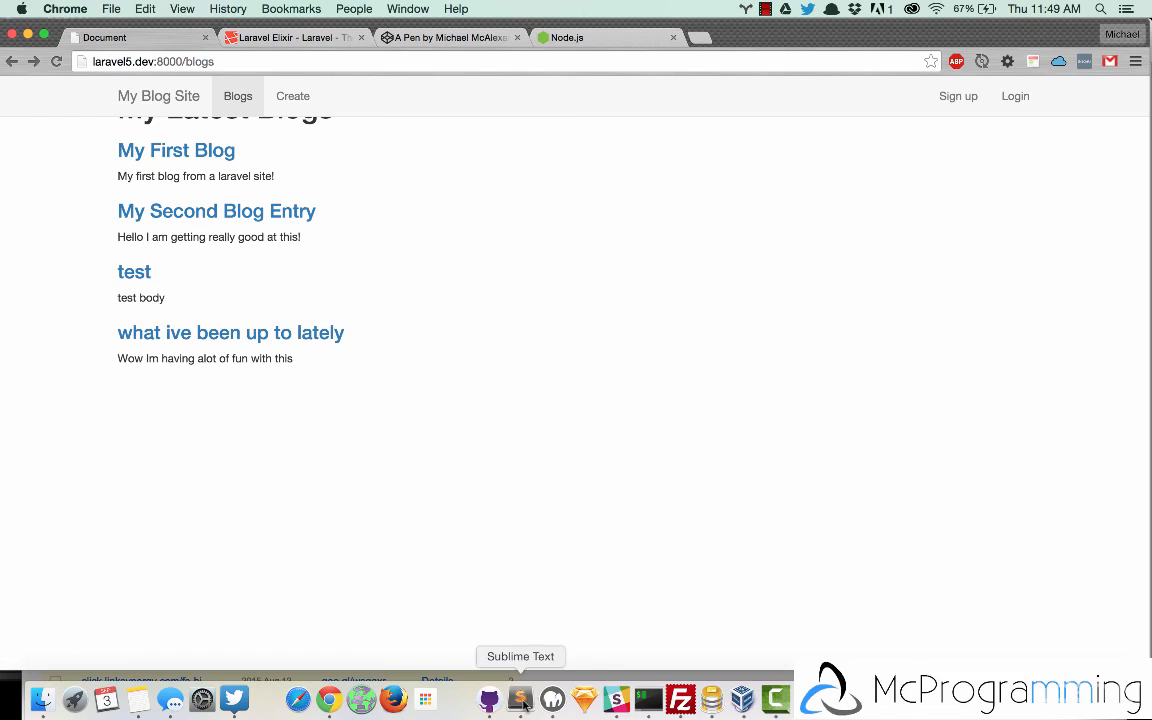
pyautogui.click(520, 699)
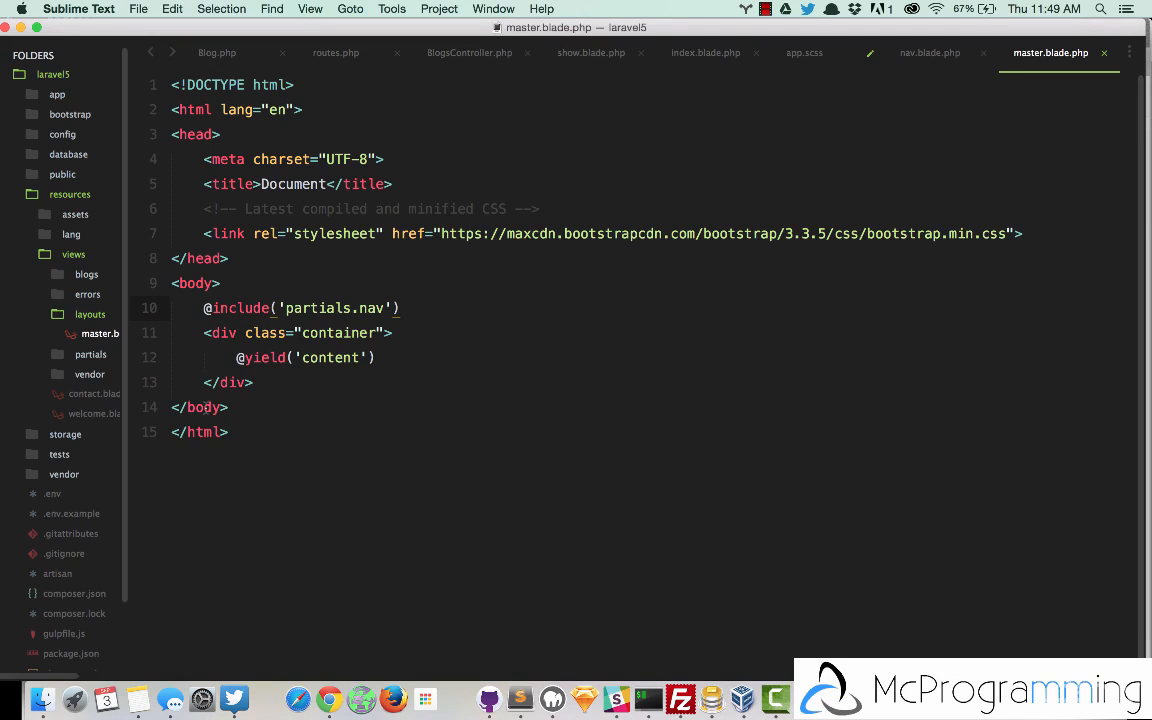
pyautogui.click(75, 214)
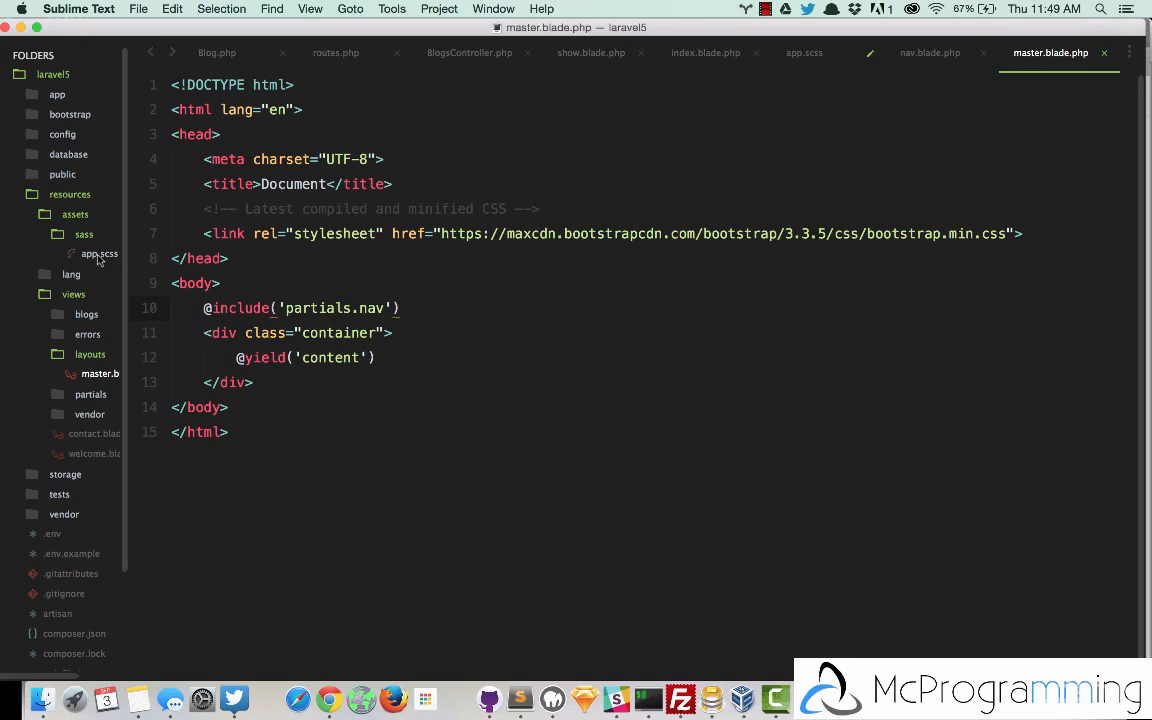
# Step: Open app.scss, then switch back to the Laravel Elixir docs
pyautogui.click(804, 53)
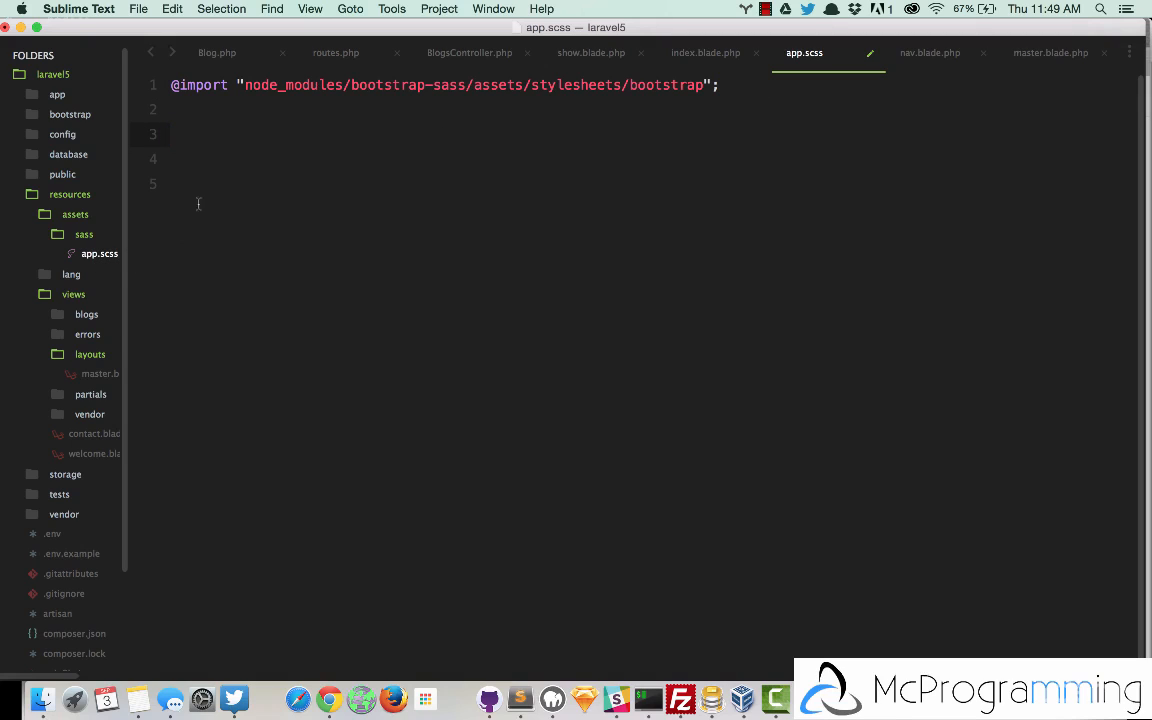
pyautogui.moveTo(380, 156)
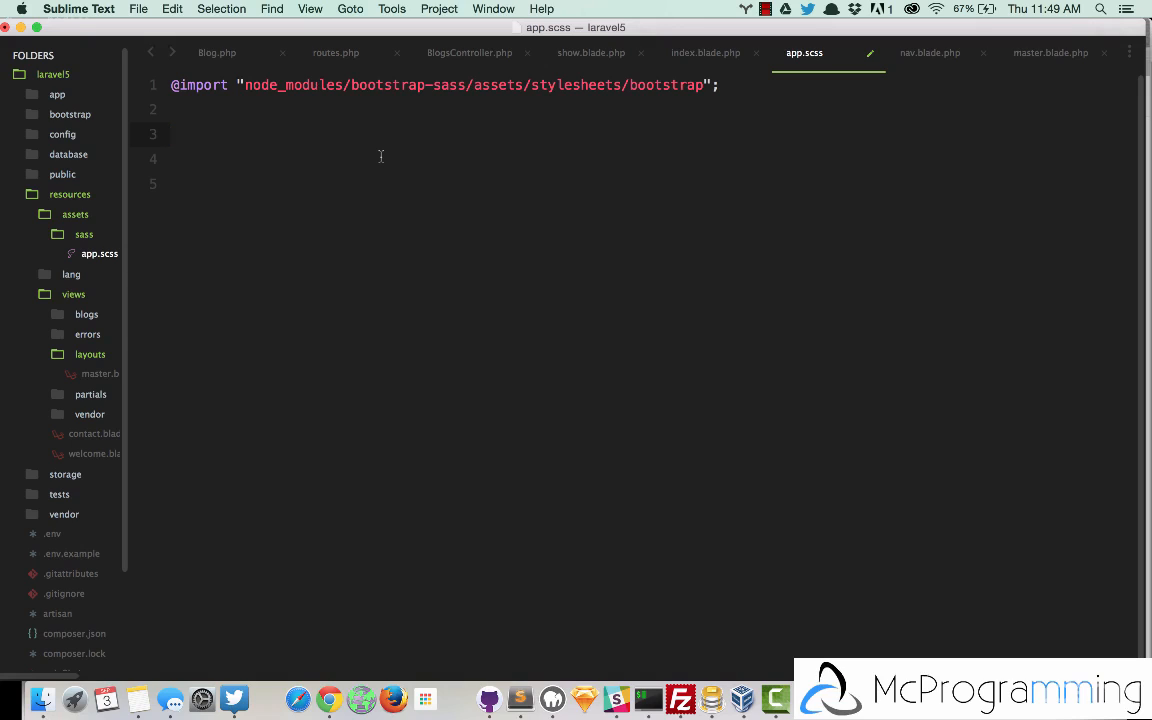
pyautogui.moveTo(388, 190)
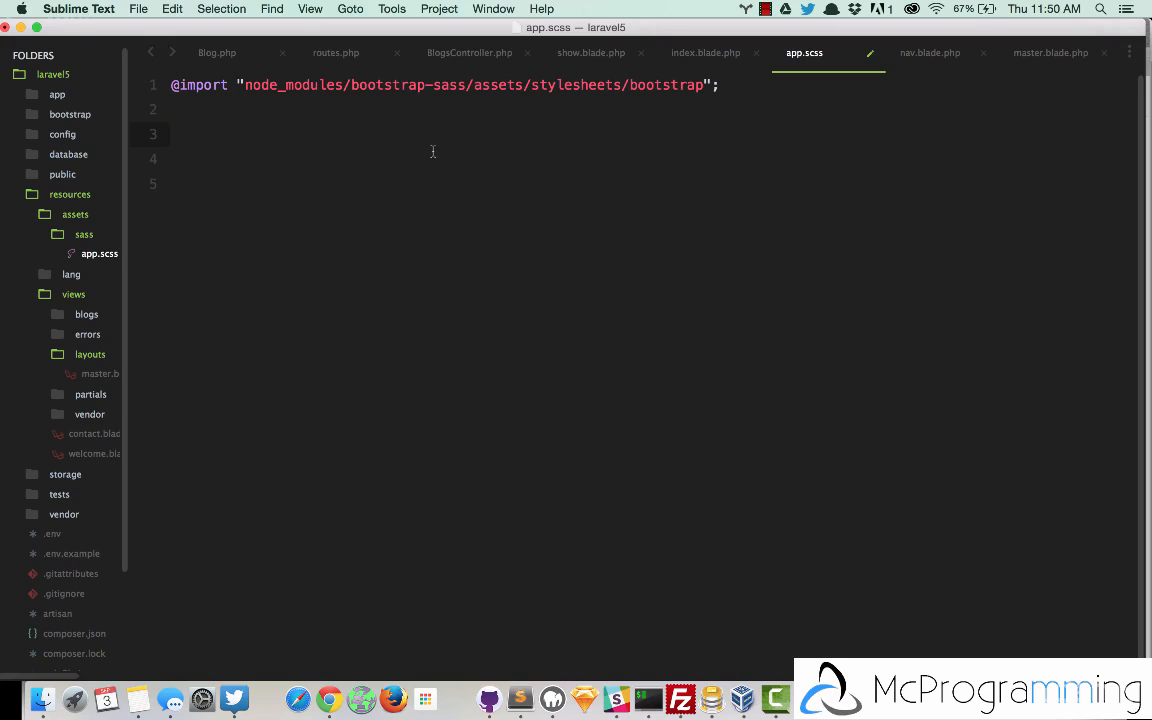
pyautogui.moveTo(472, 525)
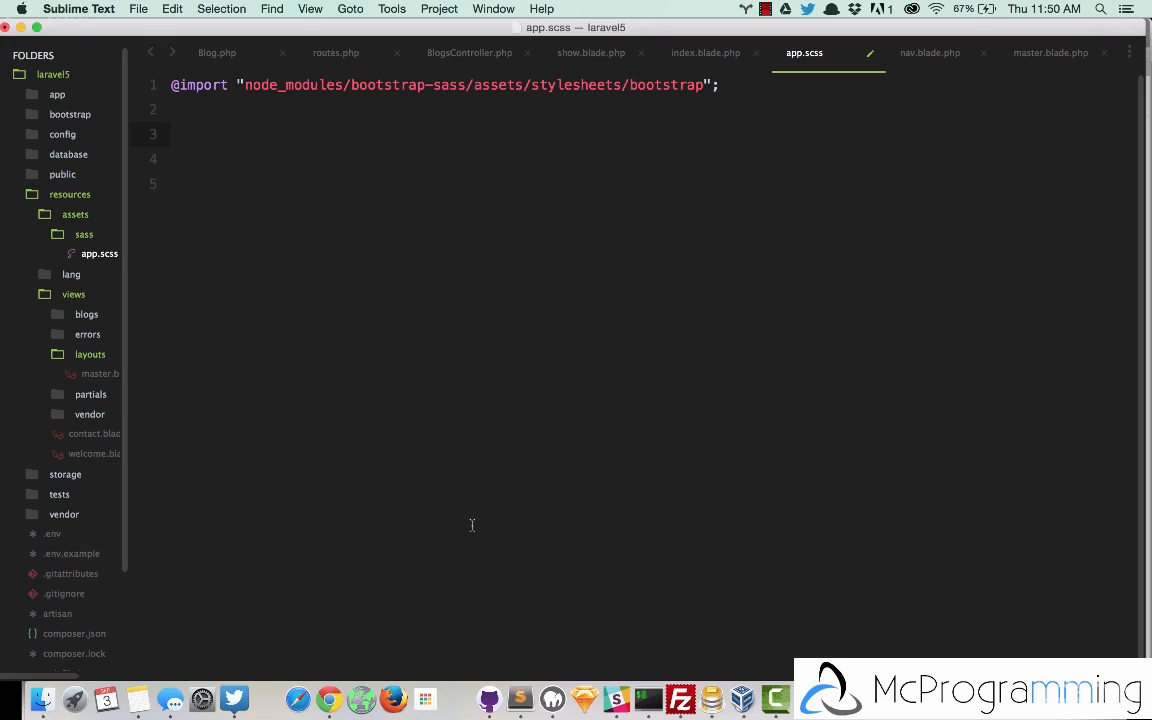
pyautogui.click(329, 698)
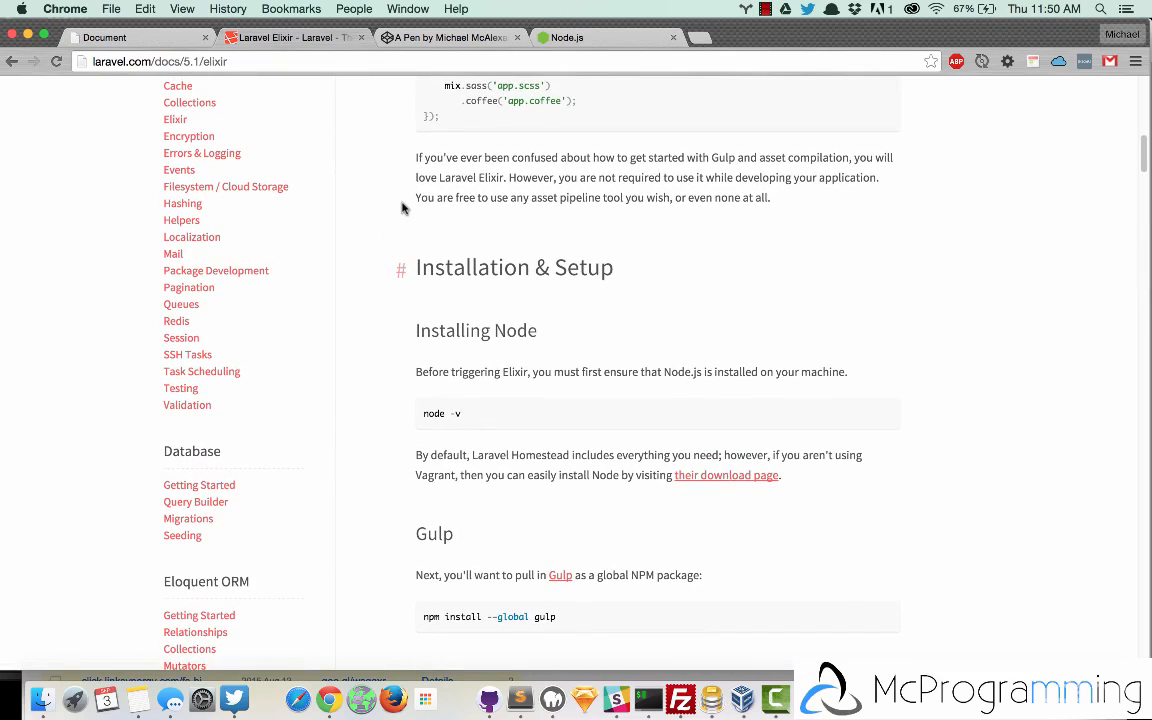
# Step: Scroll the Elixir docs past Node and Gulp setup to the npm install step
pyautogui.scroll(-3)
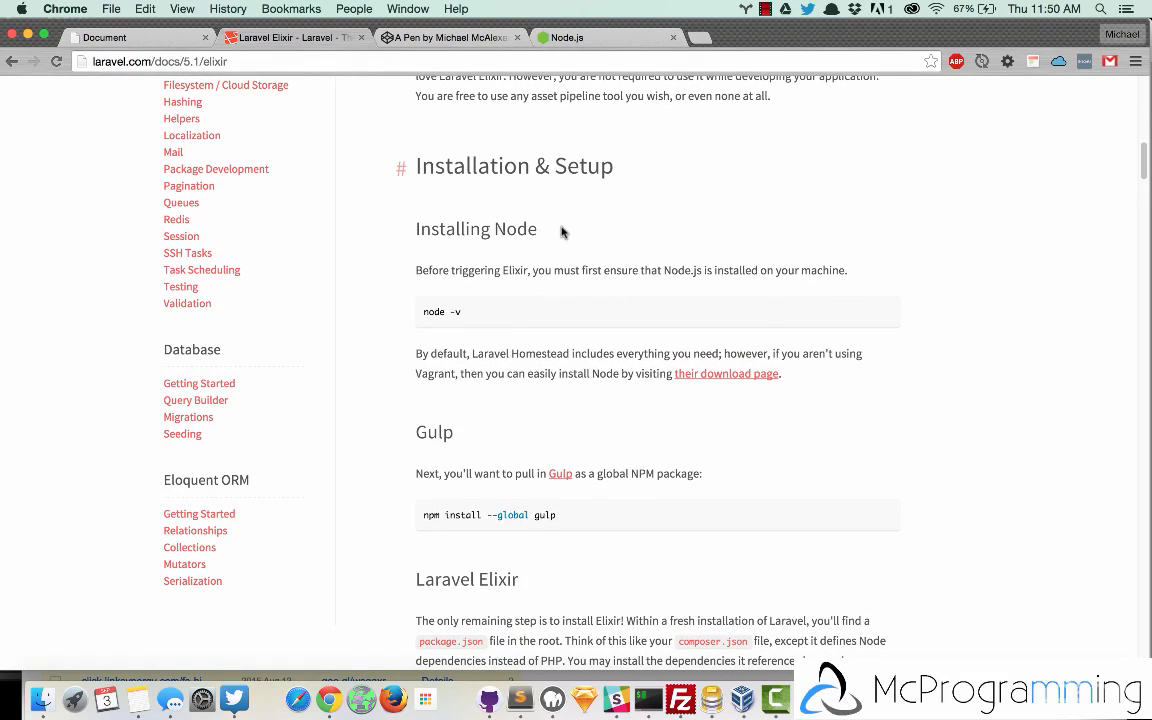
pyautogui.moveTo(498, 318)
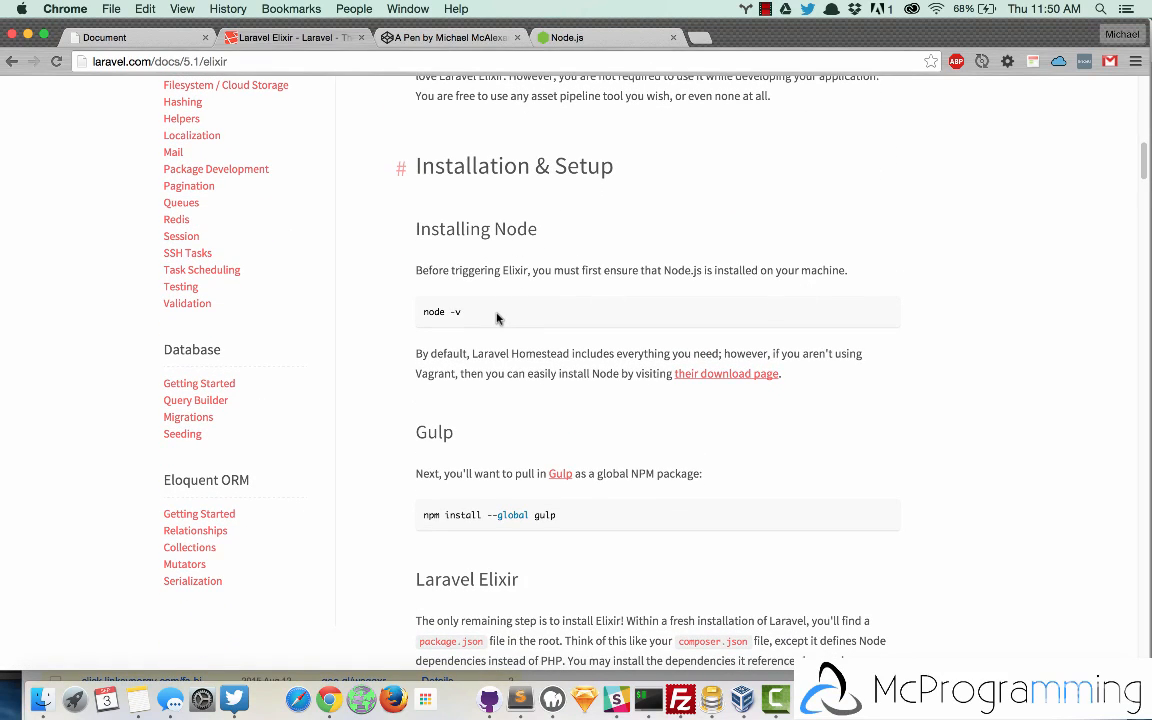
pyautogui.moveTo(598, 681)
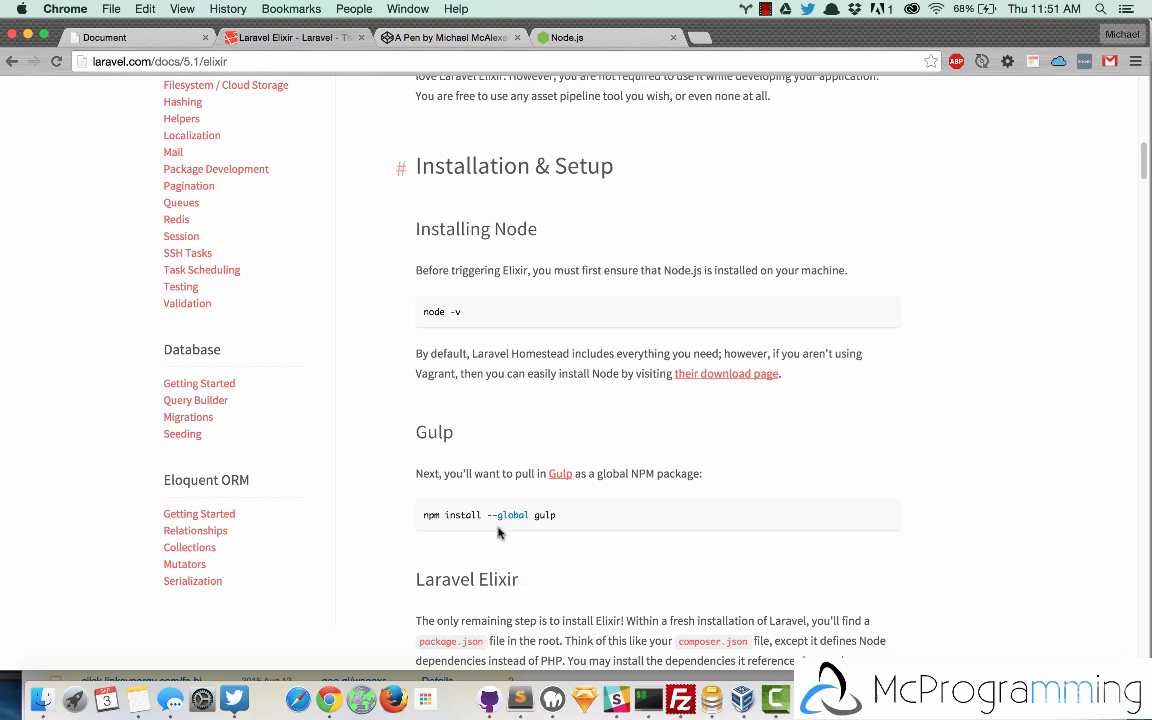
pyautogui.scroll(-3)
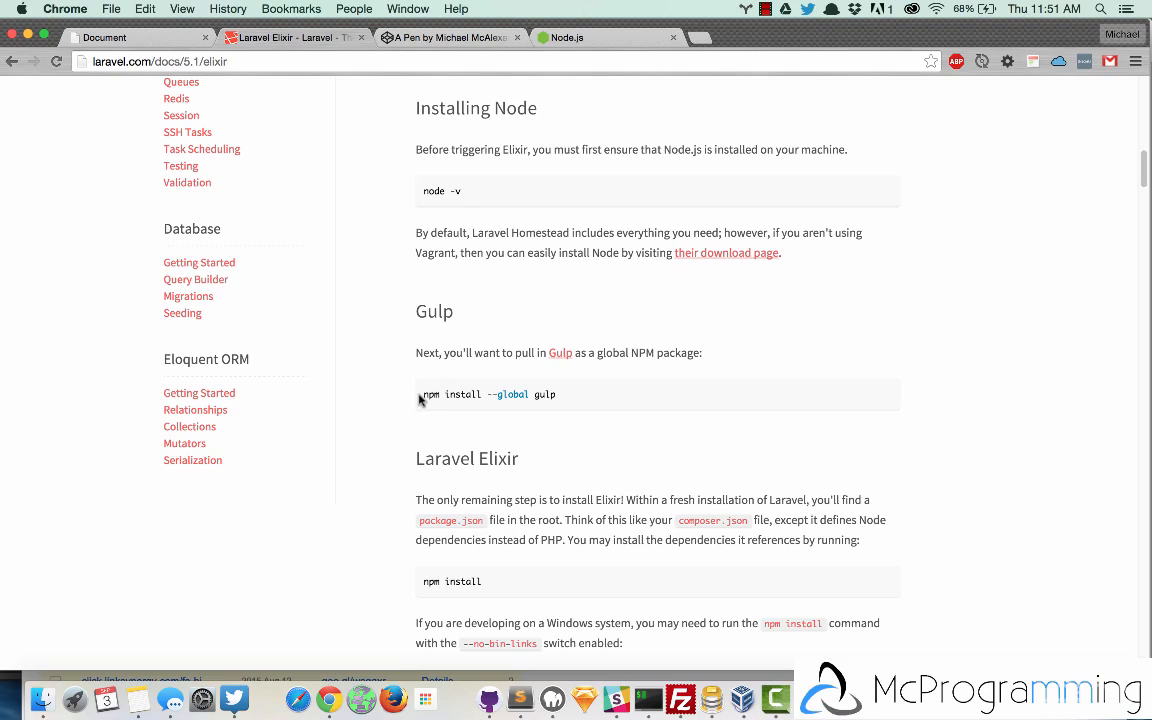
pyautogui.moveTo(408, 400)
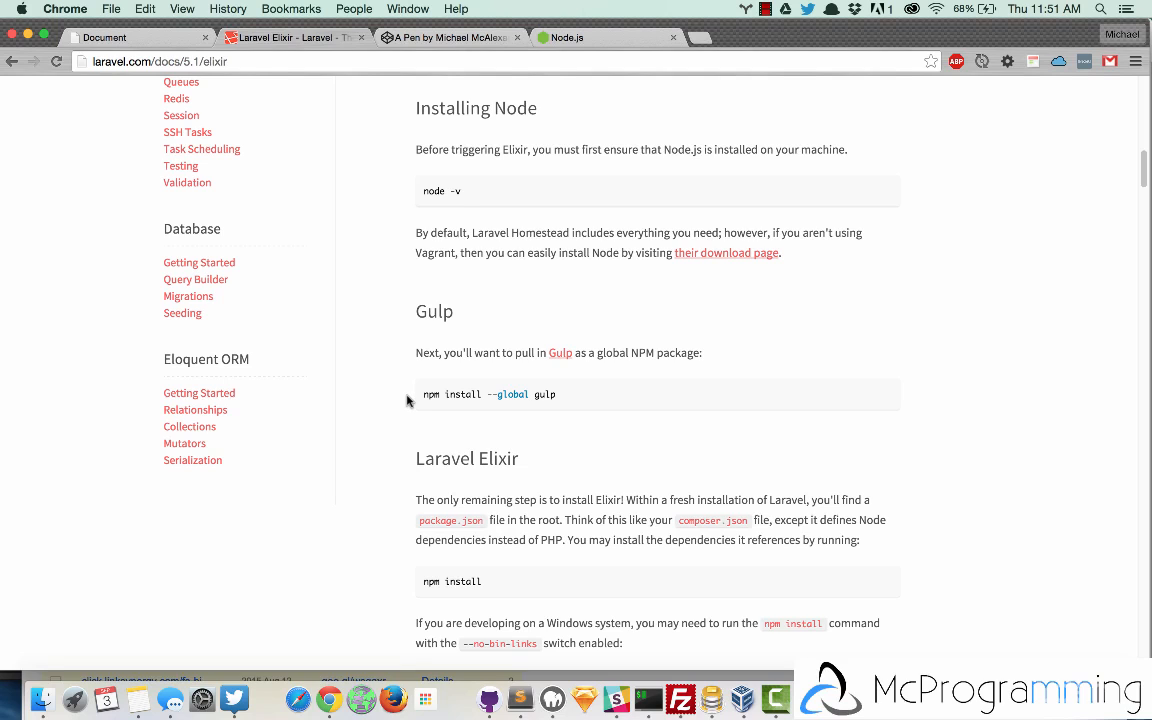
pyautogui.moveTo(510, 410)
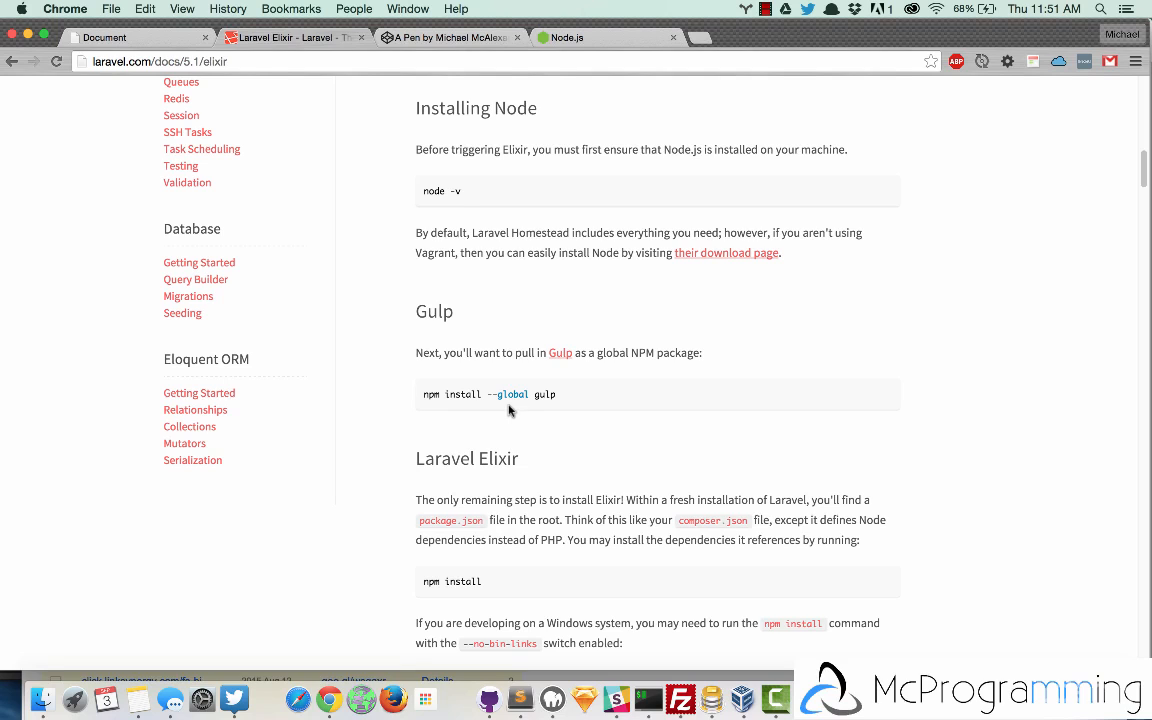
pyautogui.scroll(-3)
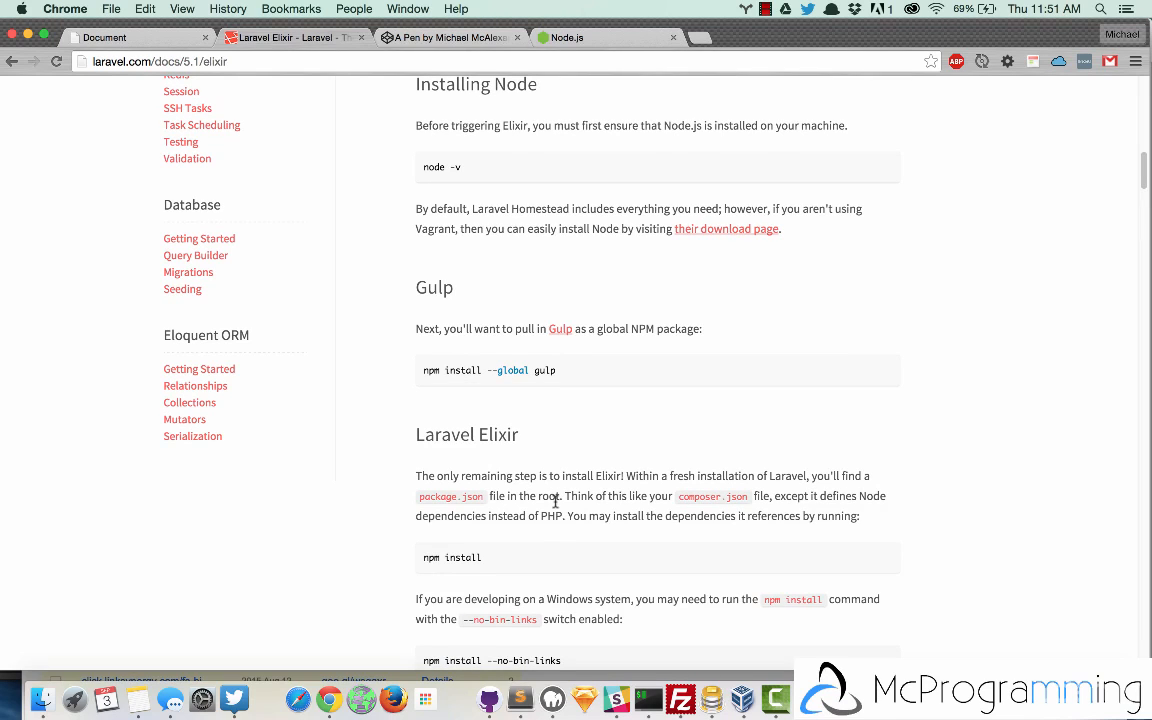
pyautogui.scroll(-3)
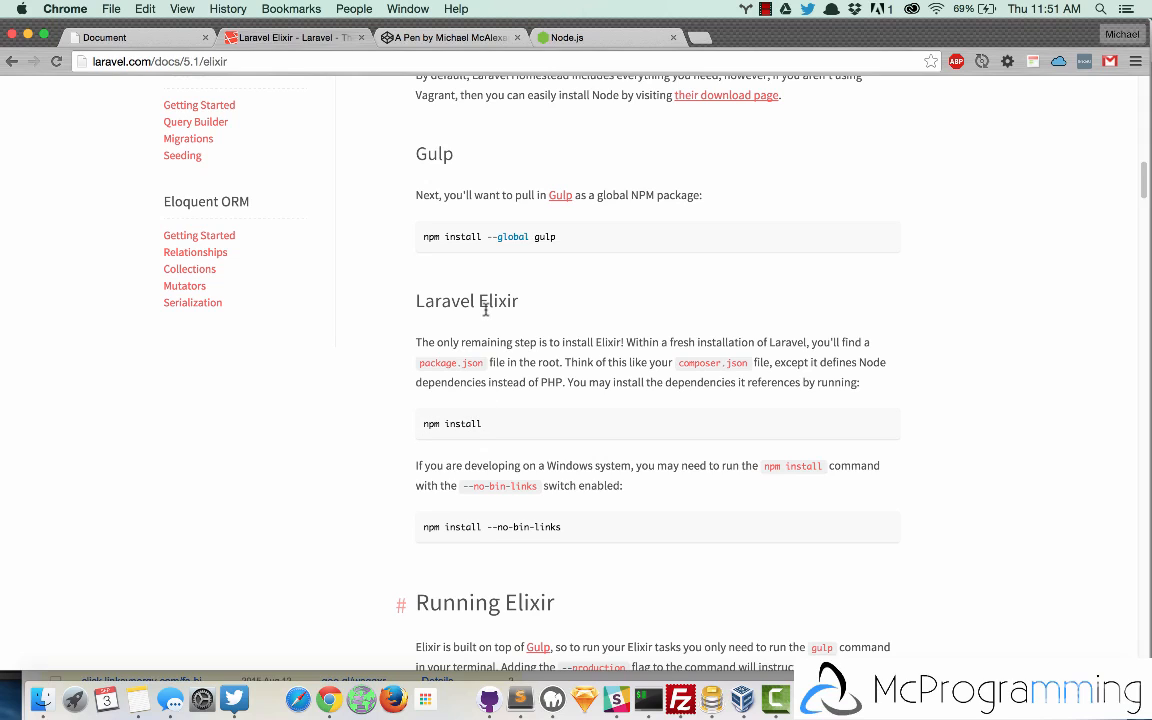
pyautogui.moveTo(428, 363)
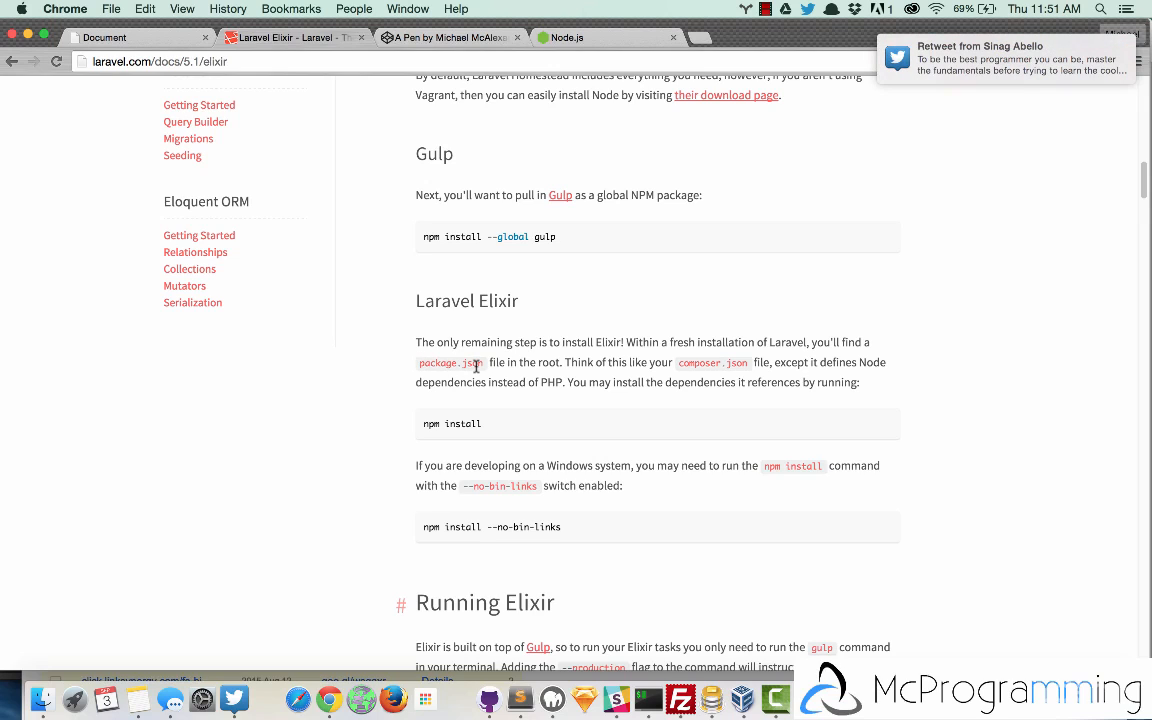
pyautogui.moveTo(558, 394)
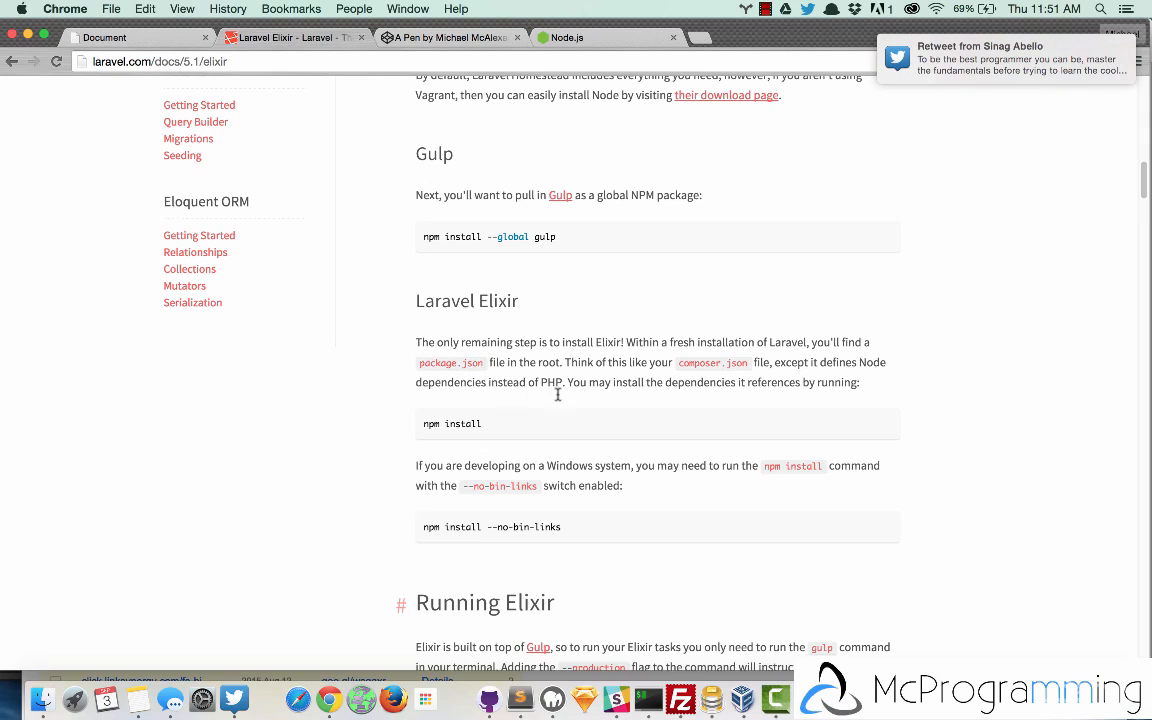
pyautogui.moveTo(736, 362)
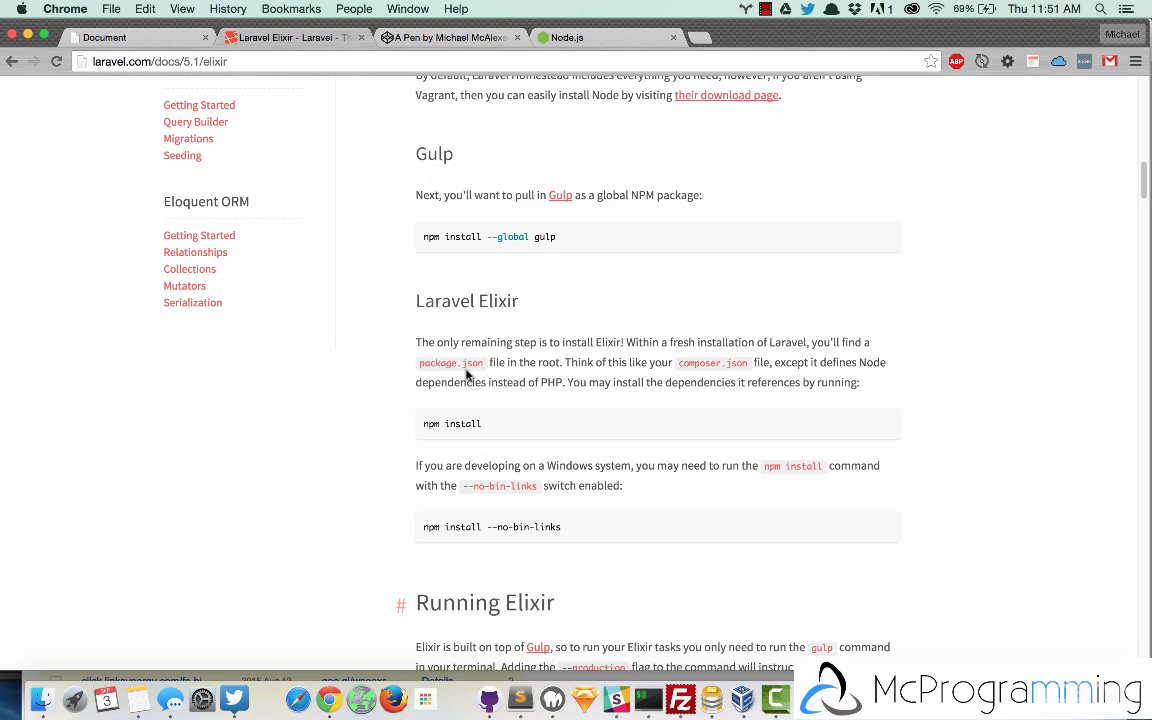
pyautogui.moveTo(717, 375)
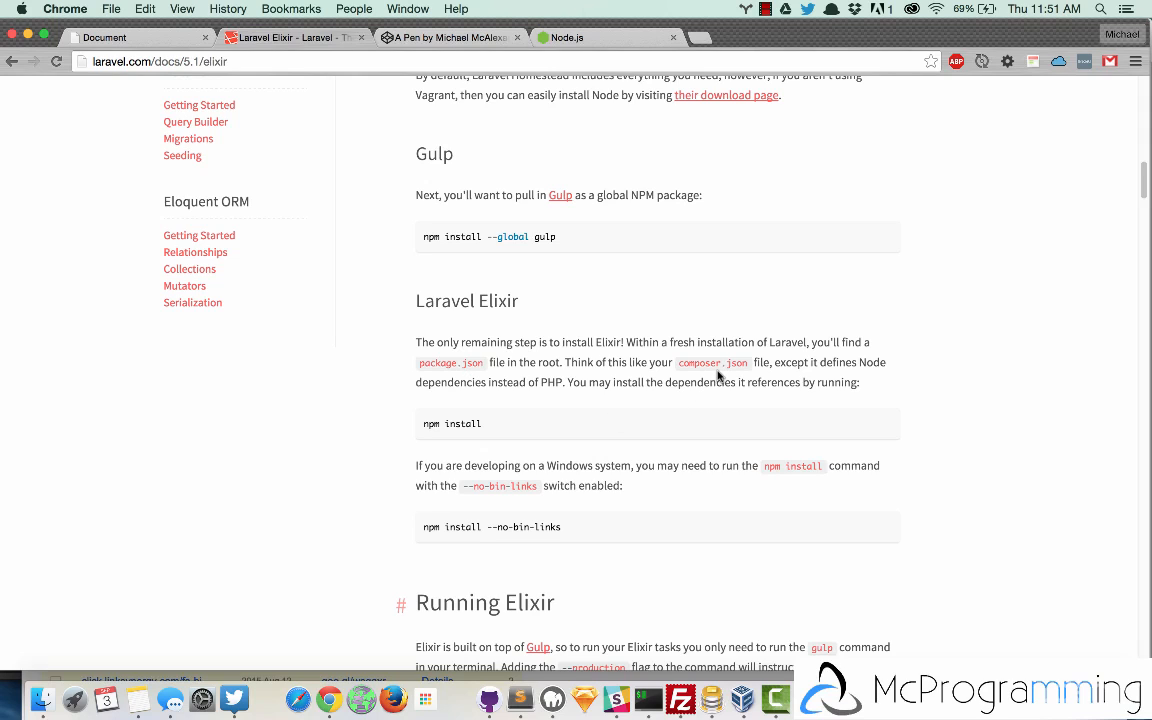
pyautogui.moveTo(703, 376)
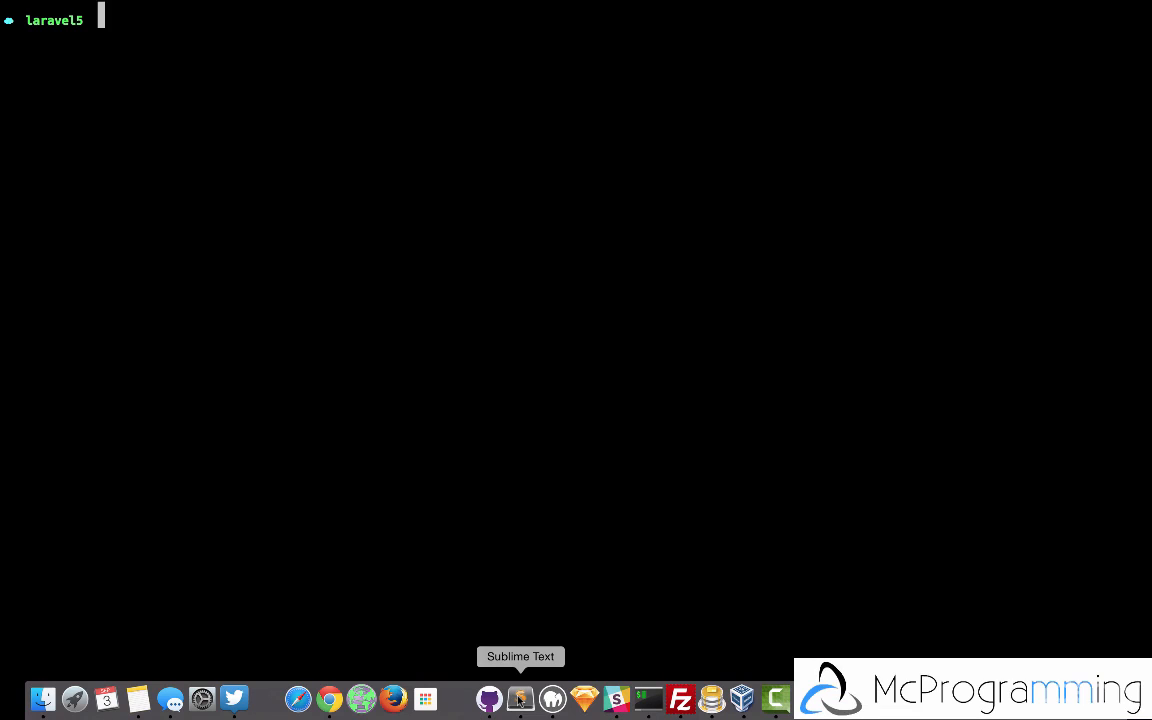
# Step: Run npm install in the laravel5 project folder
pyautogui.write('npm install')
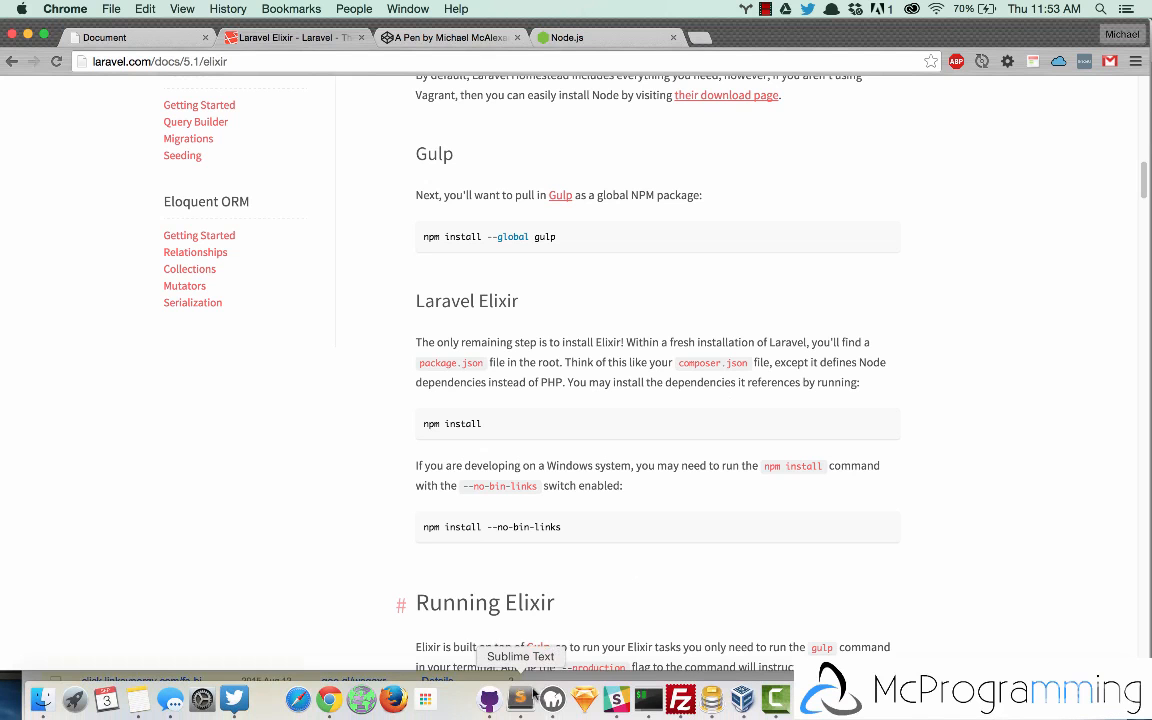
# Step: Inspect node_modules (bootstrap-sass, gulp, laravel-elixir) and package.json, then return to app.scss
pyautogui.click(520, 699)
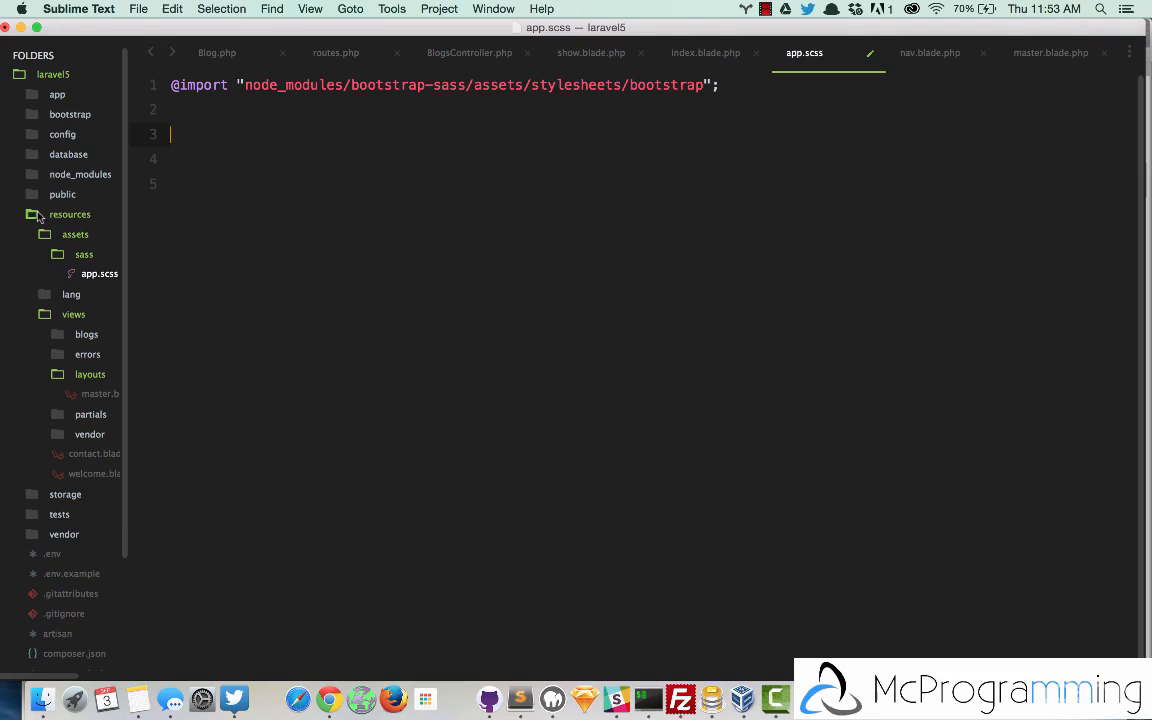
pyautogui.click(69, 214)
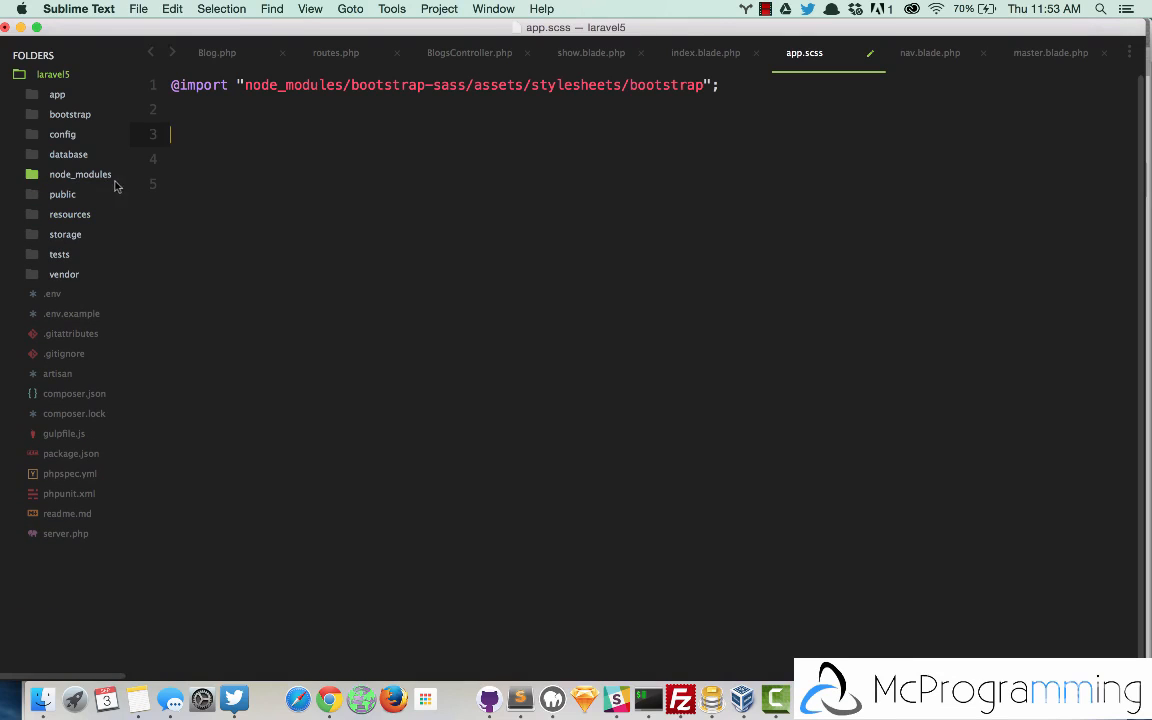
pyautogui.click(80, 174)
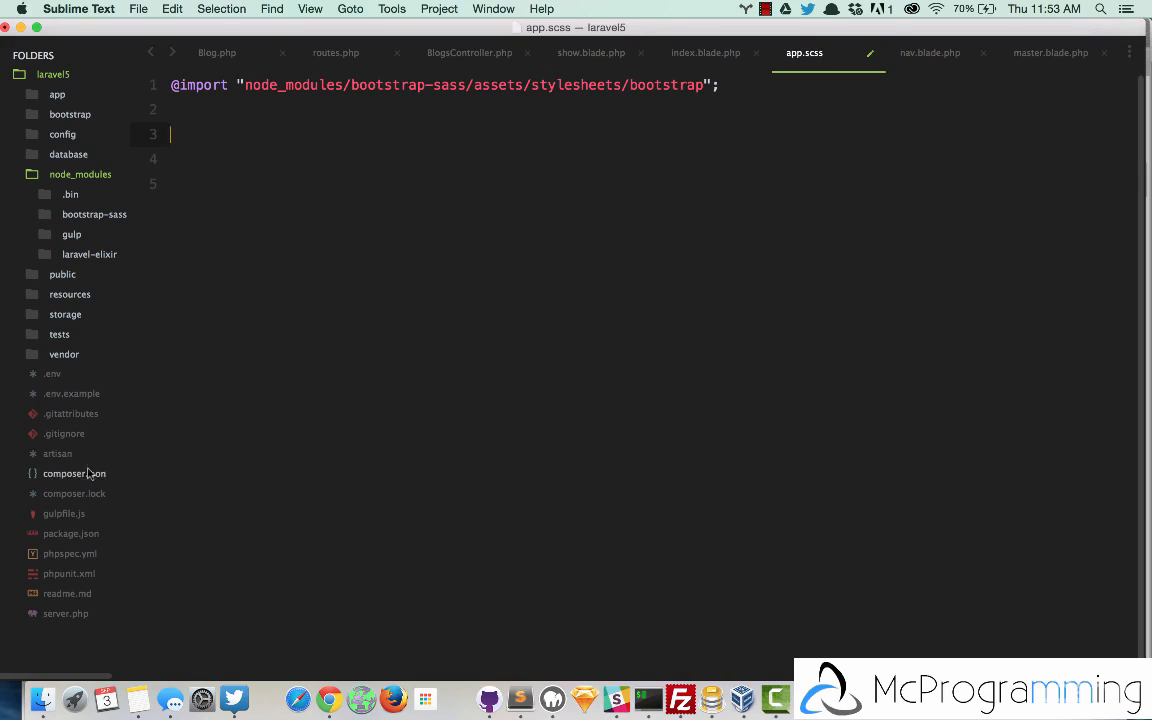
pyautogui.click(70, 533)
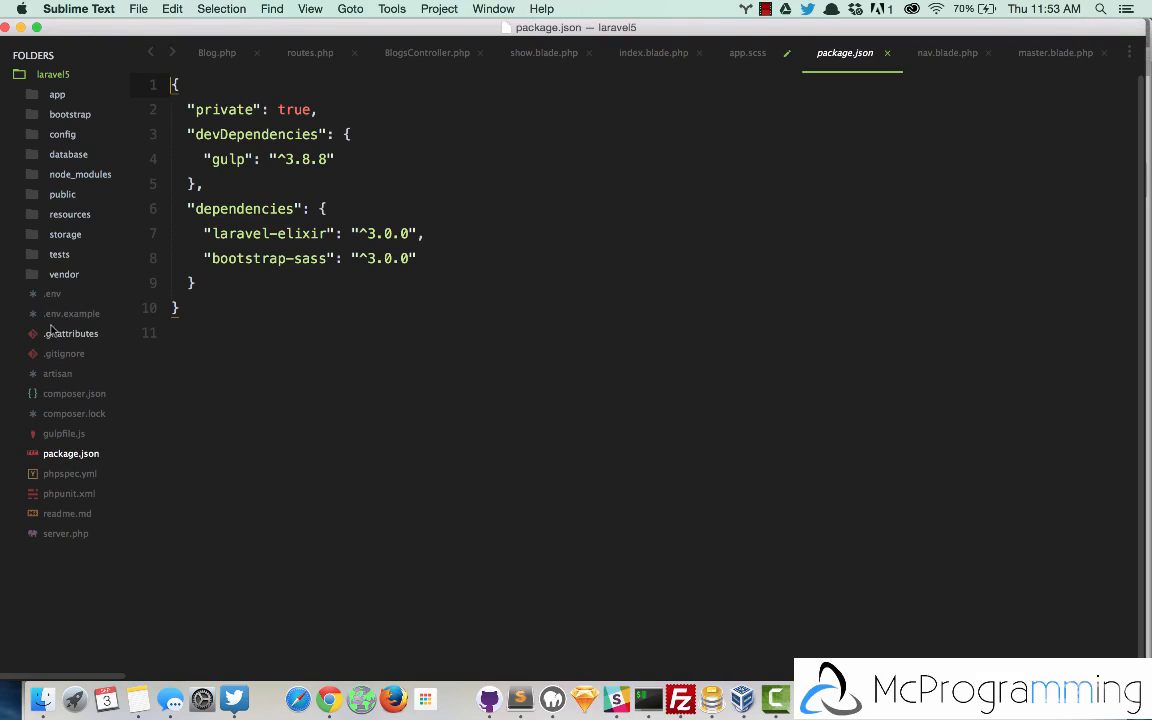
pyautogui.click(64, 353)
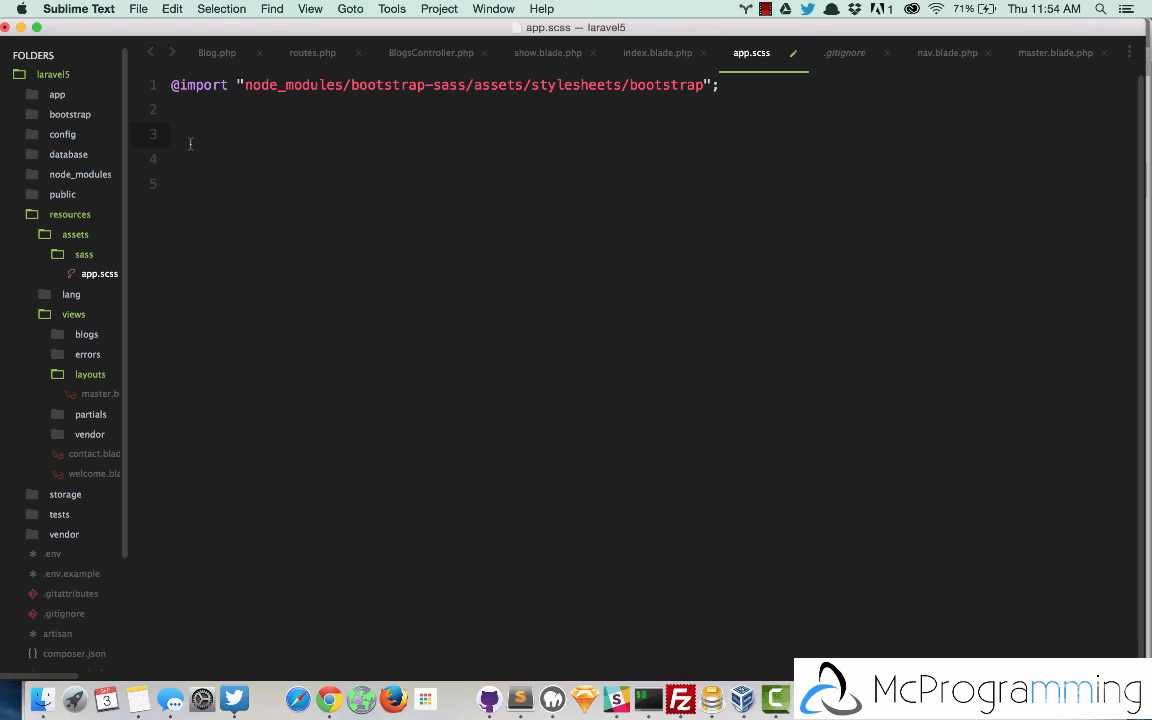
# Step: Write a .margin-top class with margin-top: 80px in app.scss
pyautogui.write('.margin-top')
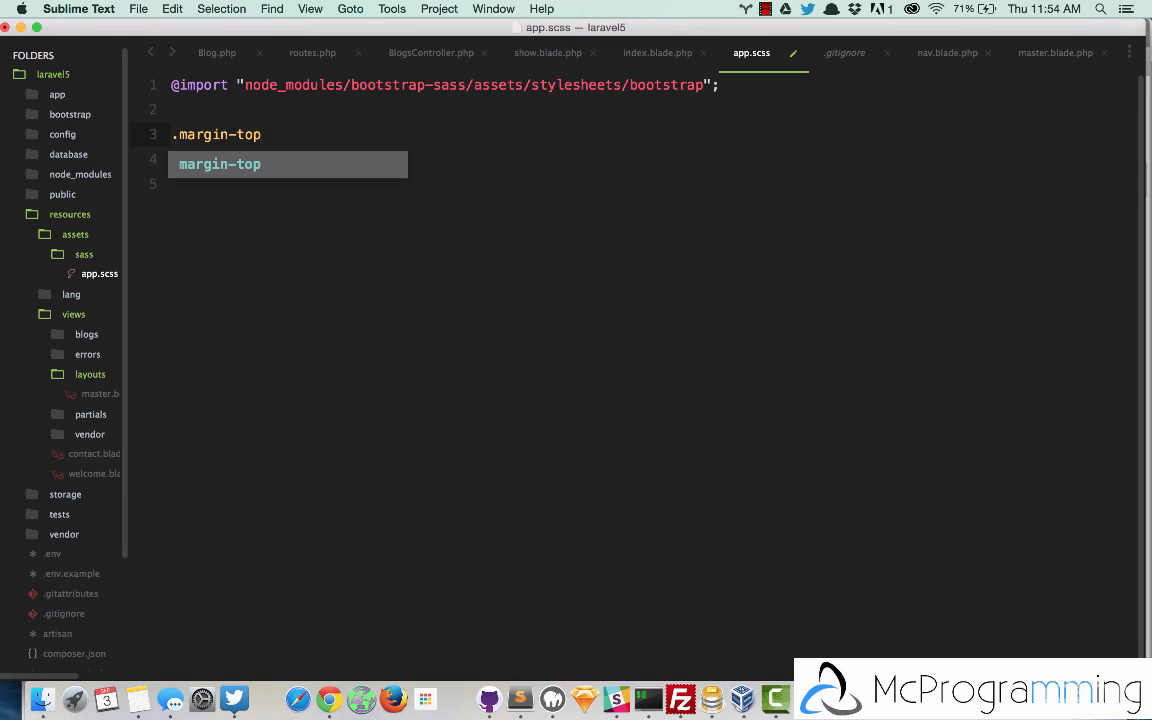
pyautogui.write('{')
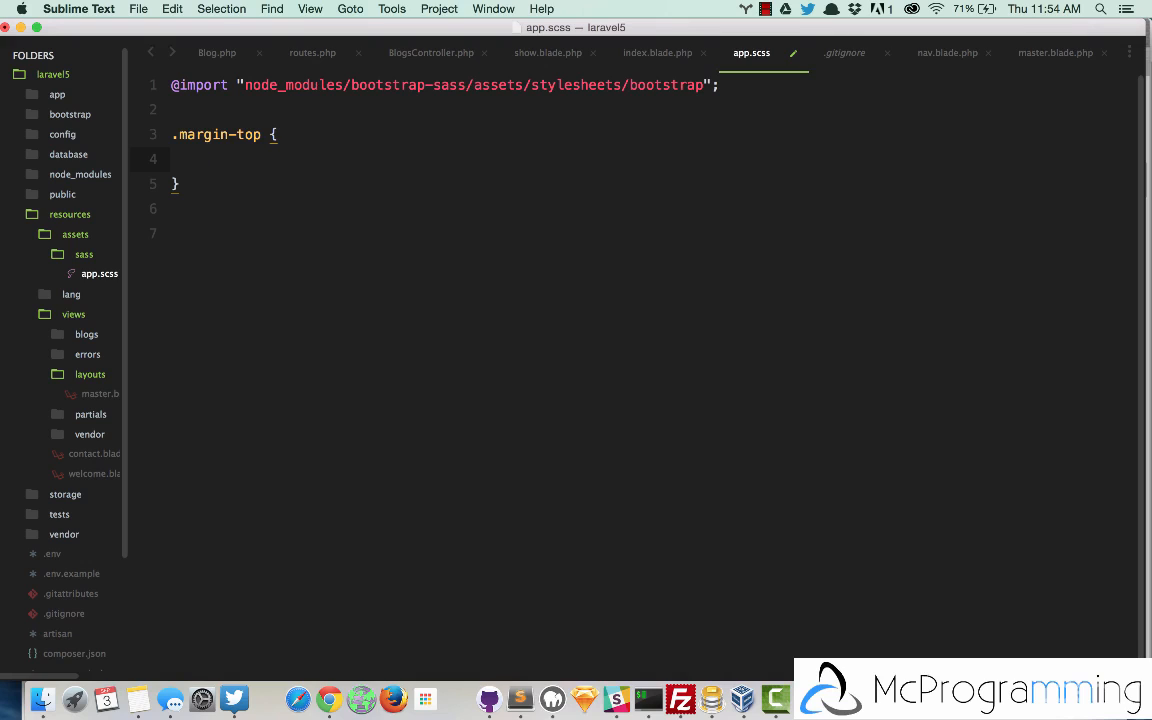
pyautogui.write('margin-top')
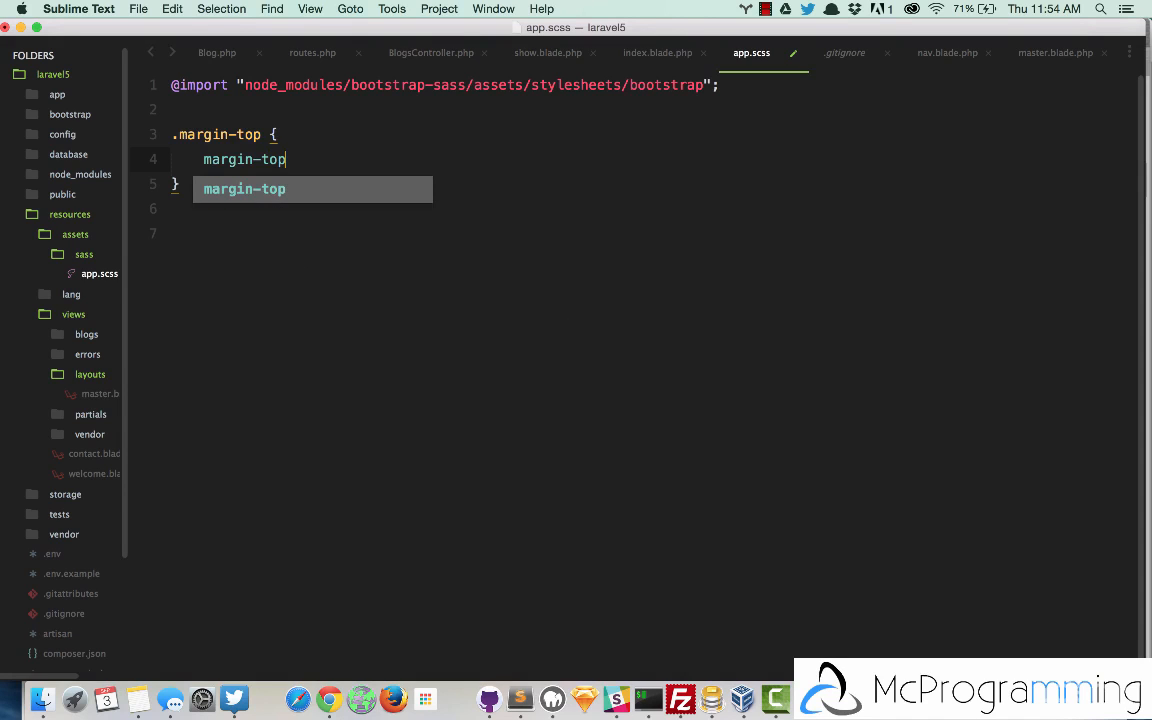
pyautogui.write(':')
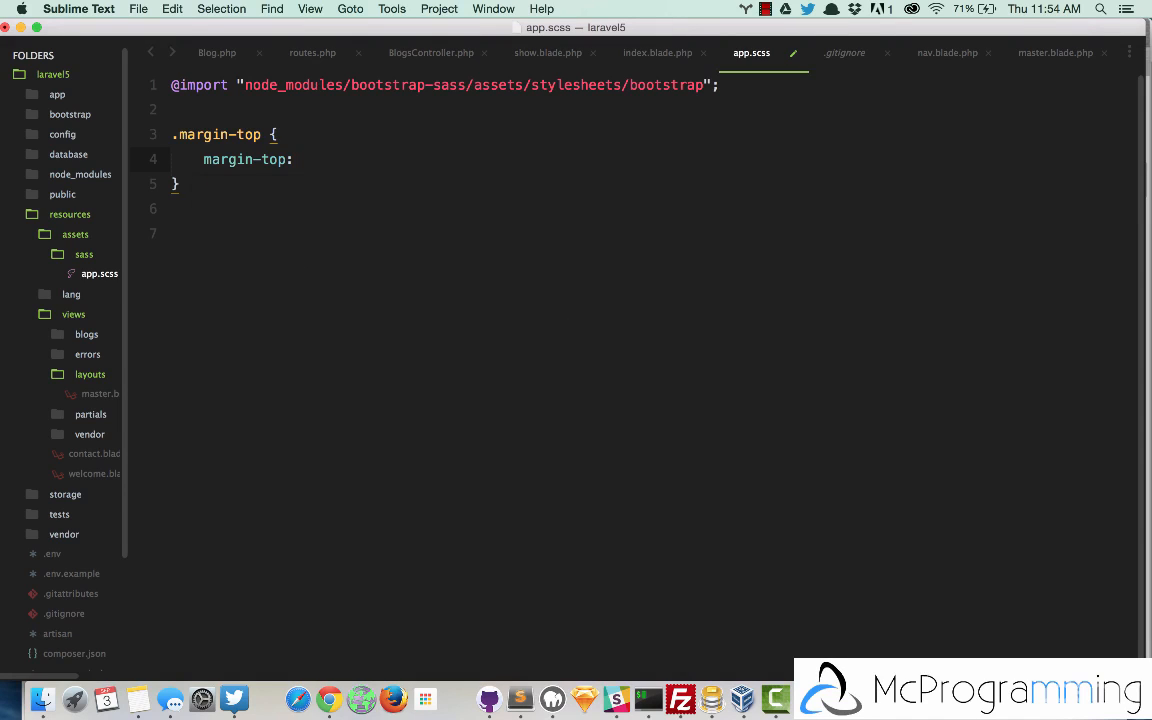
pyautogui.write('80px;')
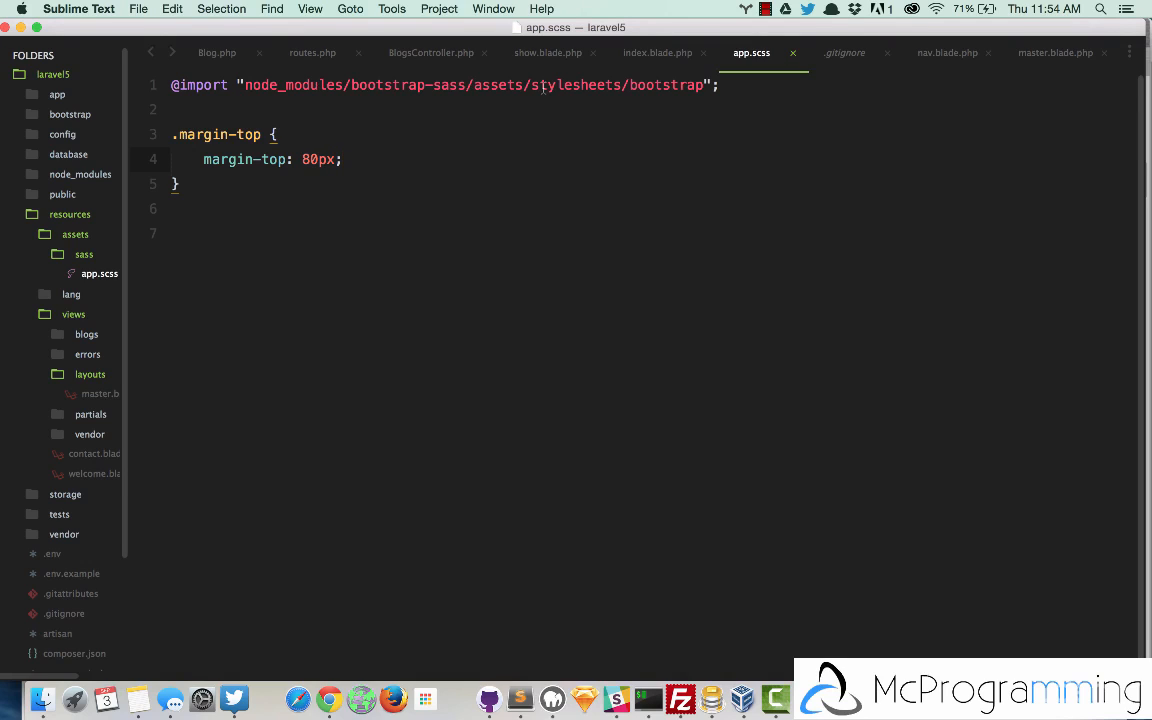
# Step: Add margin-top to the container div's class in master.blade.php, then return to app.scss
pyautogui.click(1055, 52)
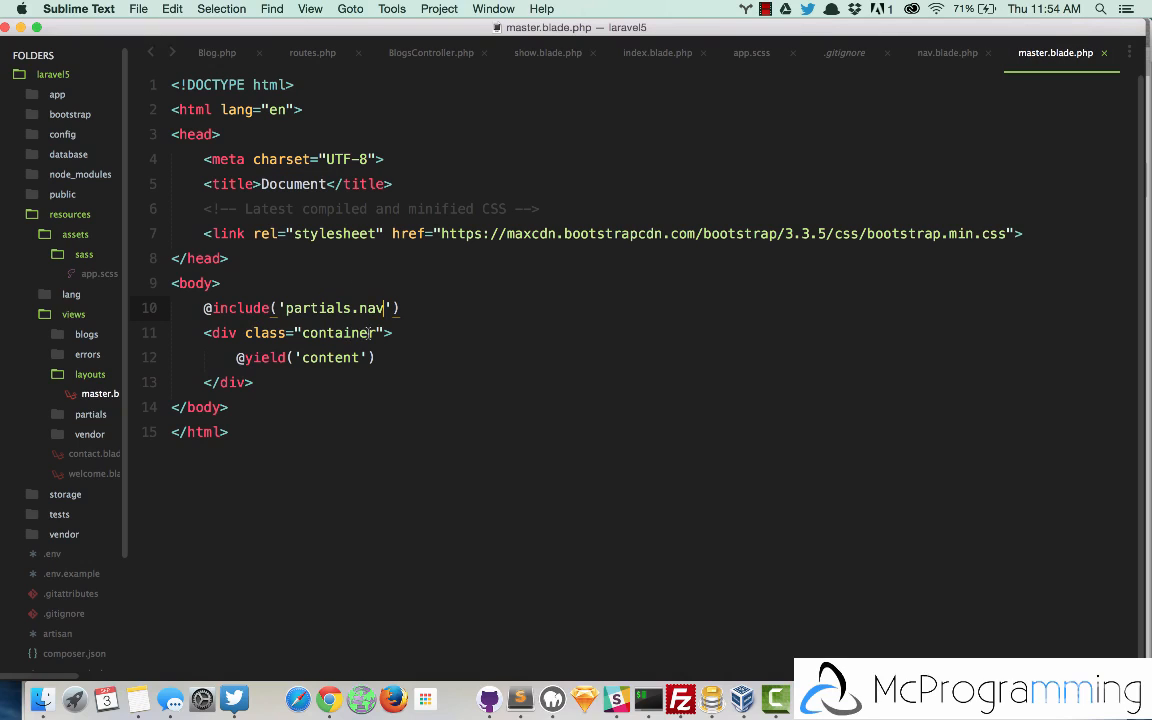
pyautogui.write('margin-top')
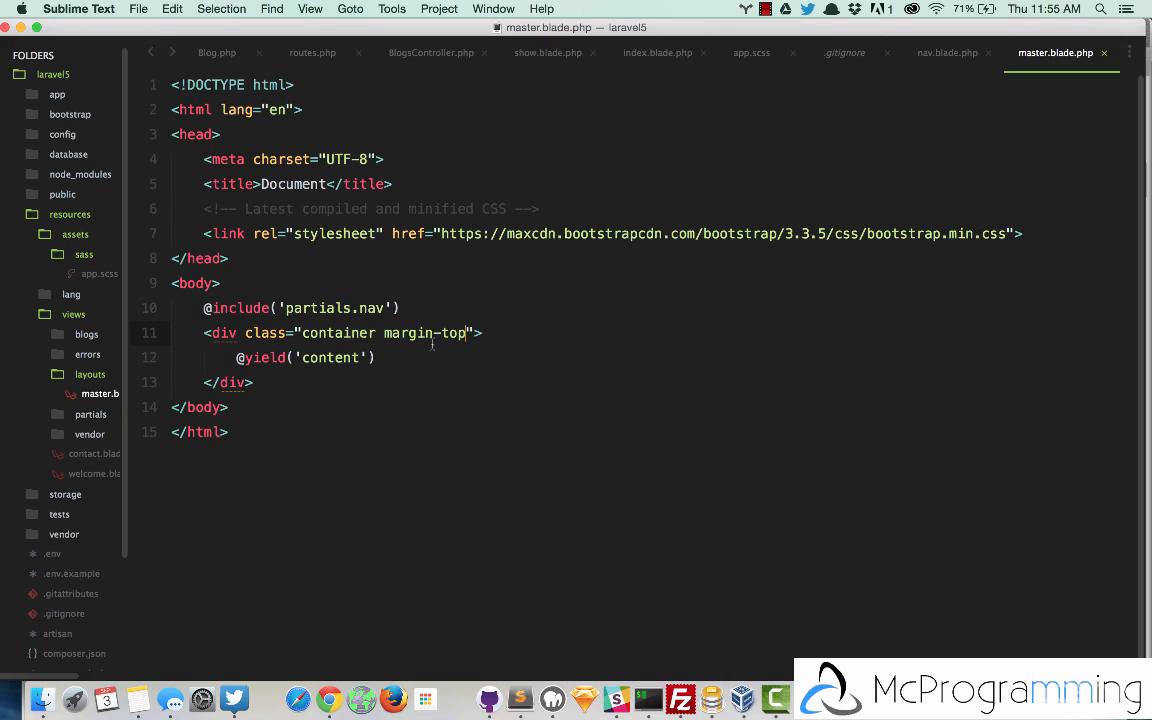
pyautogui.click(751, 52)
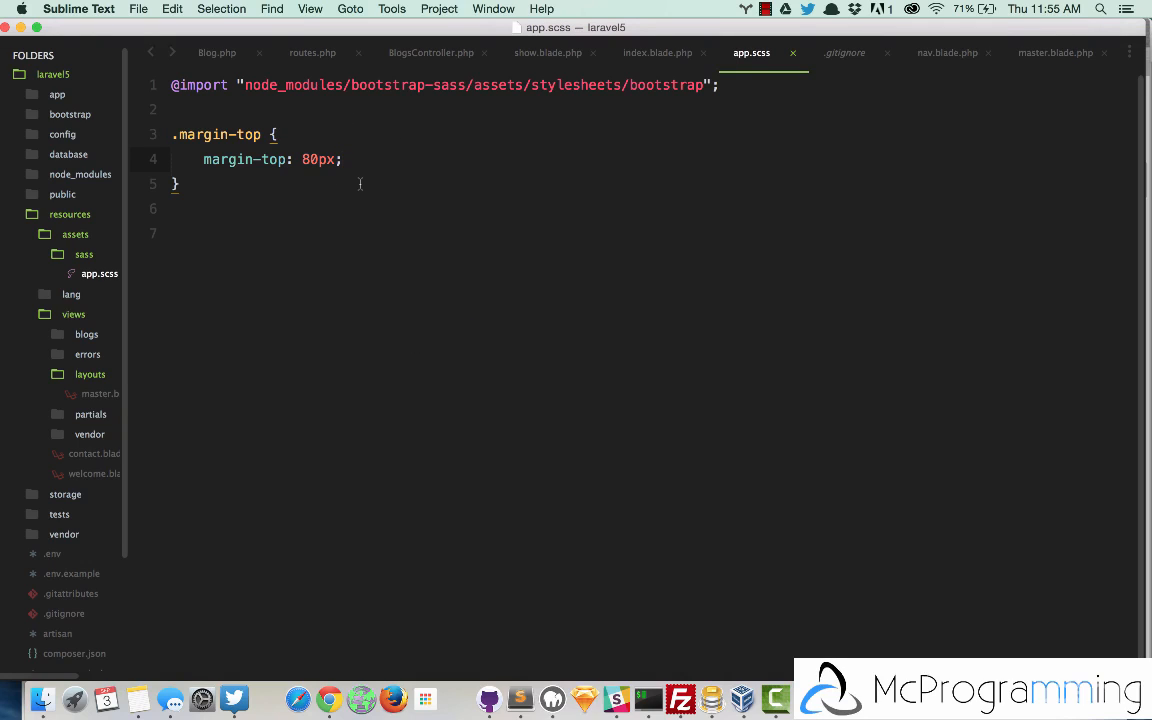
pyautogui.scroll(-3)
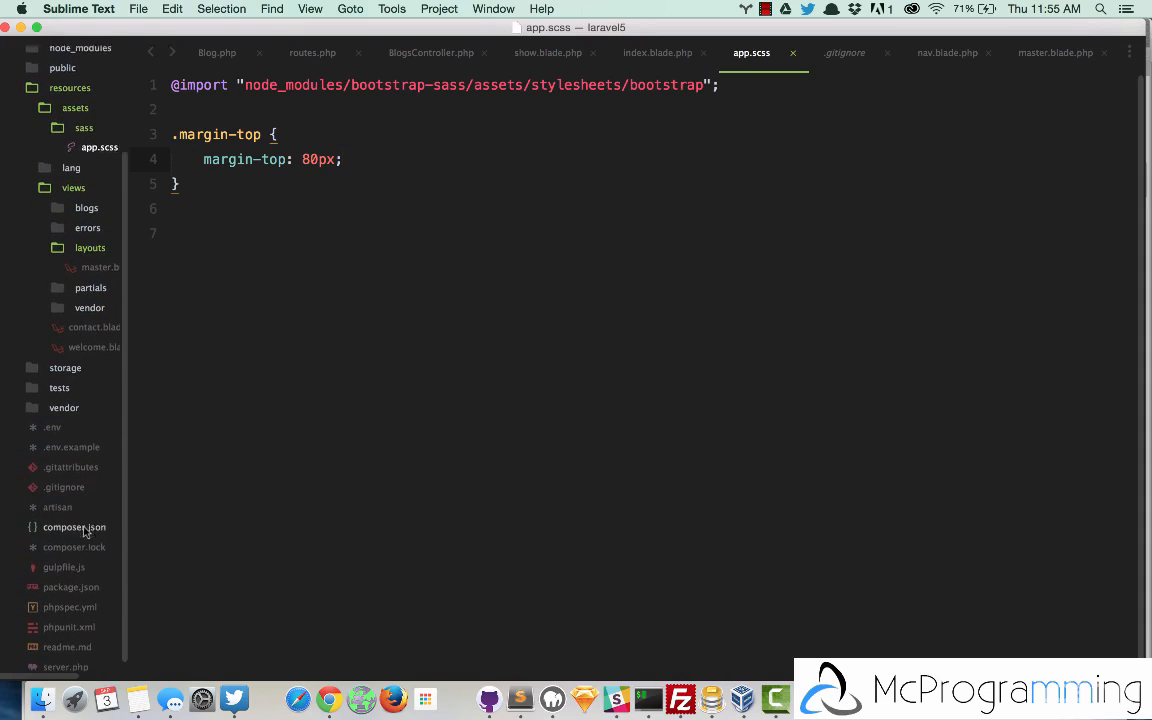
# Step: Run gulp, then gulp watch, in Terminal
pyautogui.click(843, 52)
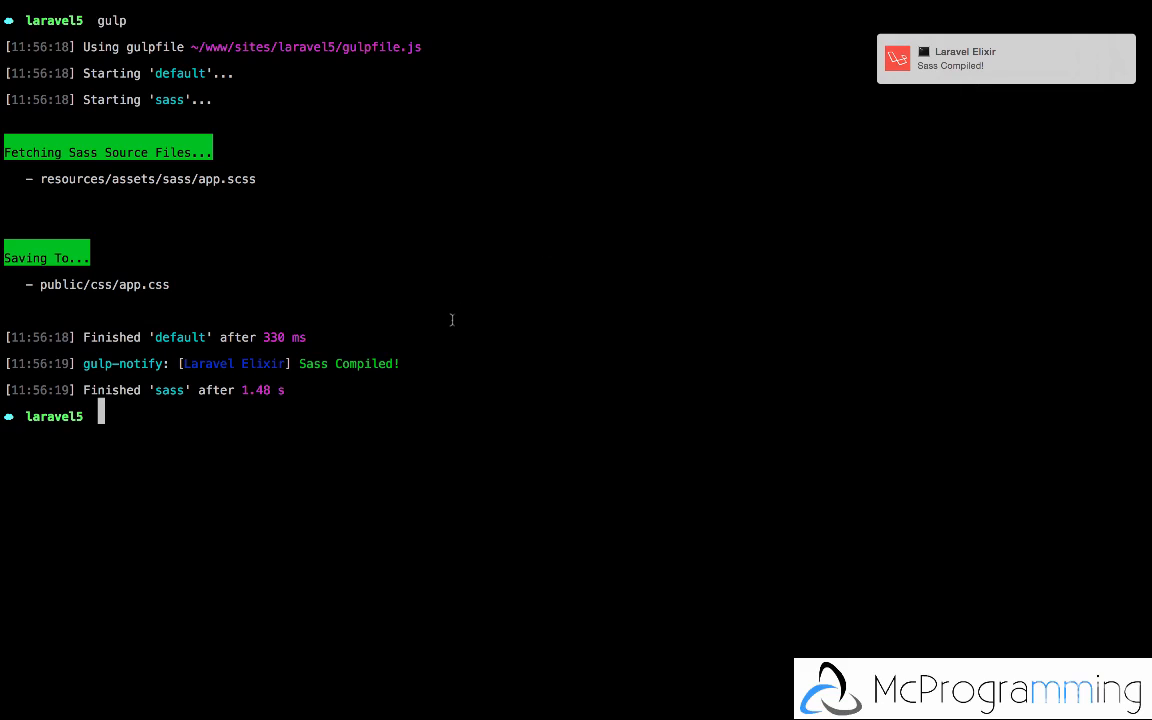
pyautogui.write('gulp')
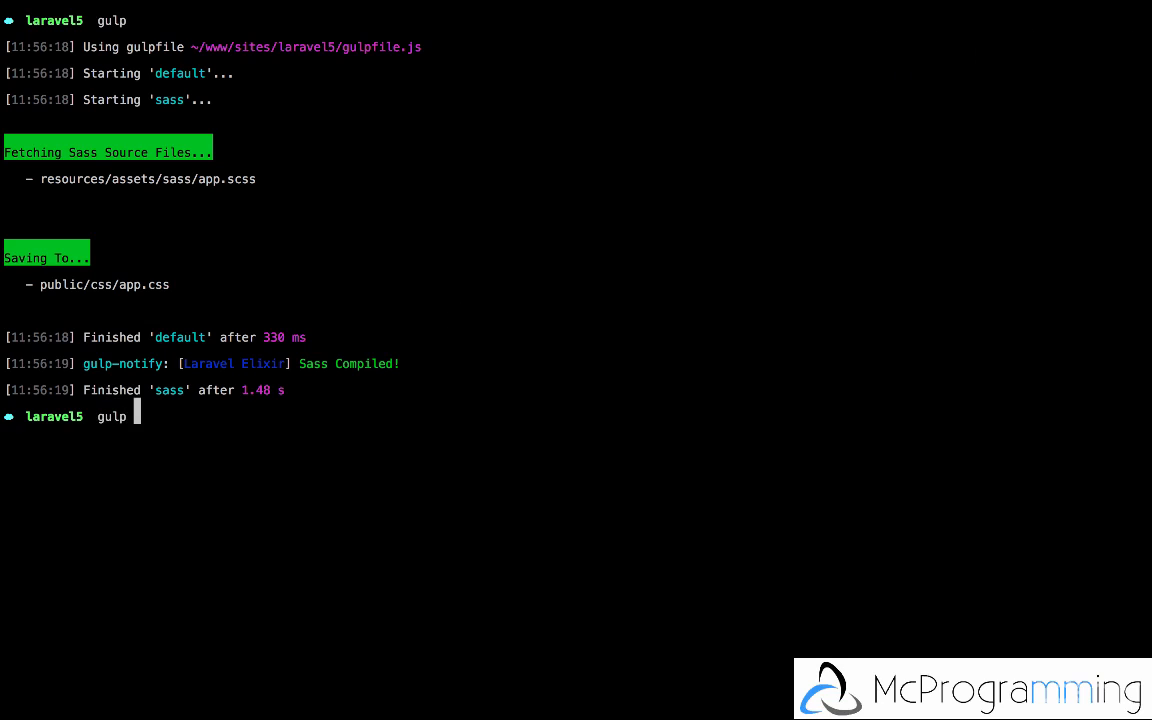
pyautogui.write('watch')
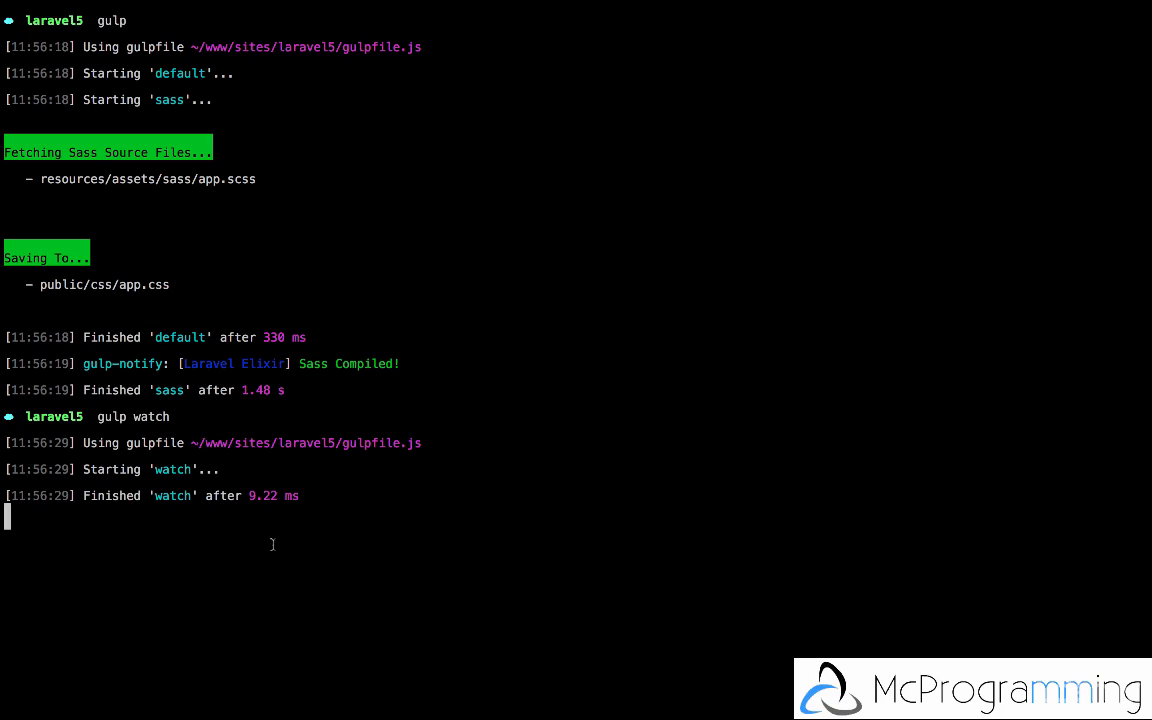
pyautogui.moveTo(208, 228)
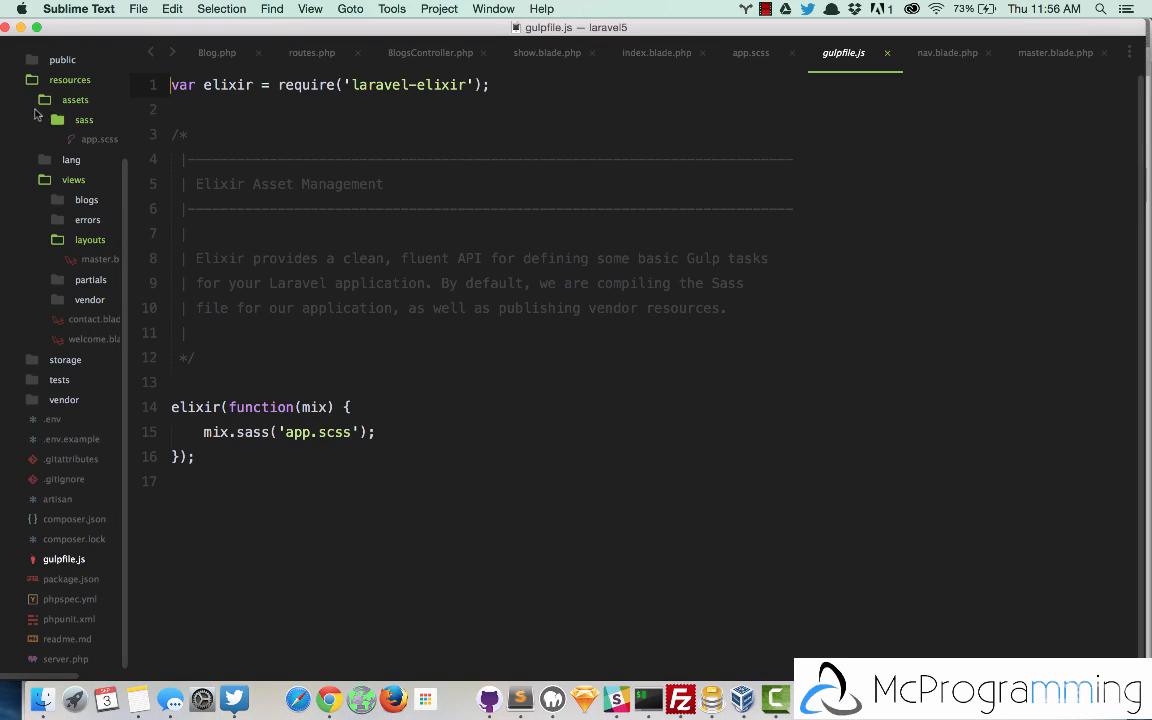
# Step: Open public/css/app.css, skim the compiled Bootstrap 3.3.5 styles, and return to master.blade.php
pyautogui.click(62, 59)
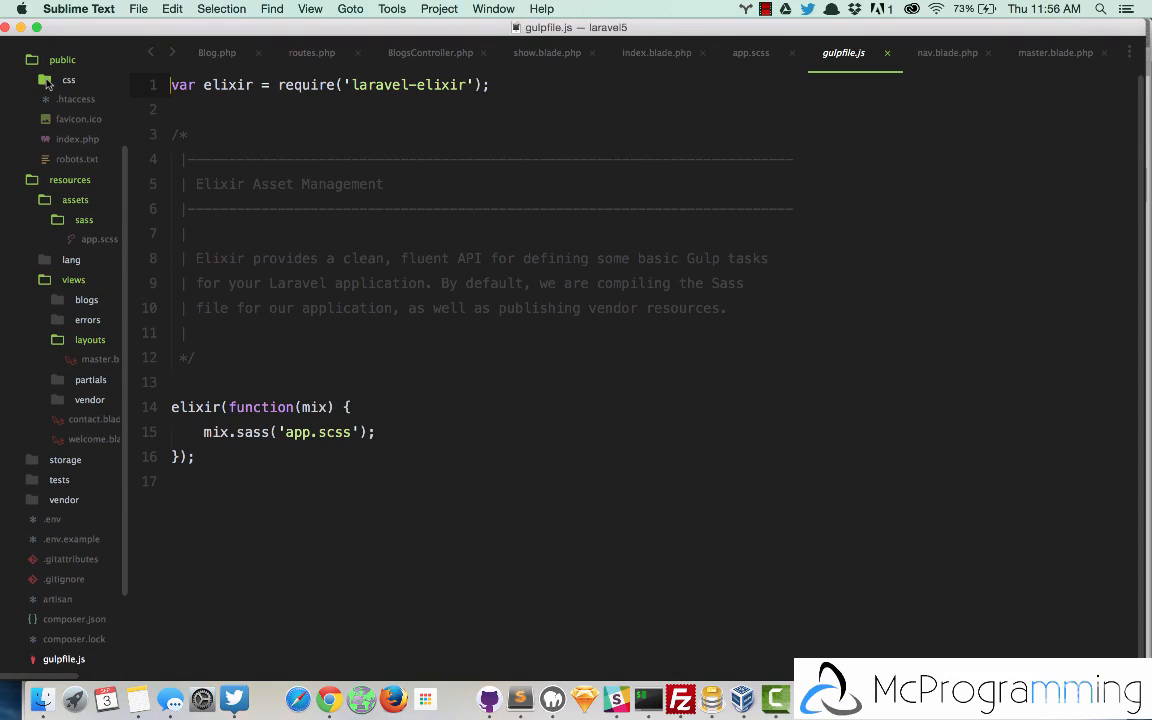
pyautogui.click(84, 99)
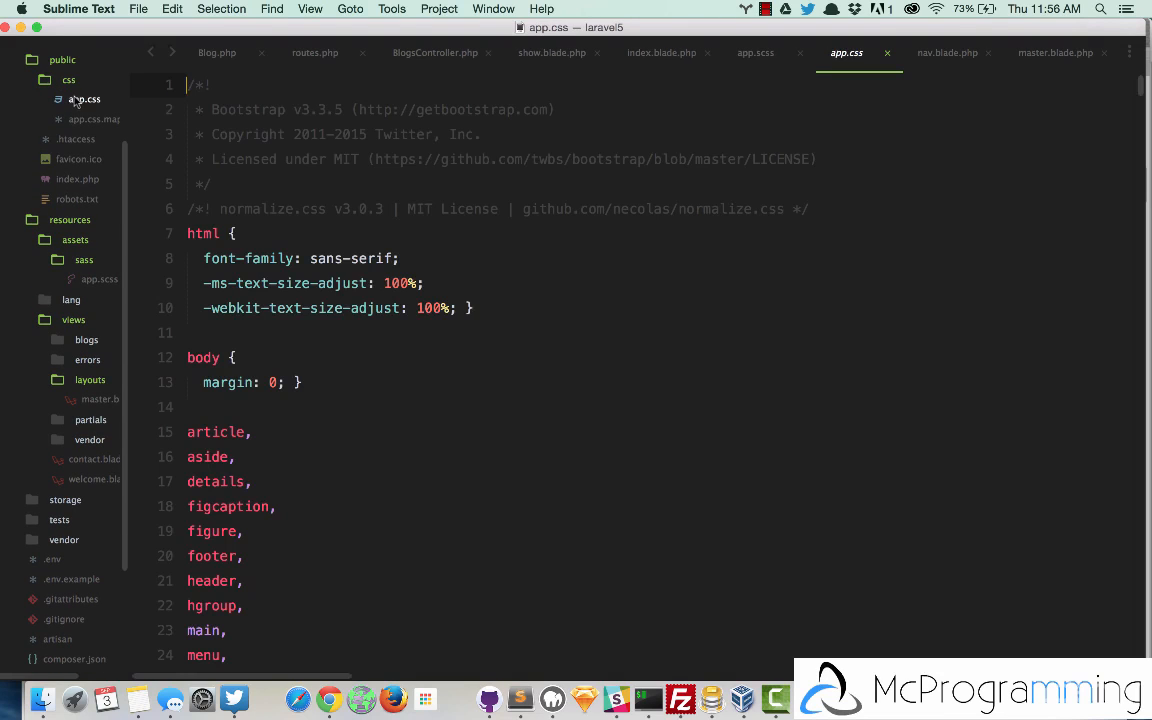
pyautogui.scroll(-3)
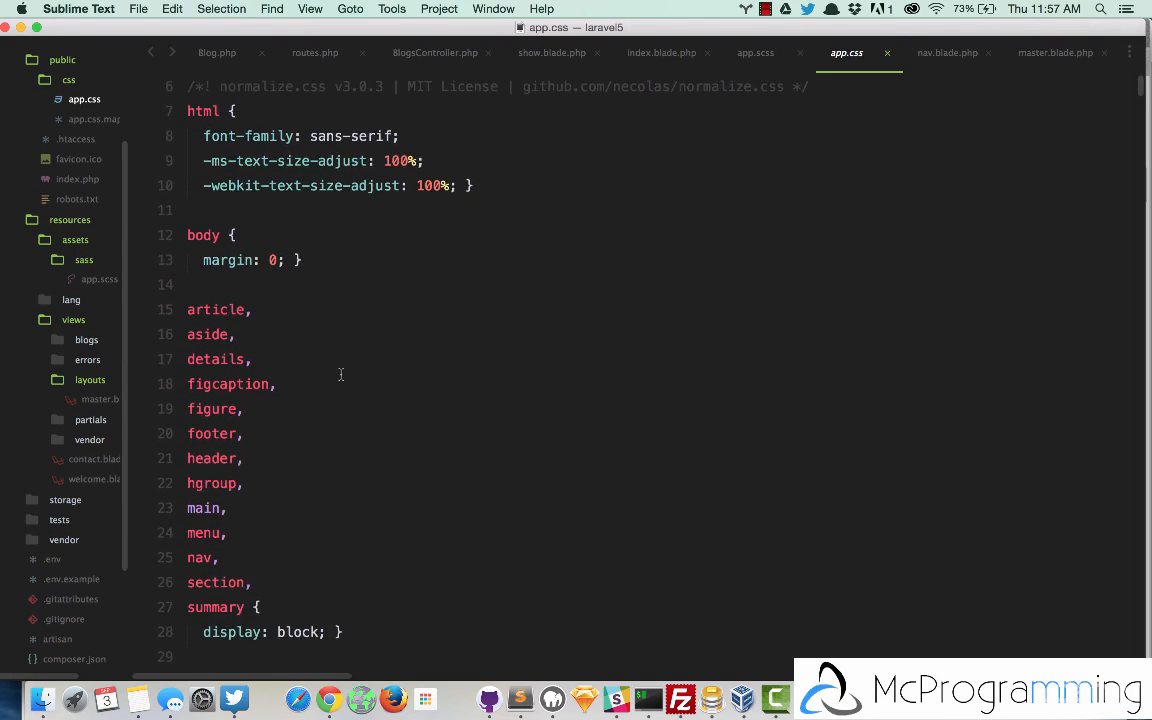
pyautogui.scroll(-3)
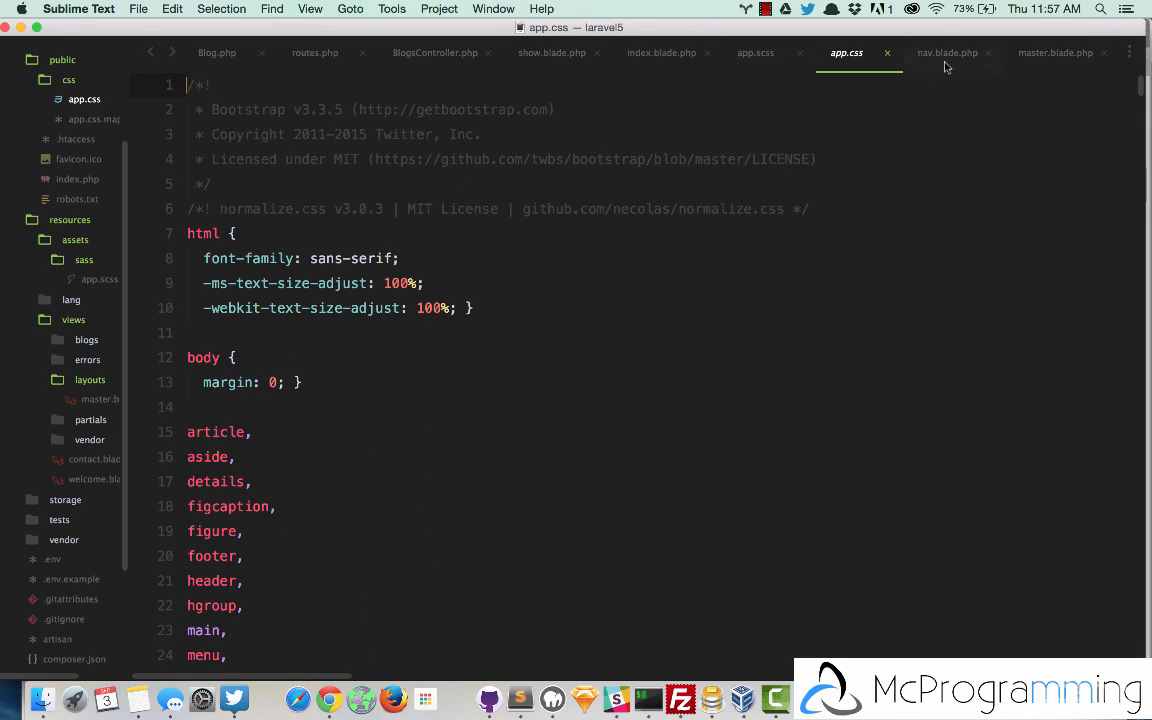
pyautogui.click(1056, 53)
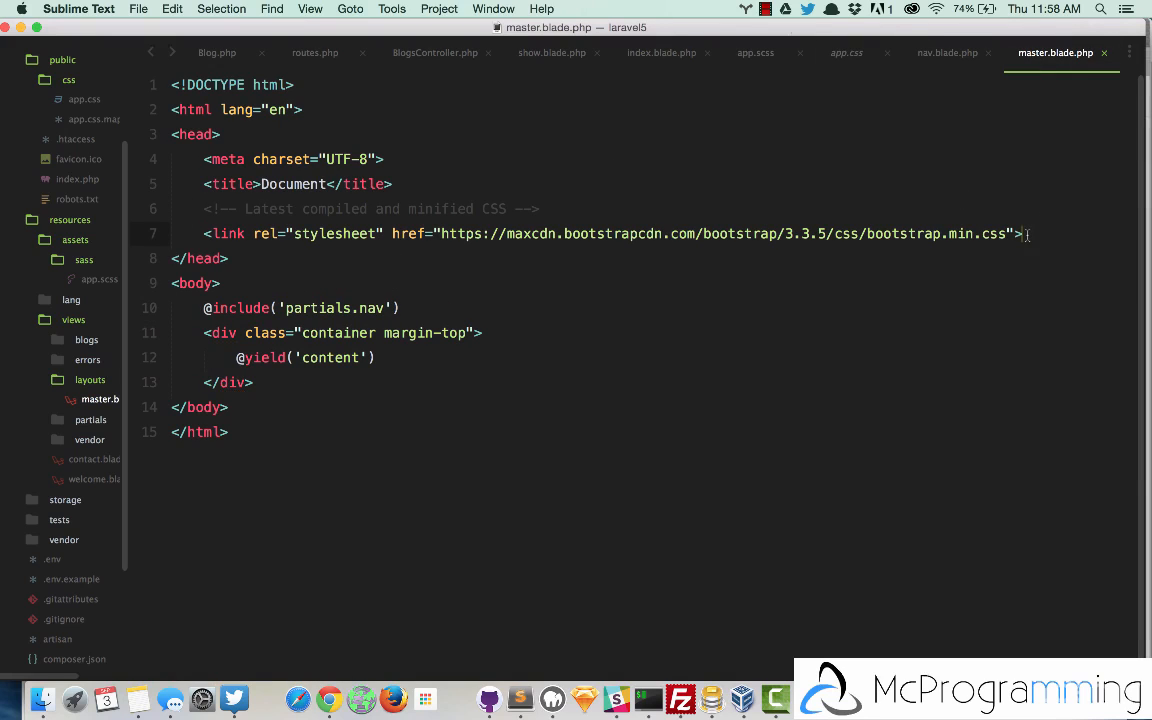
pyautogui.moveTo(1025, 234)
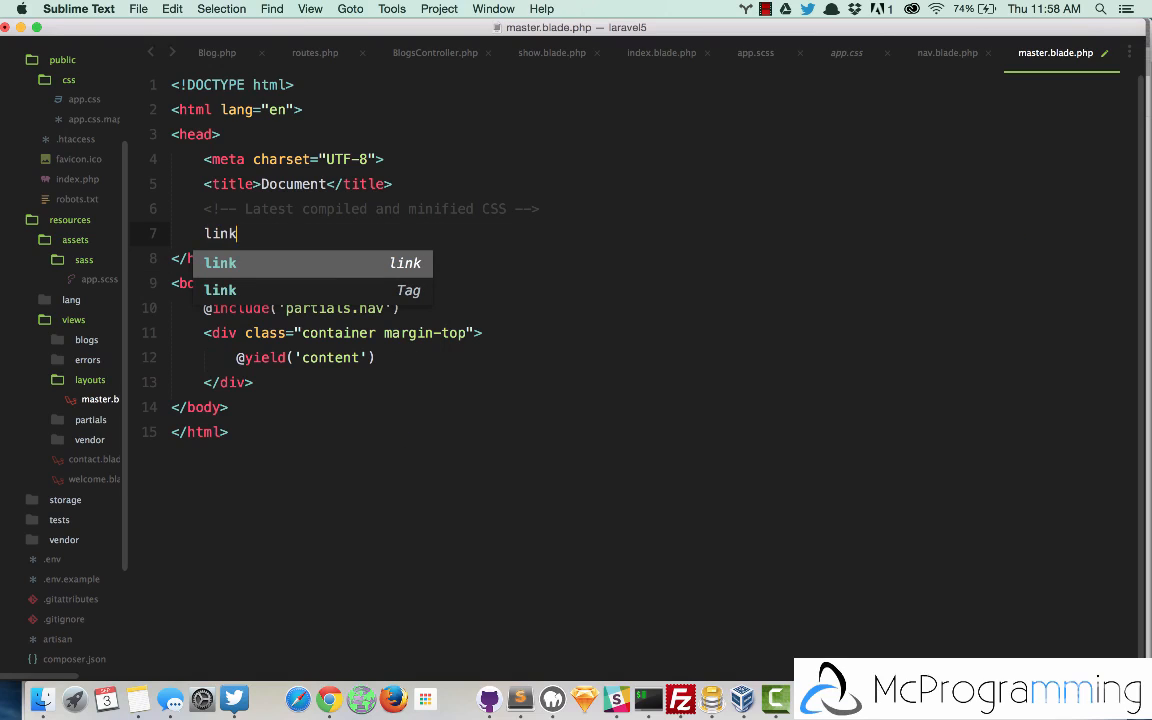
# Step: Replace the Bootstrap CDN link with a stylesheet link to "/css/app.css"
pyautogui.press('Tab')
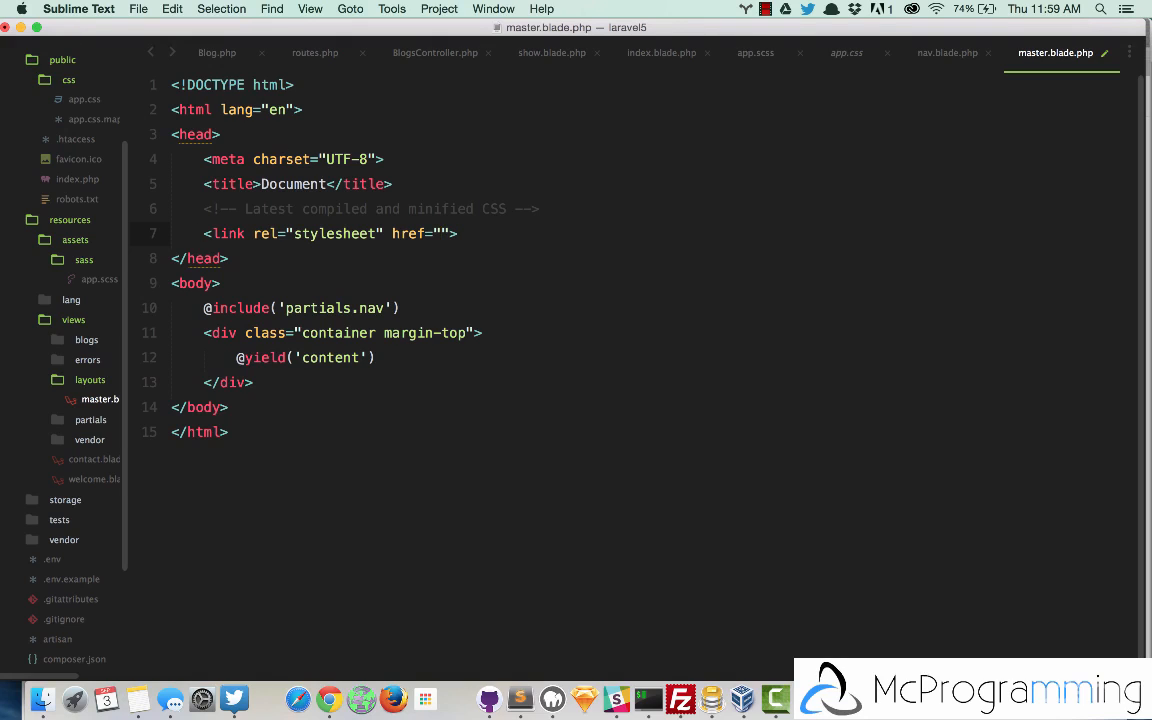
pyautogui.write('/css/app.css')
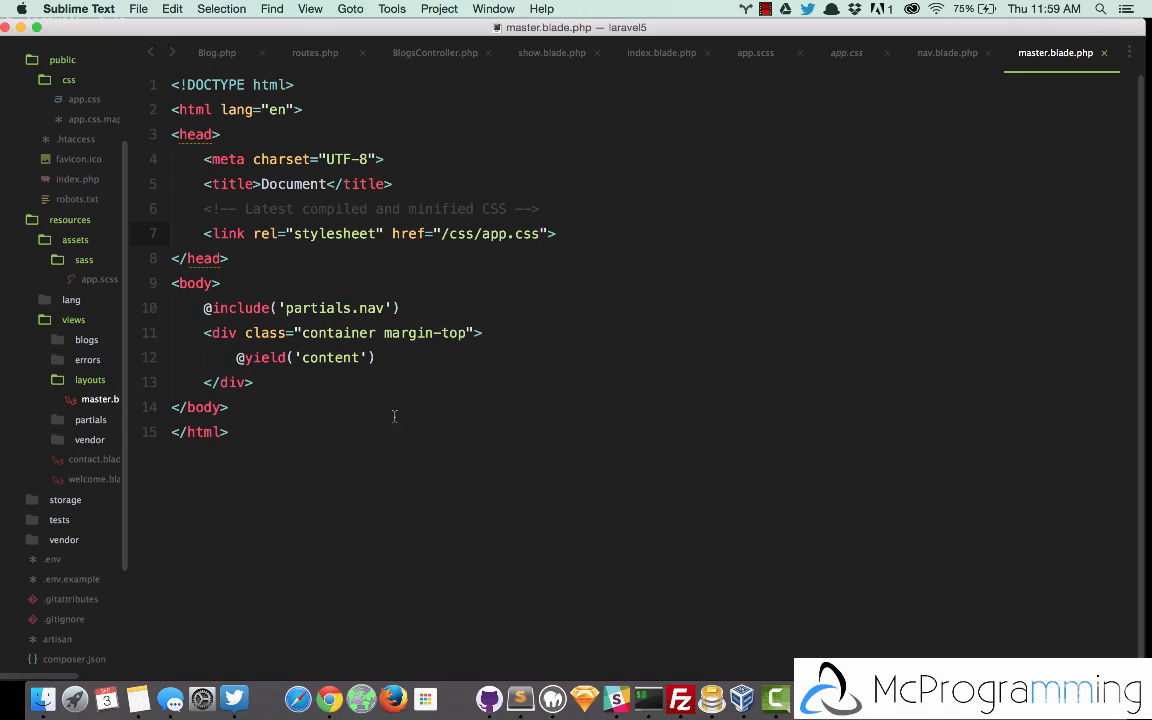
pyautogui.moveTo(329, 697)
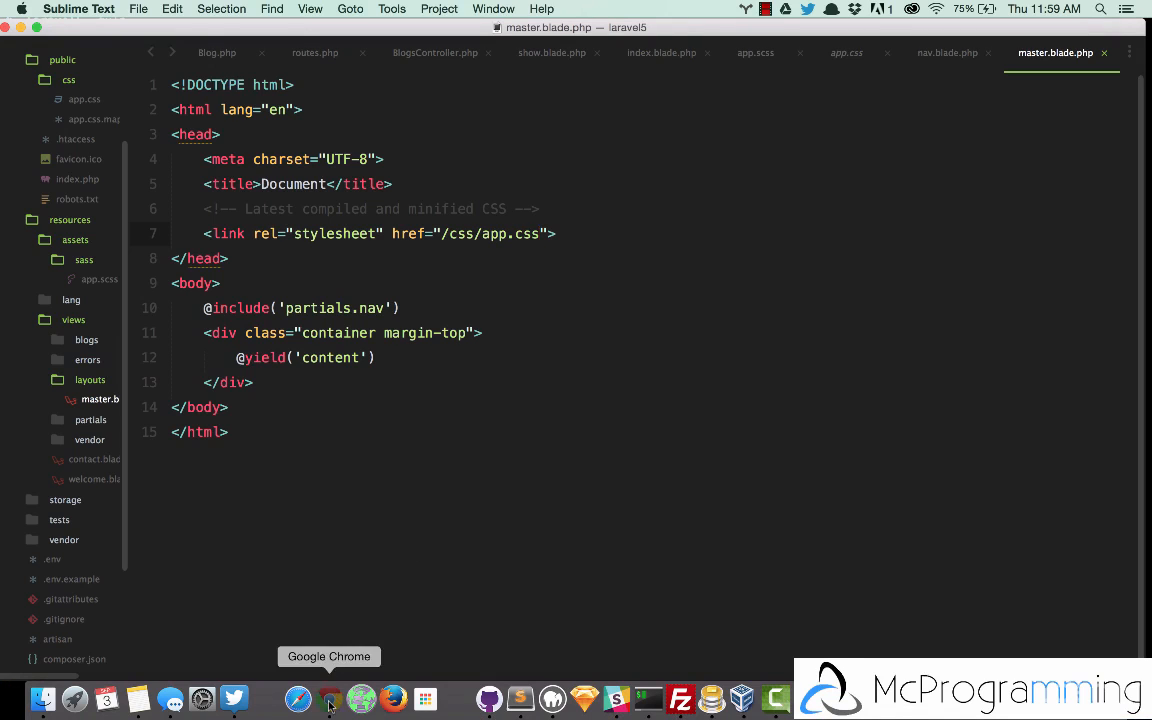
# Step: Switch to Chrome to view laravel5.dev:8000/blogs below the navbar
pyautogui.click(330, 699)
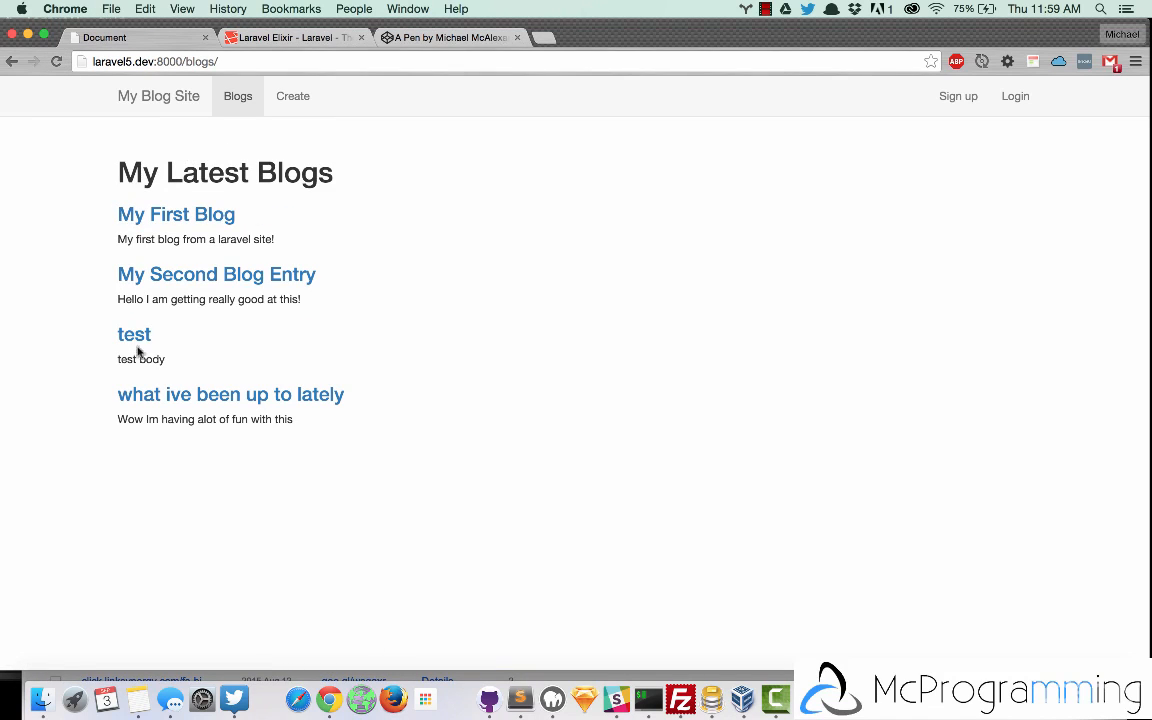
pyautogui.moveTo(173, 378)
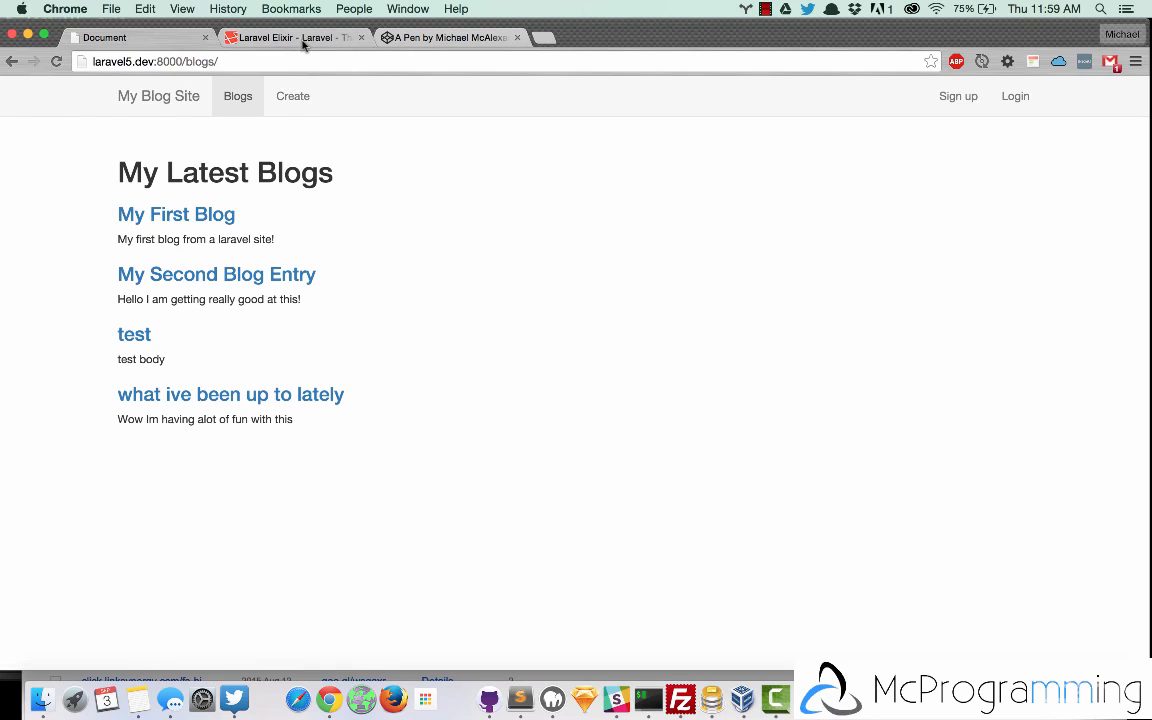
pyautogui.moveTo(295, 37)
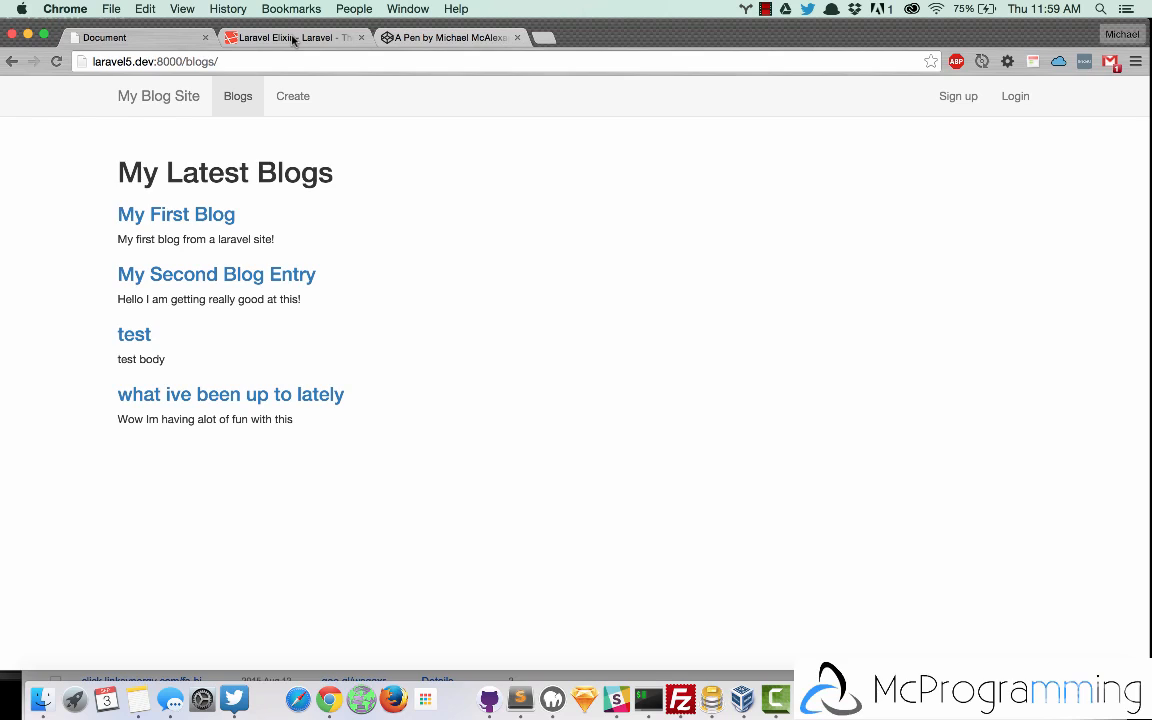
pyautogui.moveTo(176, 214)
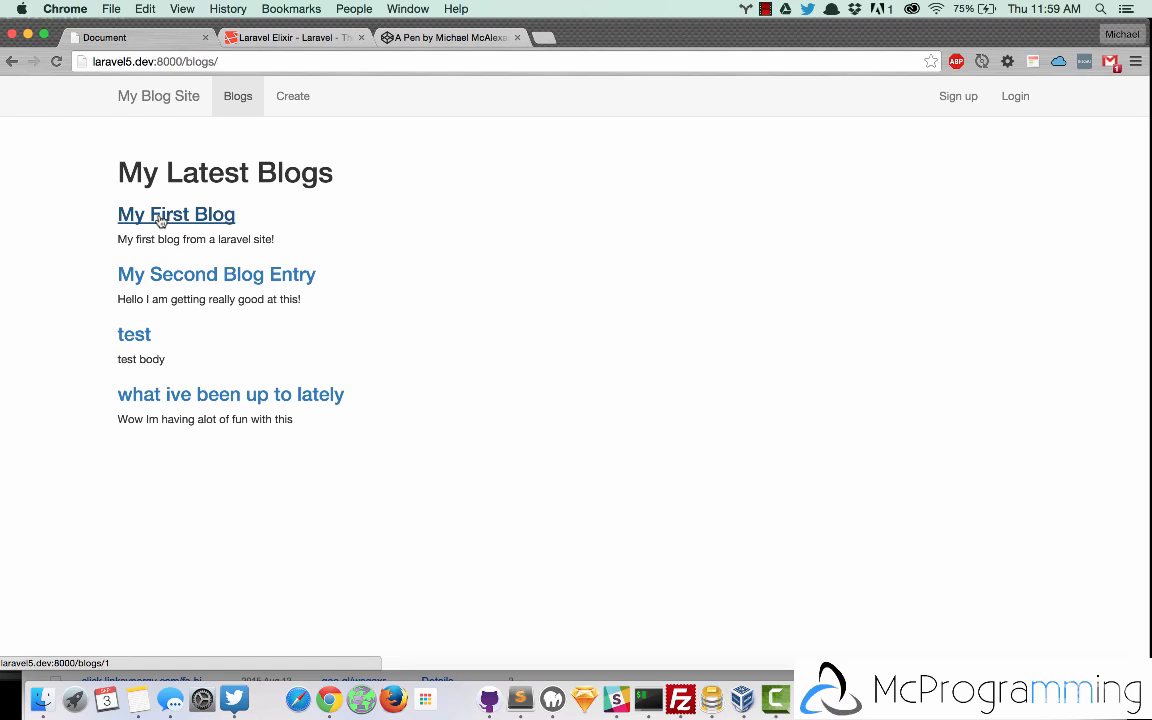